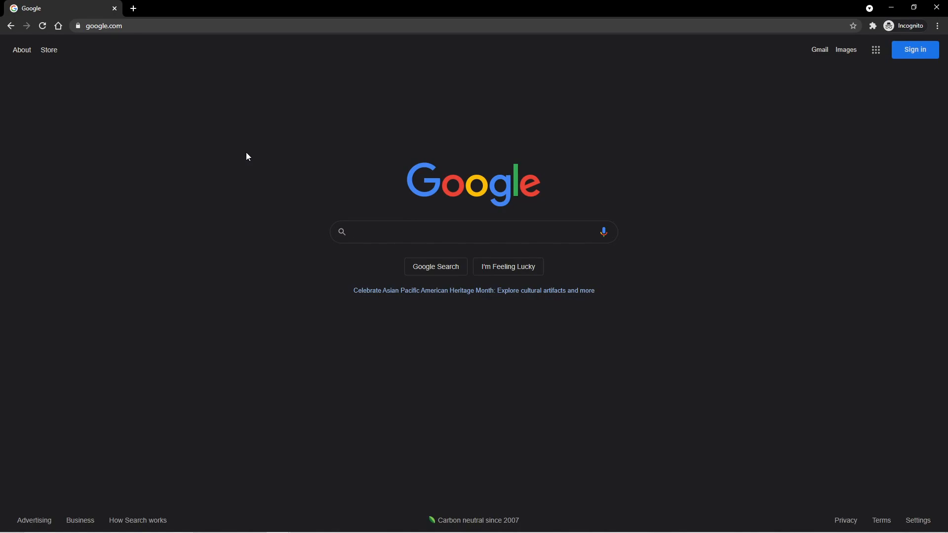
Step: Search the web for IntelliJ, download the Community Edition .exe for Windows and keep the flagged file
click(473, 231)
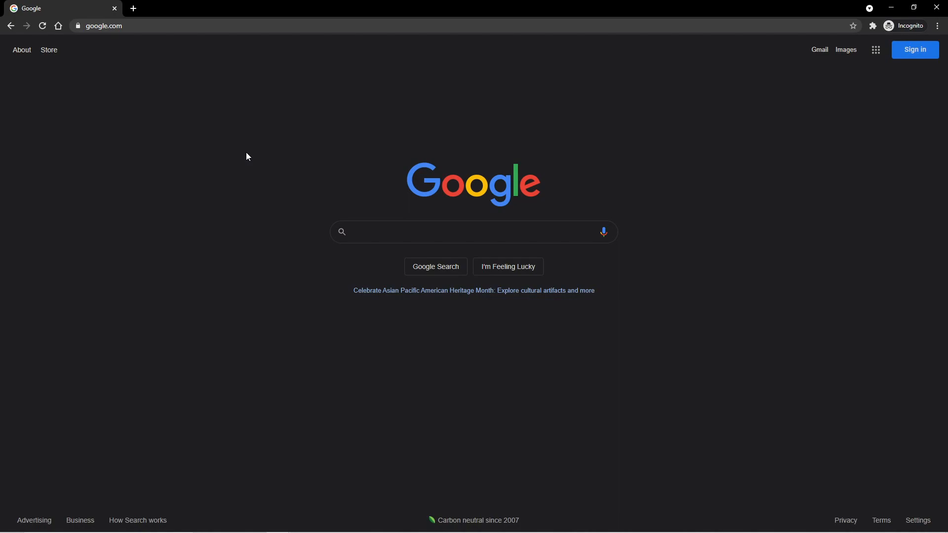
click(473, 231)
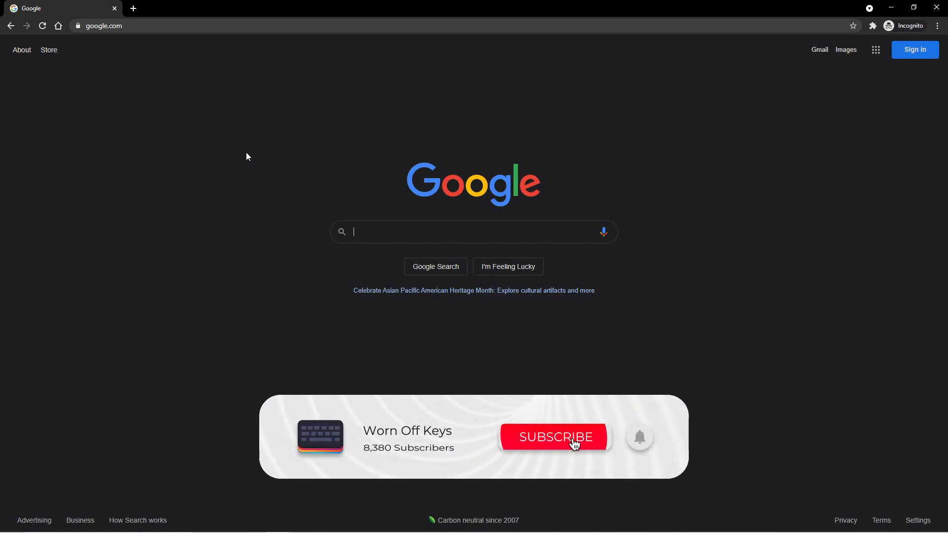
click(639, 436)
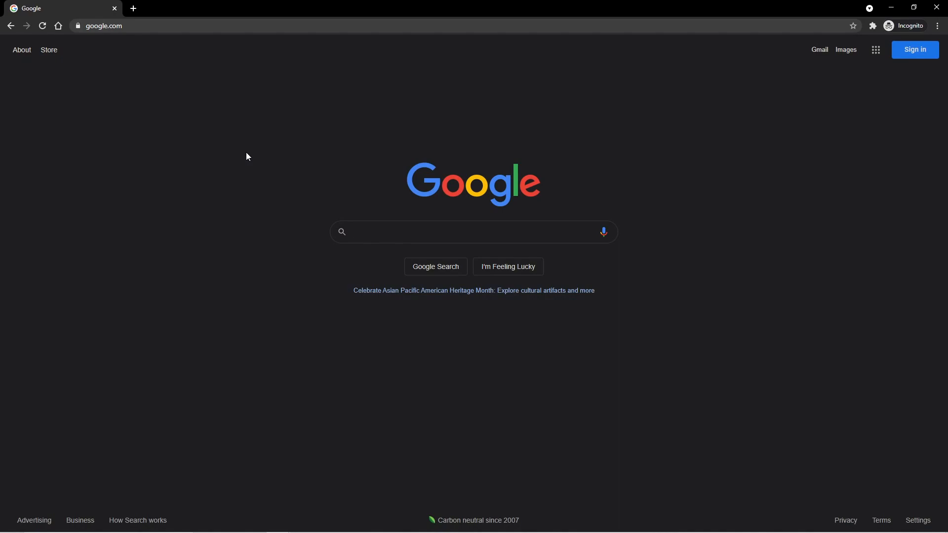
click(472, 231)
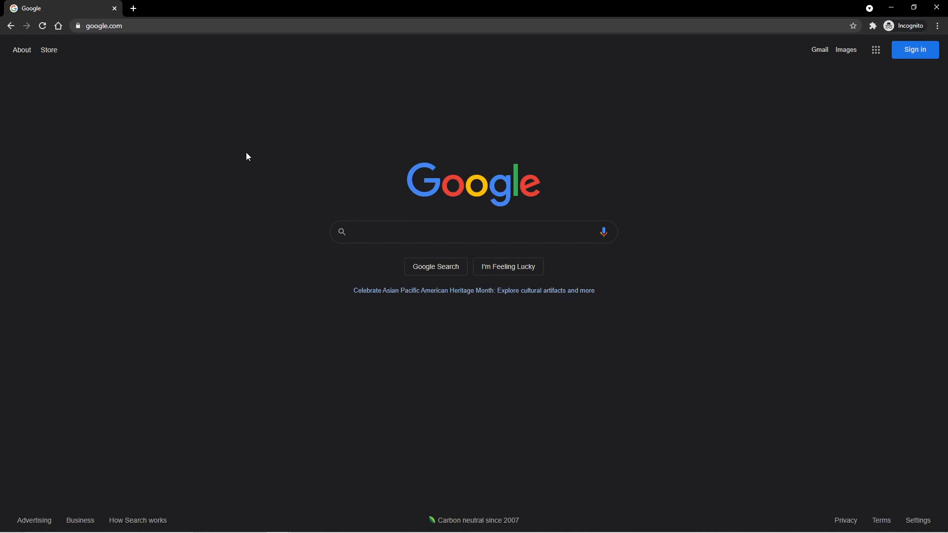
click(473, 231)
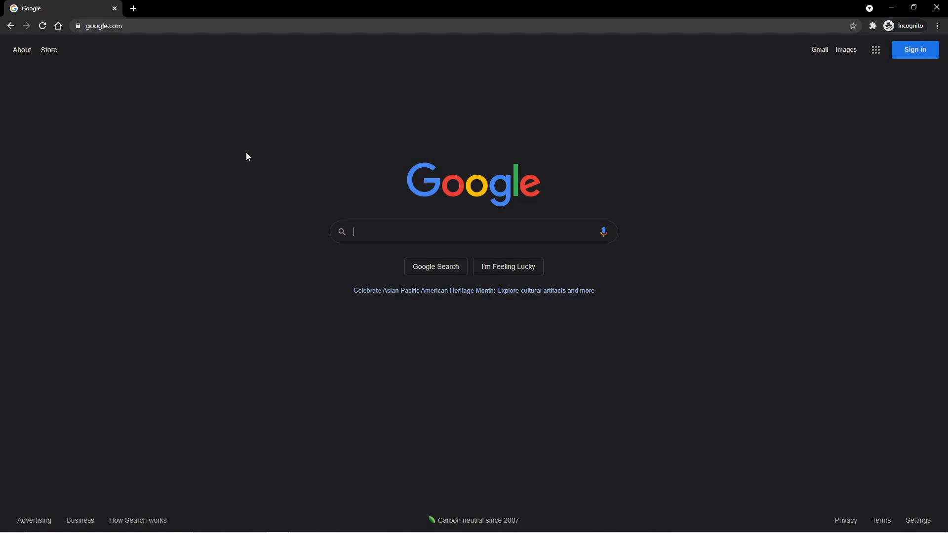
text(inte)
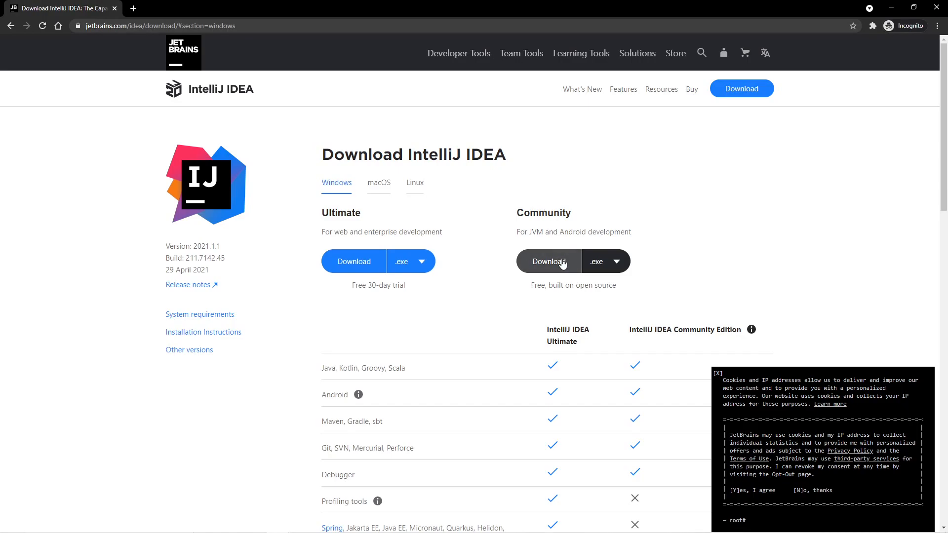
click(548, 261)
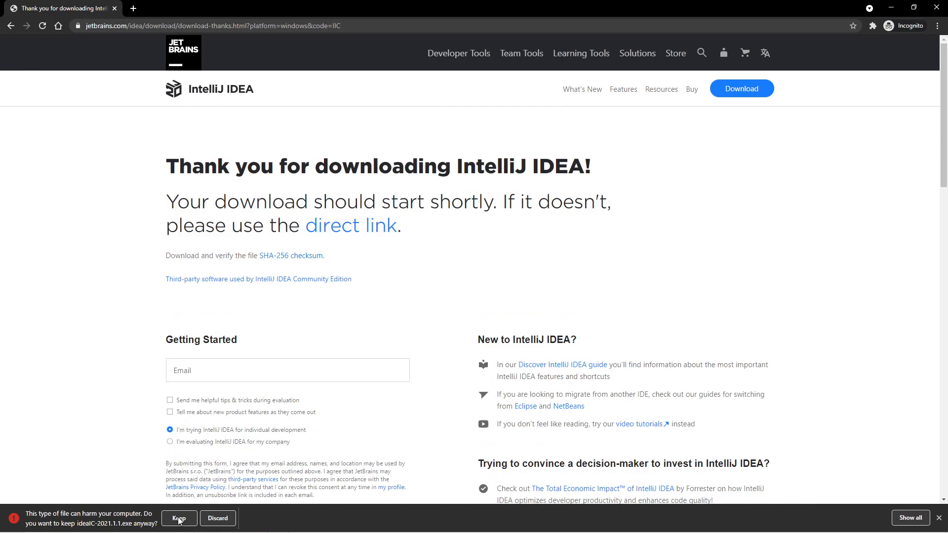
click(177, 518)
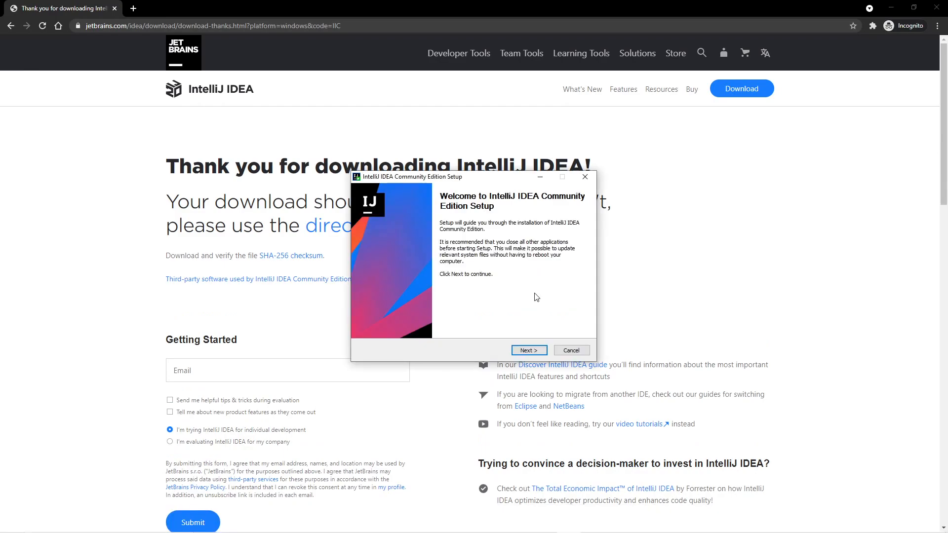
Step: Install IntelliJ IDEA Community Edition with the default folder, options and shortcuts
click(527, 350)
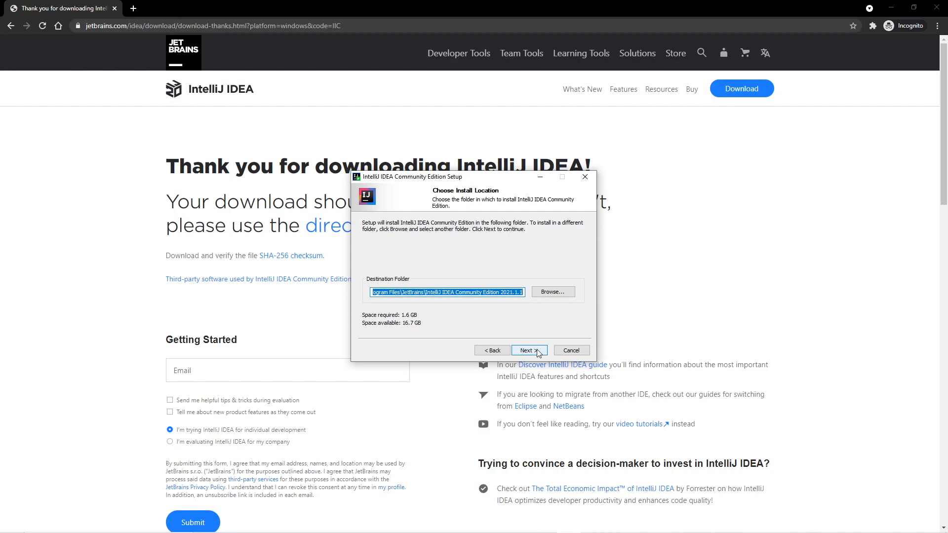
click(528, 349)
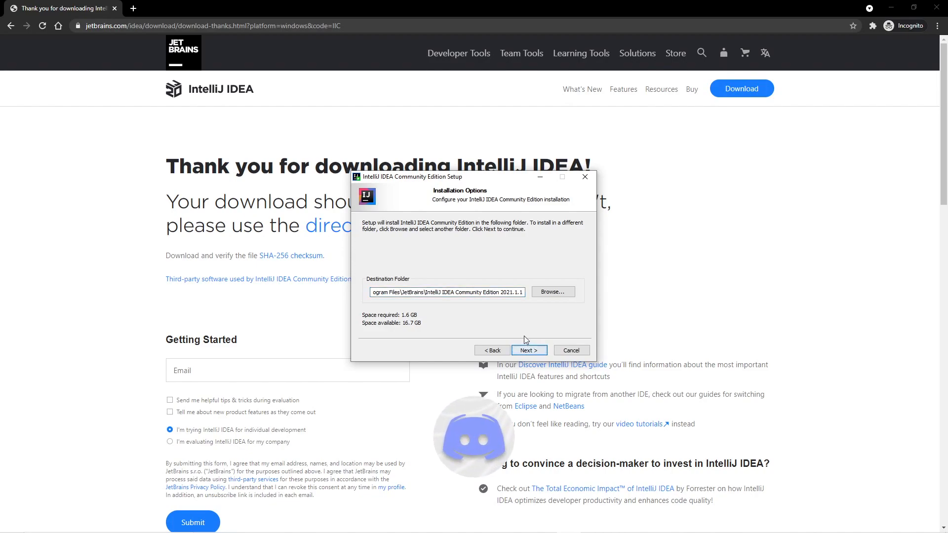
click(527, 350)
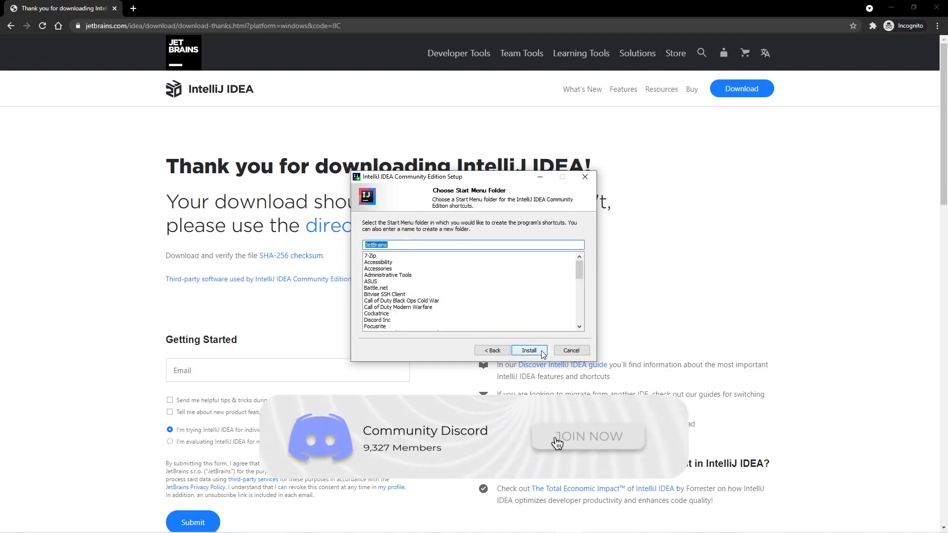
click(529, 350)
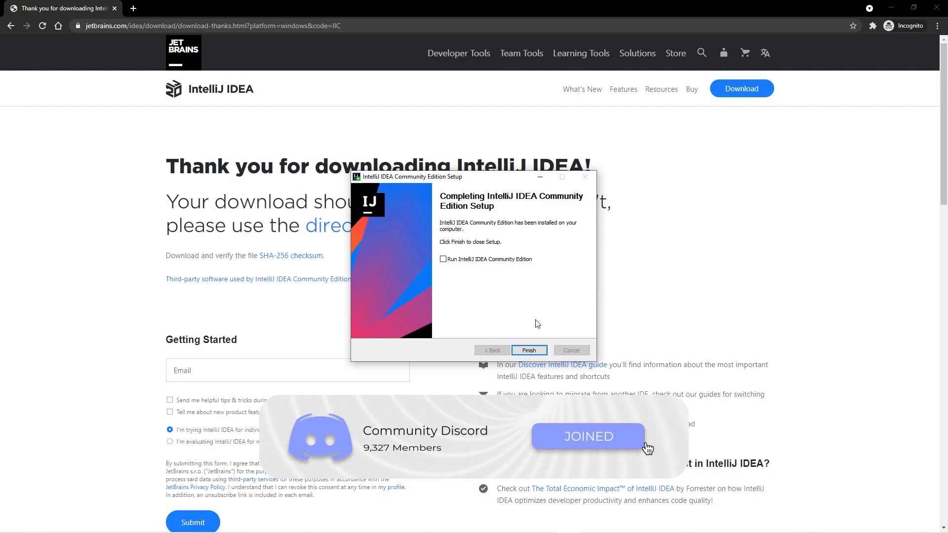
mouse_move(409, 279)
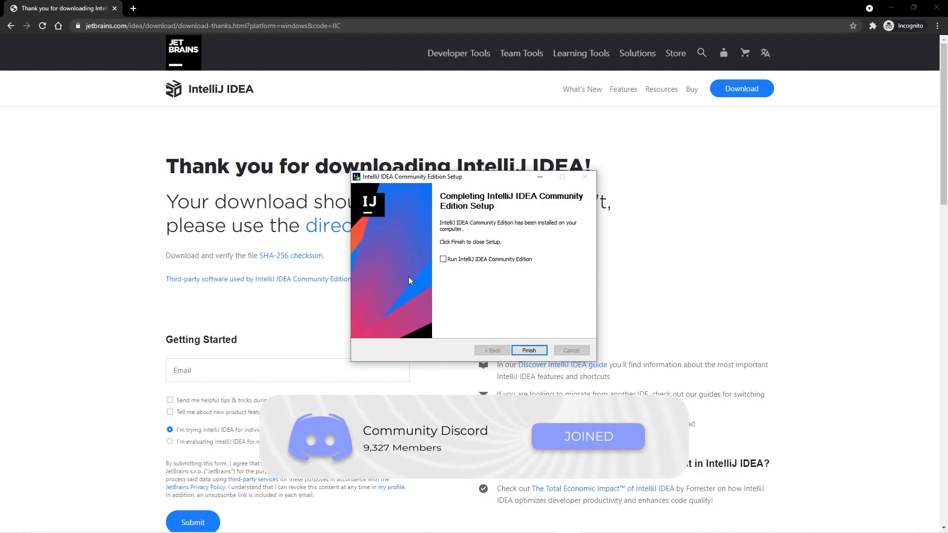
Step: Launch IntelliJ IDEA after setup finishes and accept its user agreement
click(443, 258)
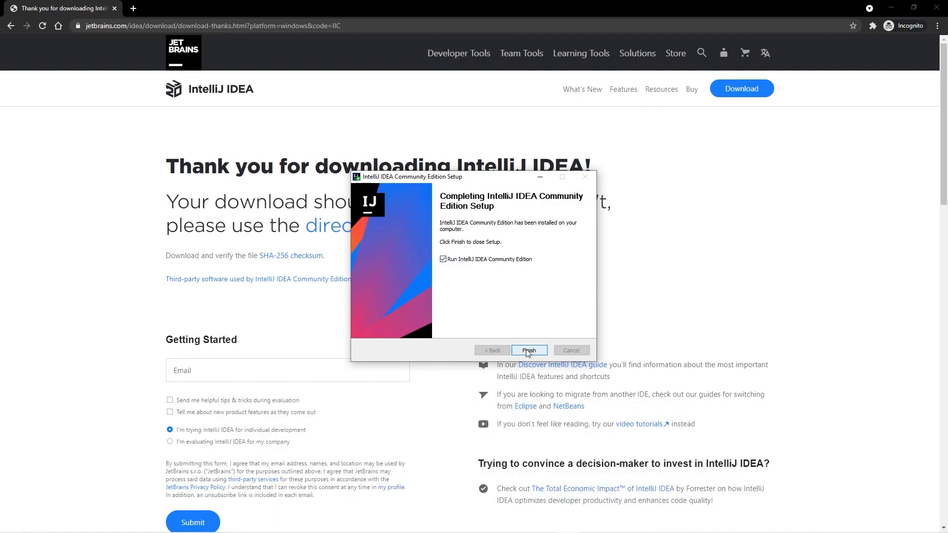
click(527, 349)
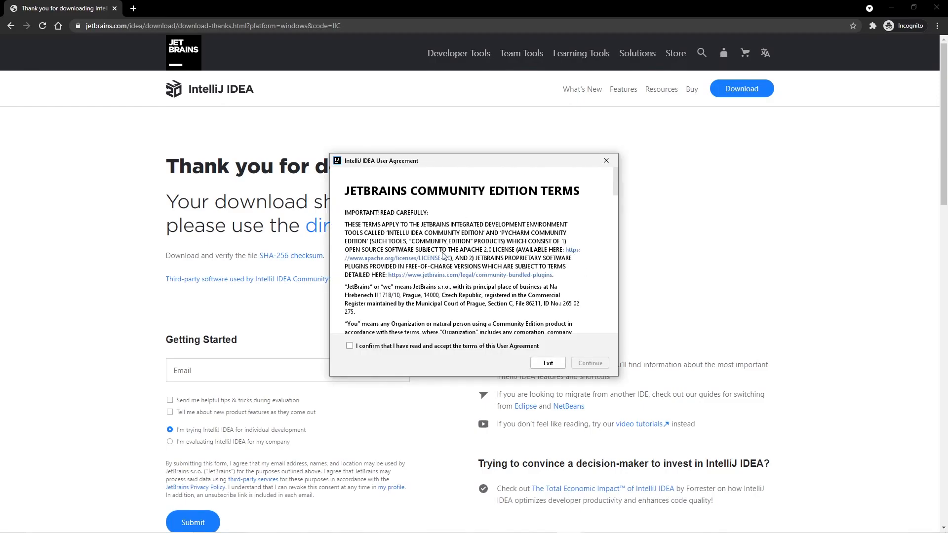
click(350, 346)
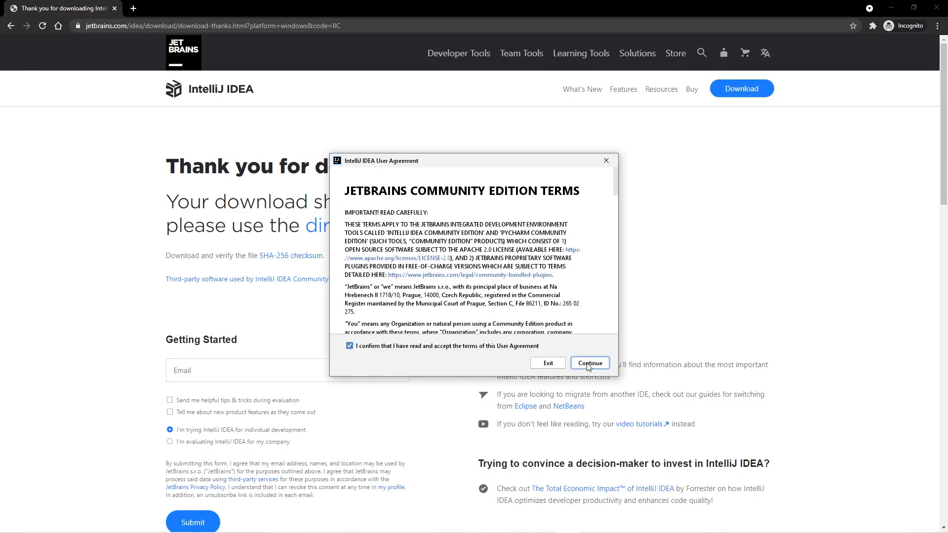
click(588, 363)
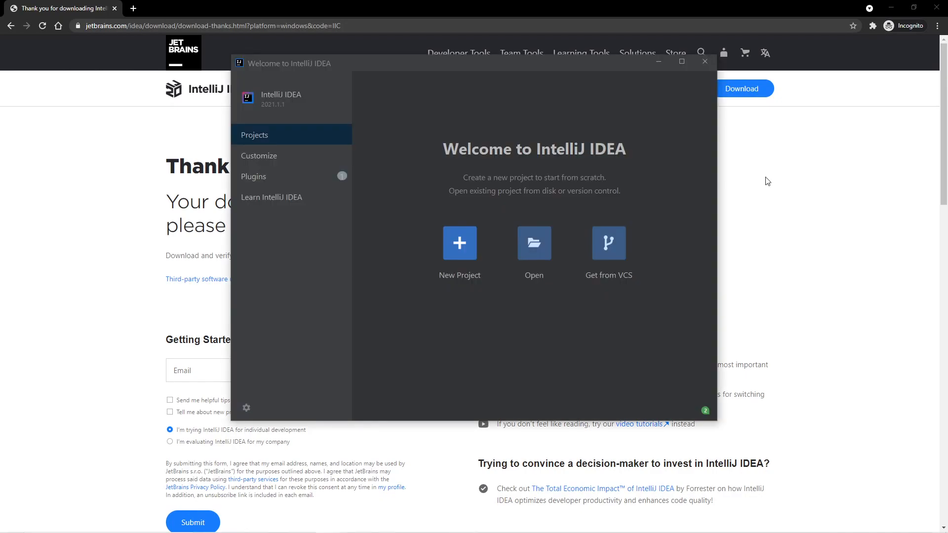
mouse_move(459, 243)
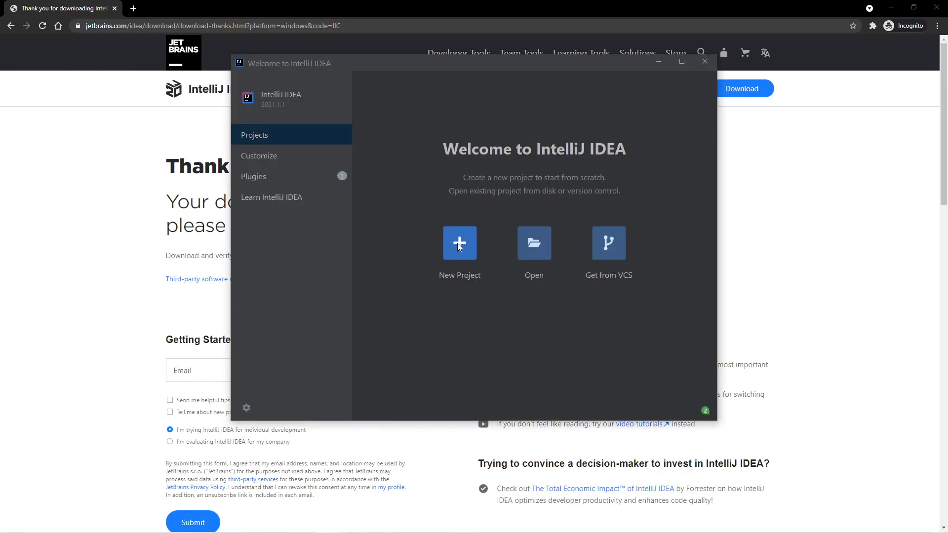
Step: Create a new plain Java project located in the Project folder under Minecraft Series
click(459, 243)
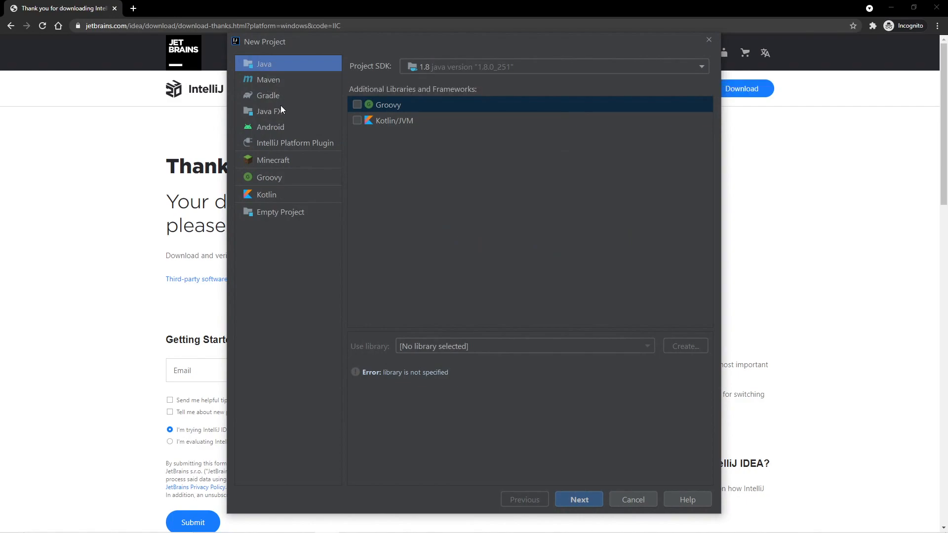
mouse_move(282, 160)
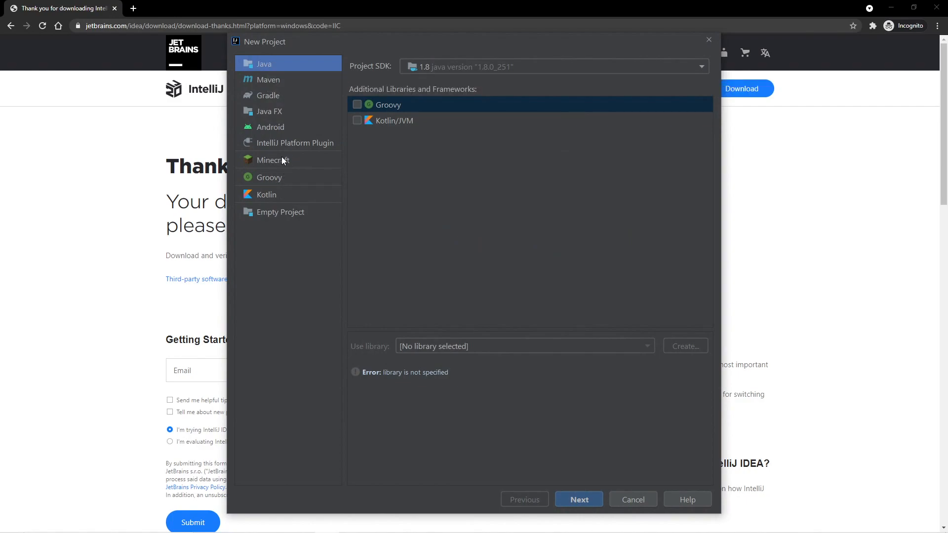
mouse_move(265, 63)
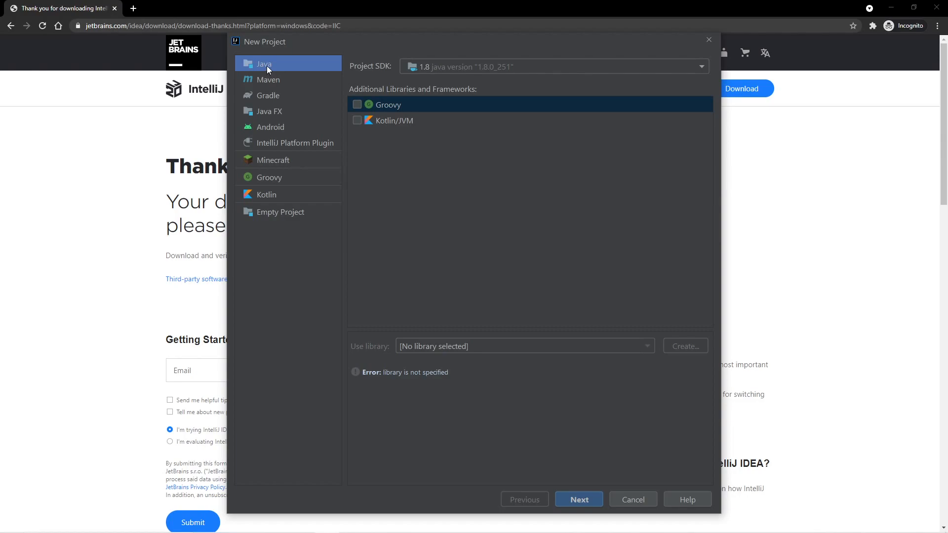
click(578, 500)
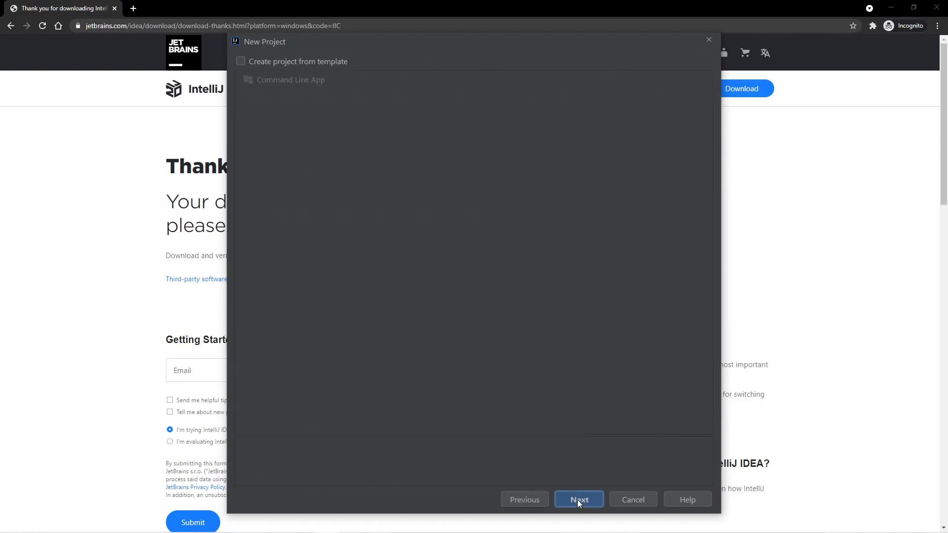
click(578, 500)
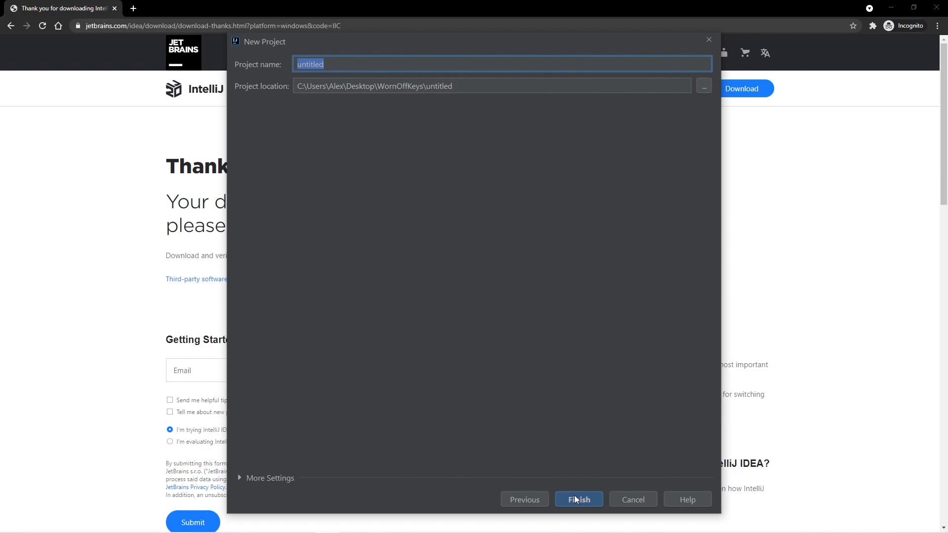
click(703, 86)
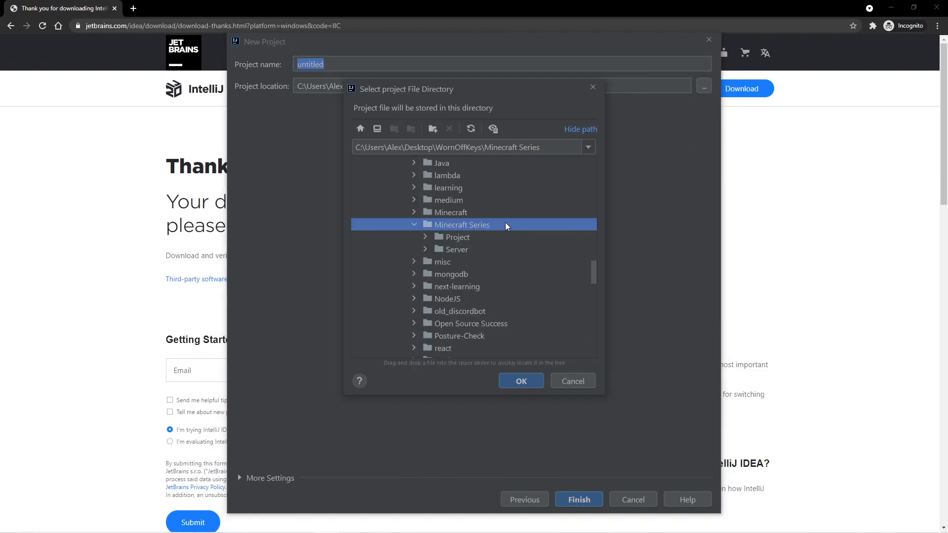
mouse_move(468, 238)
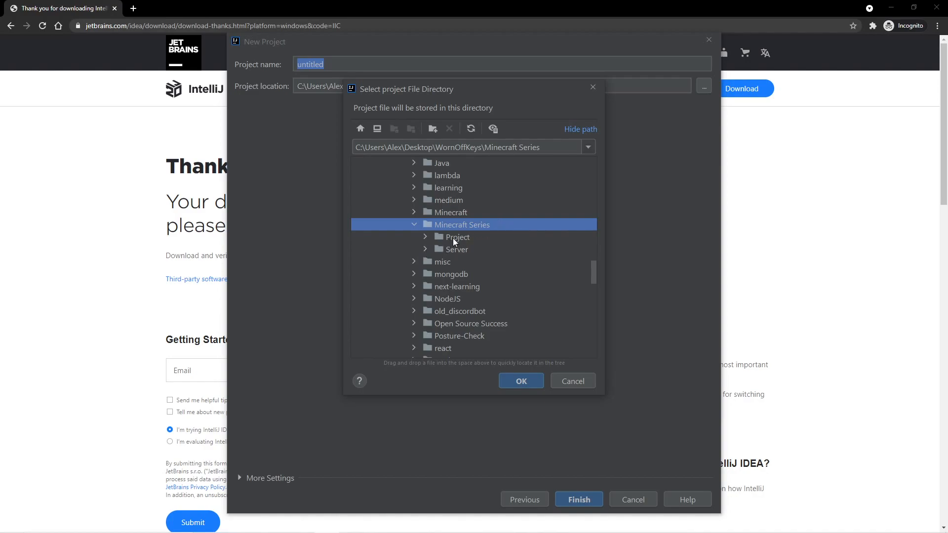
click(458, 236)
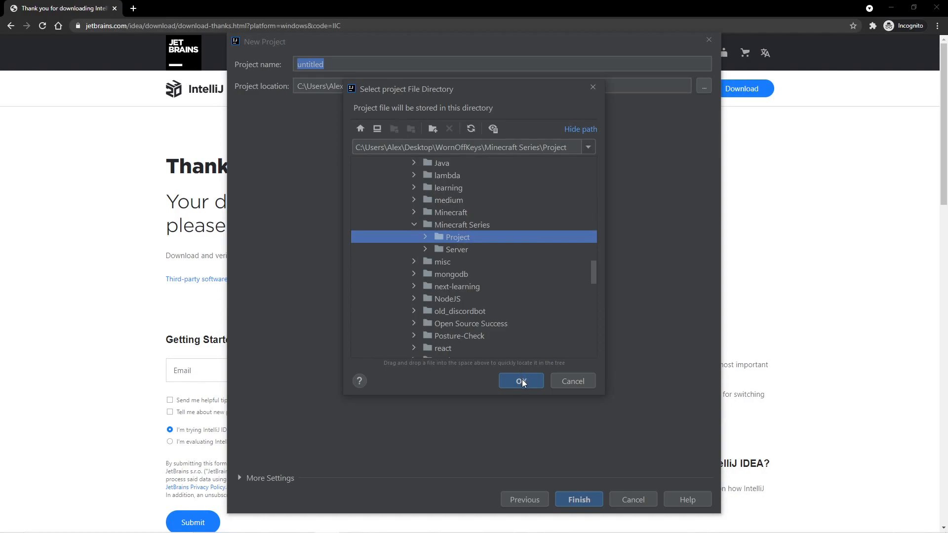
mouse_move(512, 378)
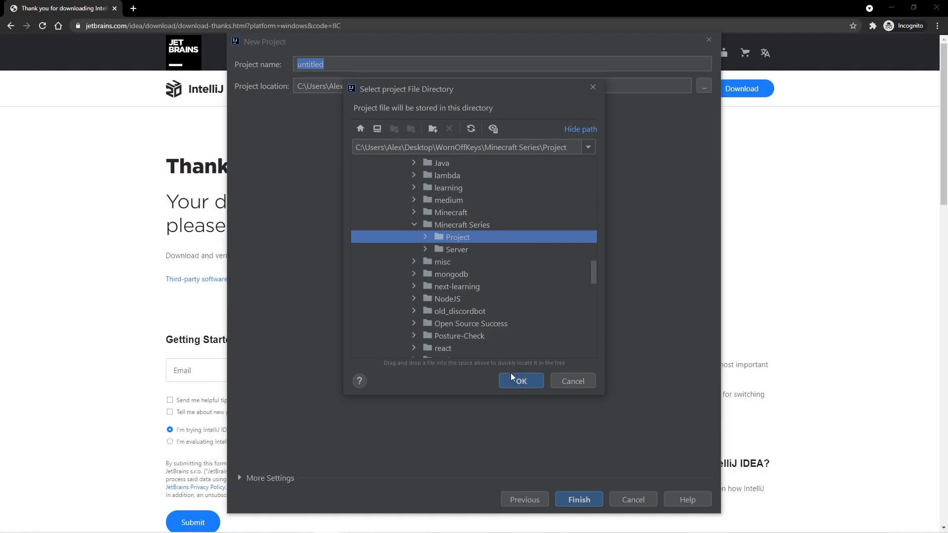
click(519, 381)
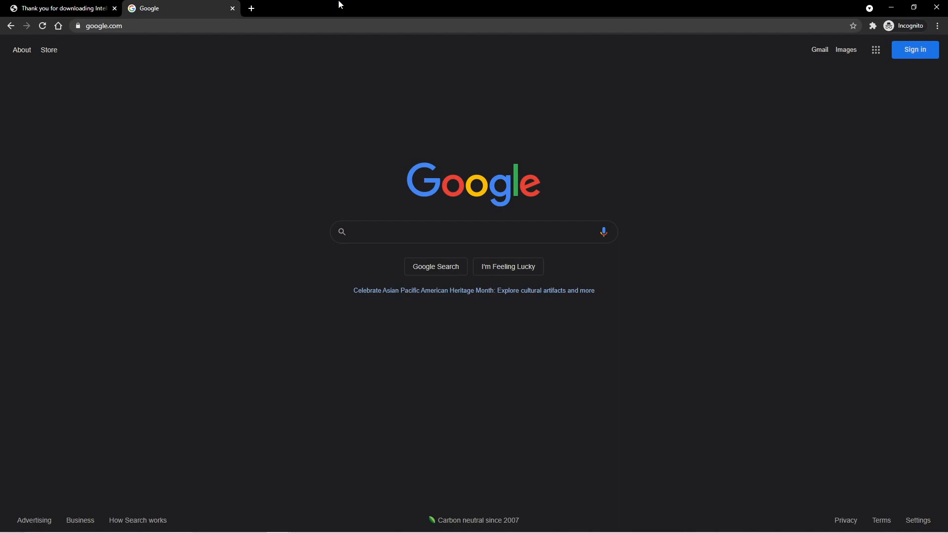
Step: Search 'get bukkit', download the latest Spigot 1.16.5 jar from getbukkit.org and keep it
text(get bukkit)
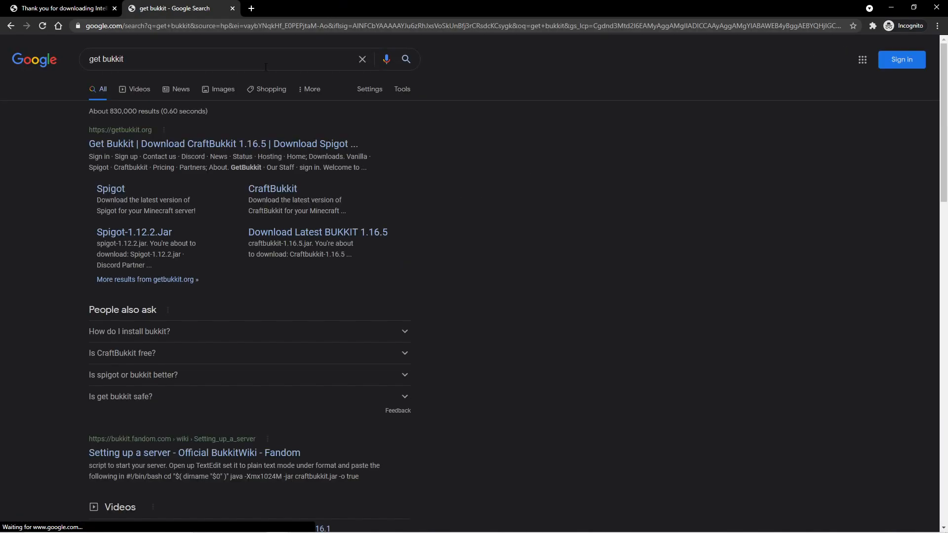
click(222, 144)
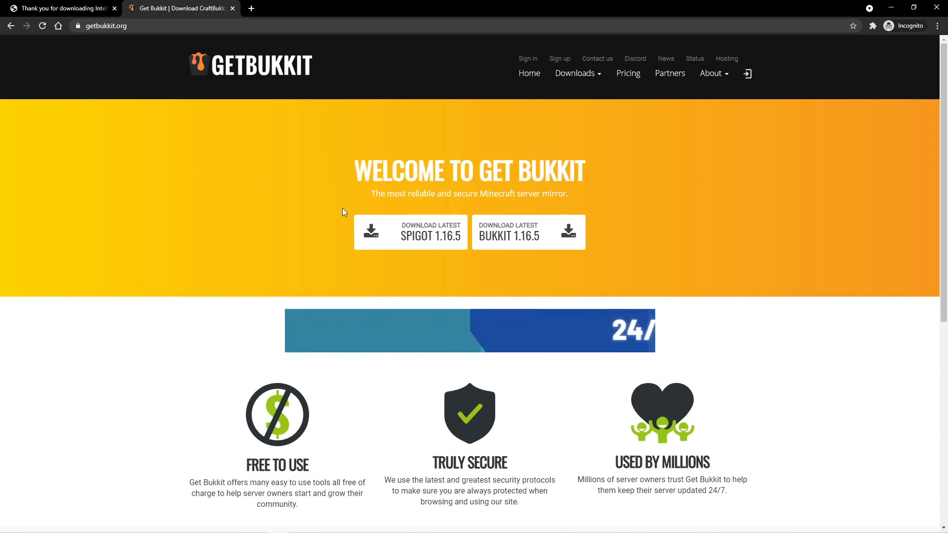
mouse_move(415, 233)
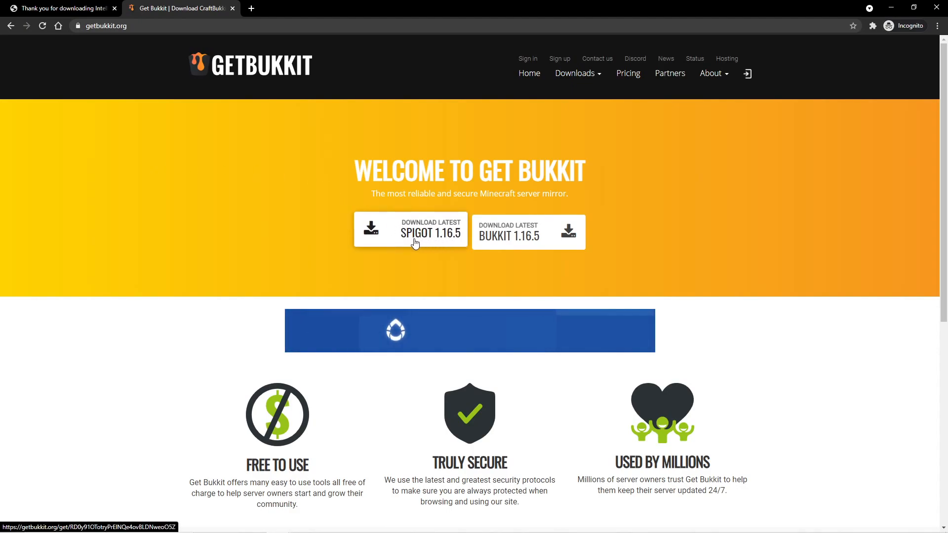
click(414, 231)
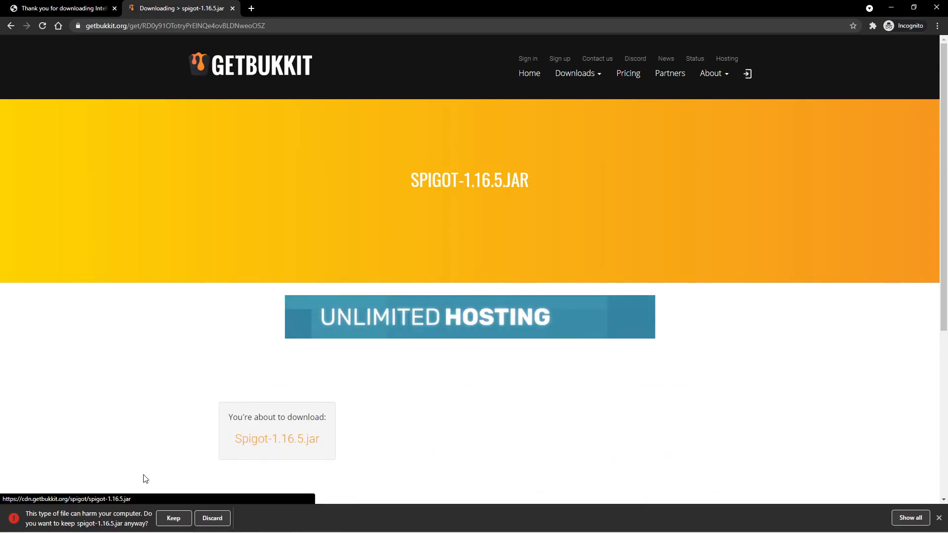
click(174, 518)
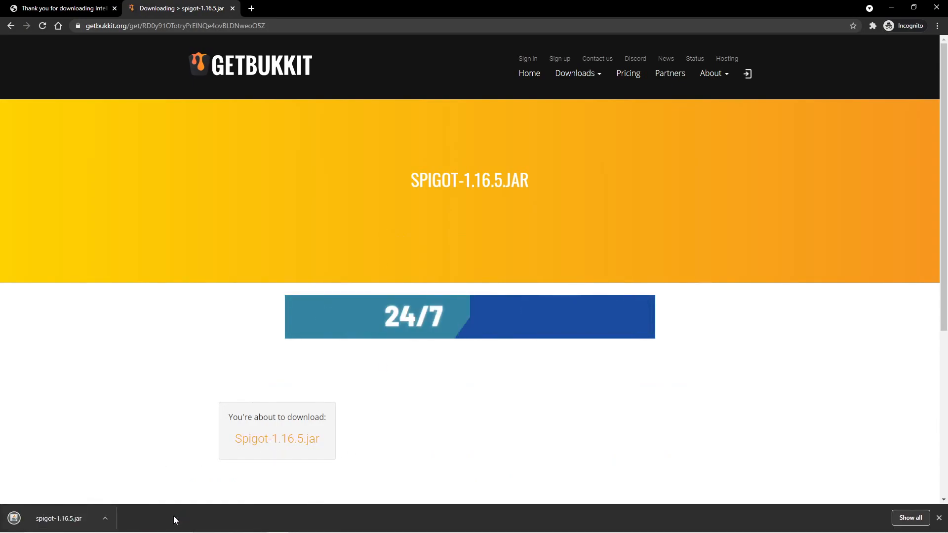
scroll(down, 3)
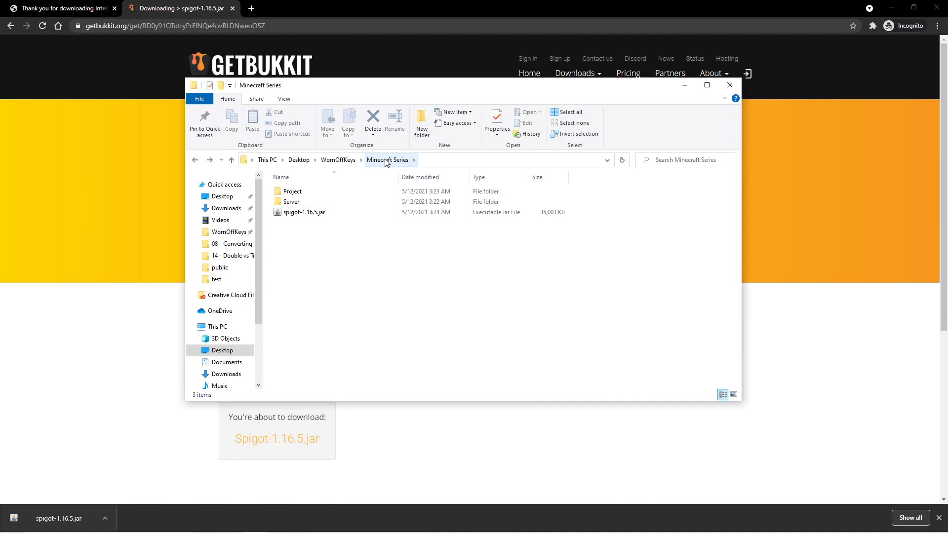
Step: Select the downloaded spigot-1.16.5.jar in the Minecraft Series folder
click(305, 212)
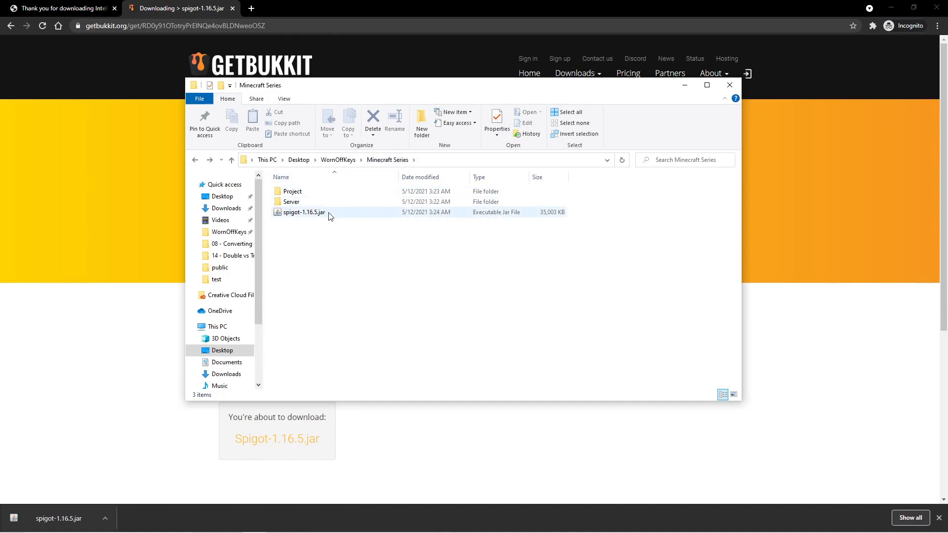
mouse_move(303, 213)
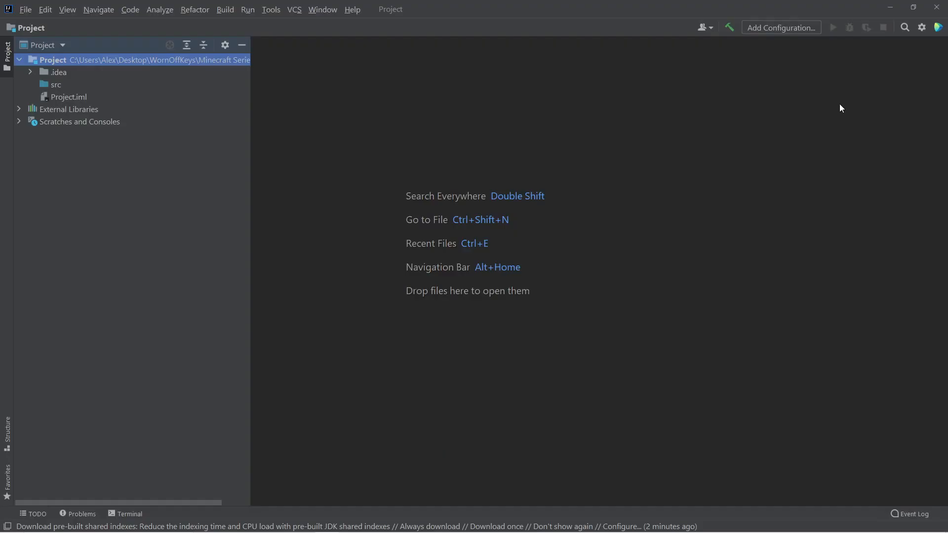
mouse_move(921, 27)
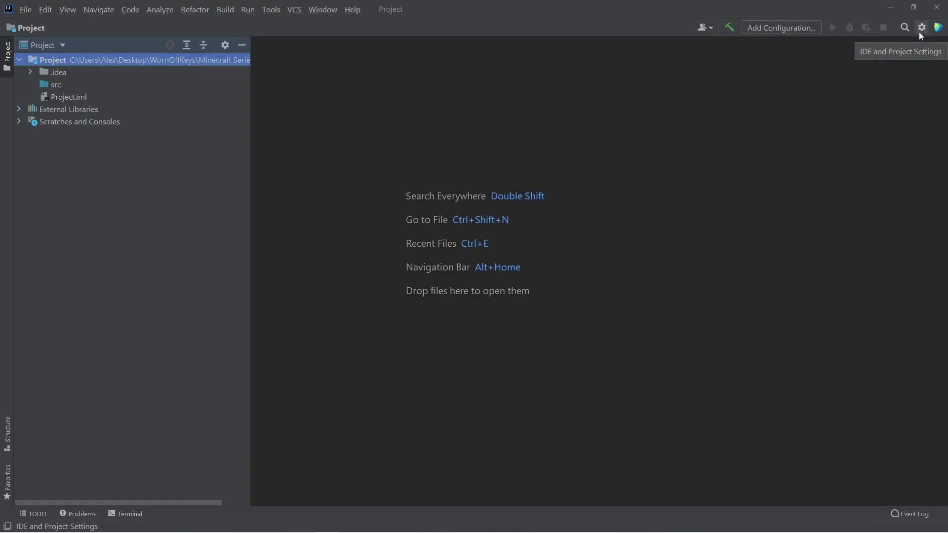
Step: In Project Structure, attach spigot-1.16.5.jar as a module dependency and apply it
click(922, 27)
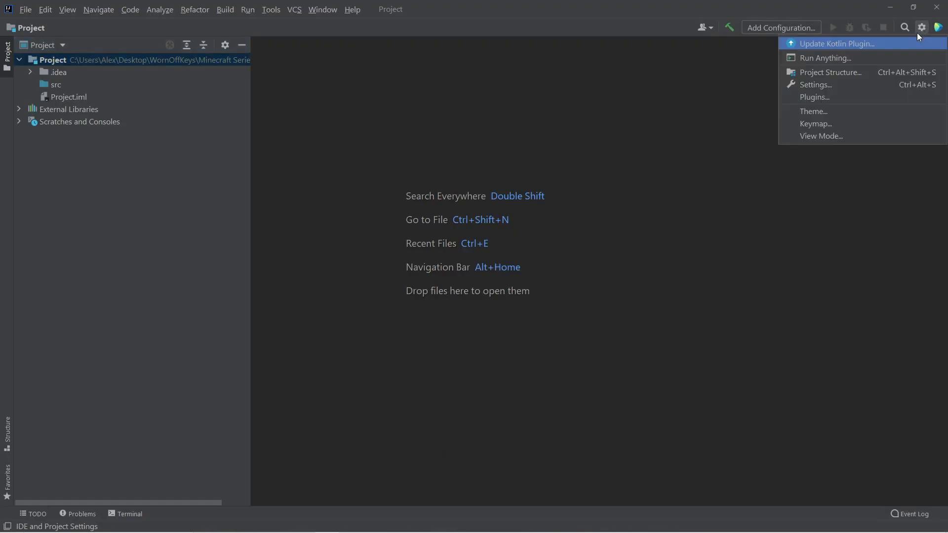
click(831, 72)
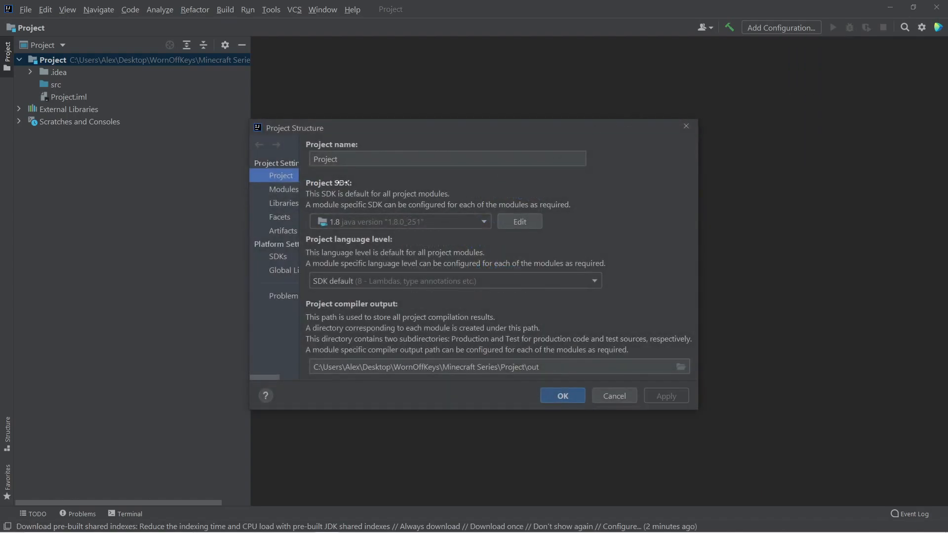
click(283, 190)
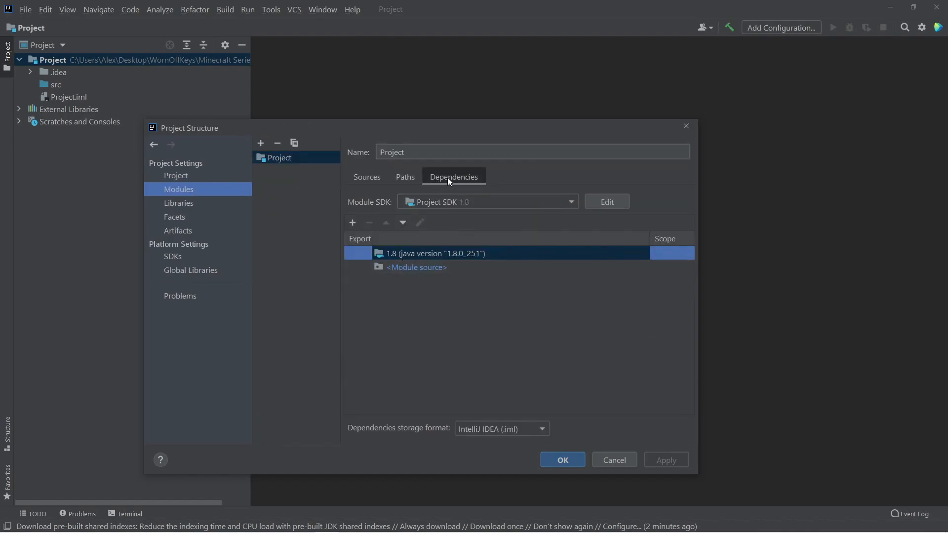
mouse_move(352, 223)
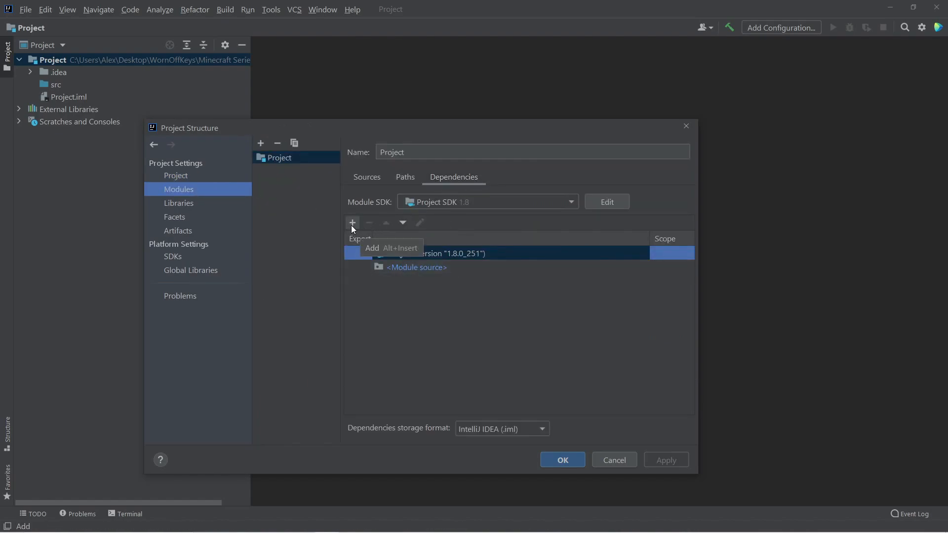
click(352, 222)
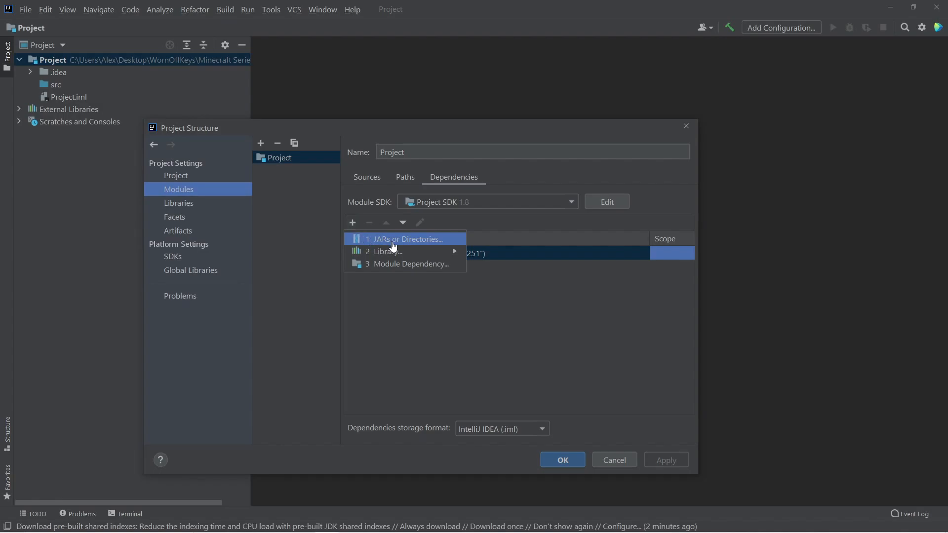
click(406, 239)
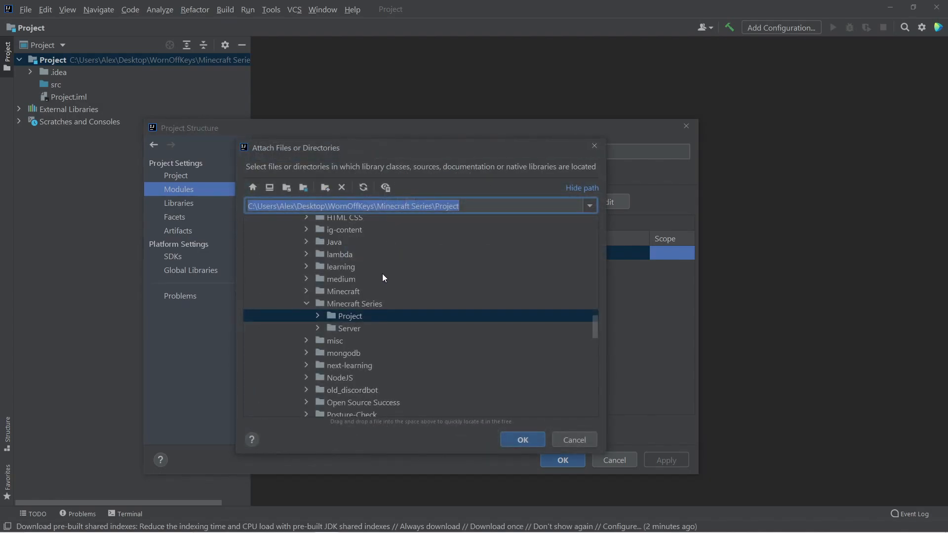
click(365, 340)
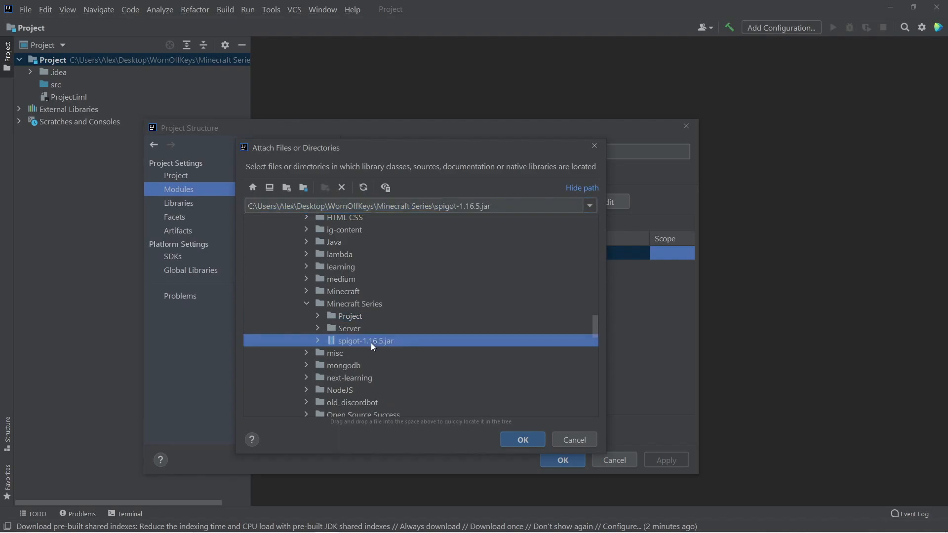
click(522, 440)
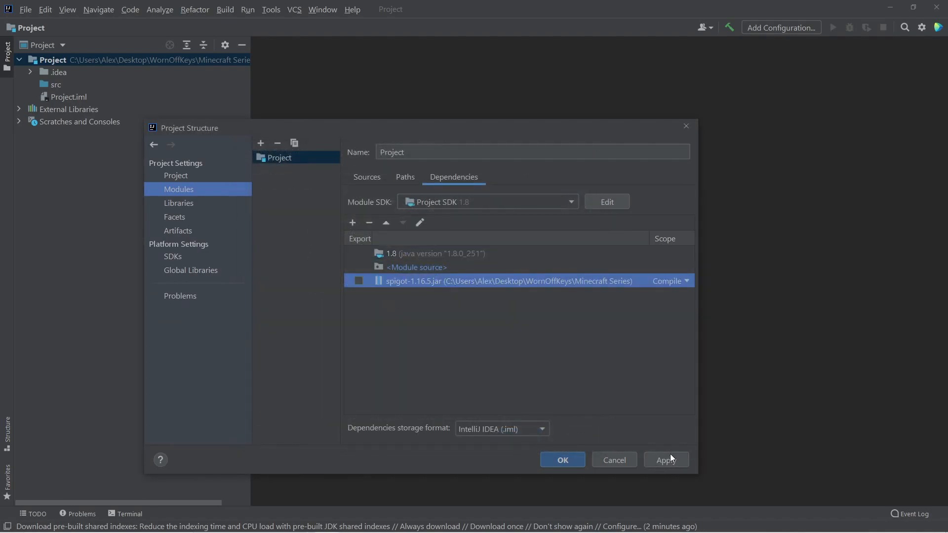
click(664, 459)
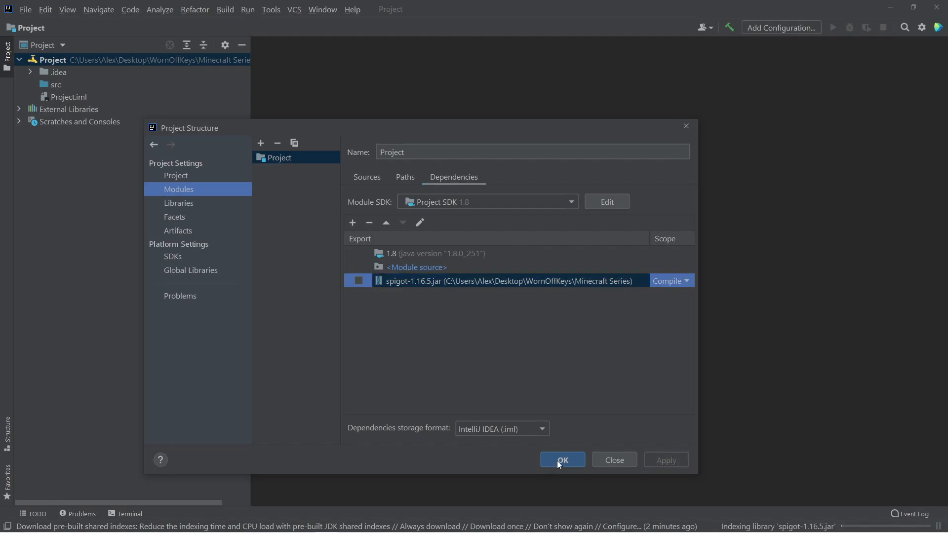
click(562, 460)
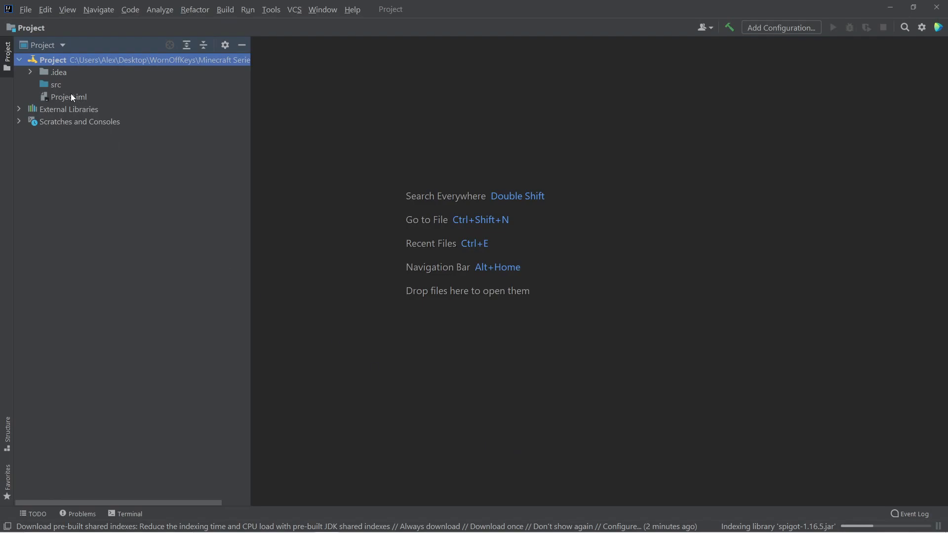
Step: Create a new package named com.wornoffkeys under src
click(55, 84)
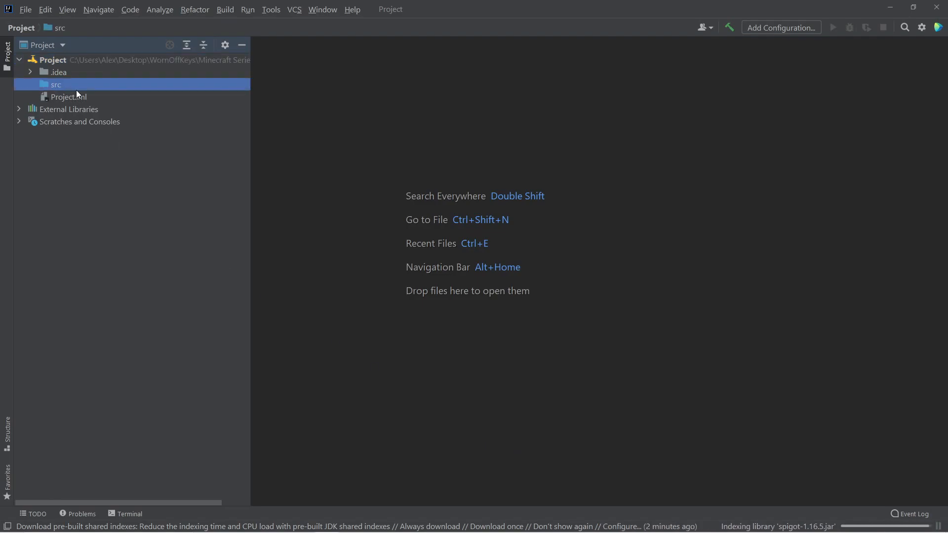
mouse_move(56, 88)
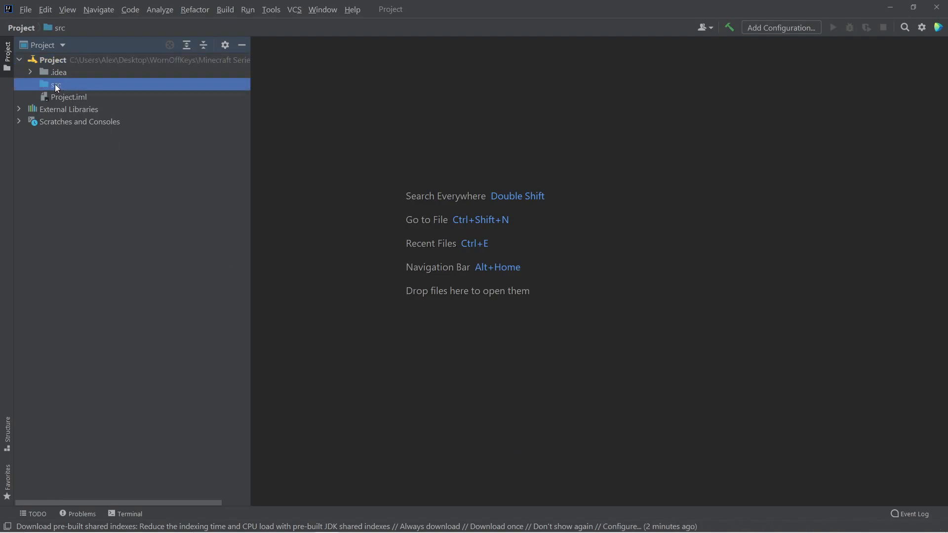
right_click(57, 83)
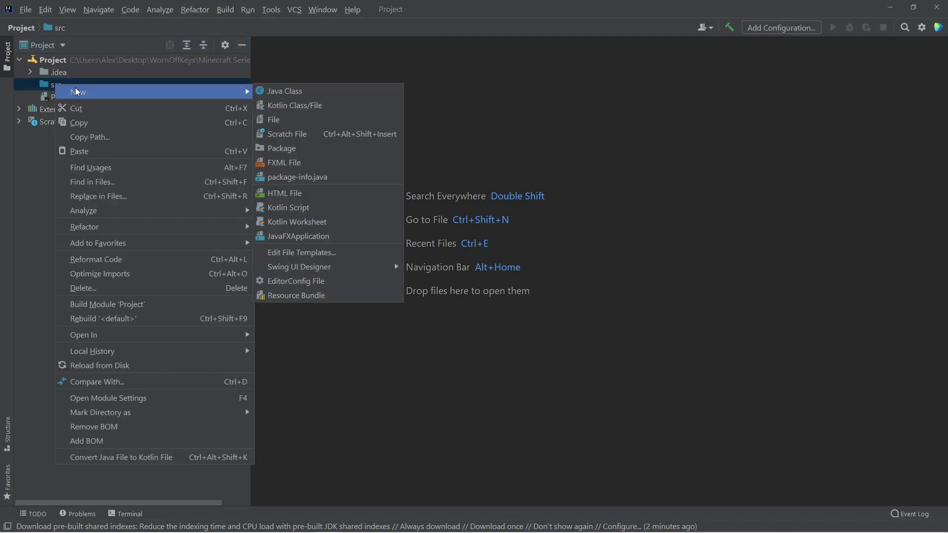
click(281, 149)
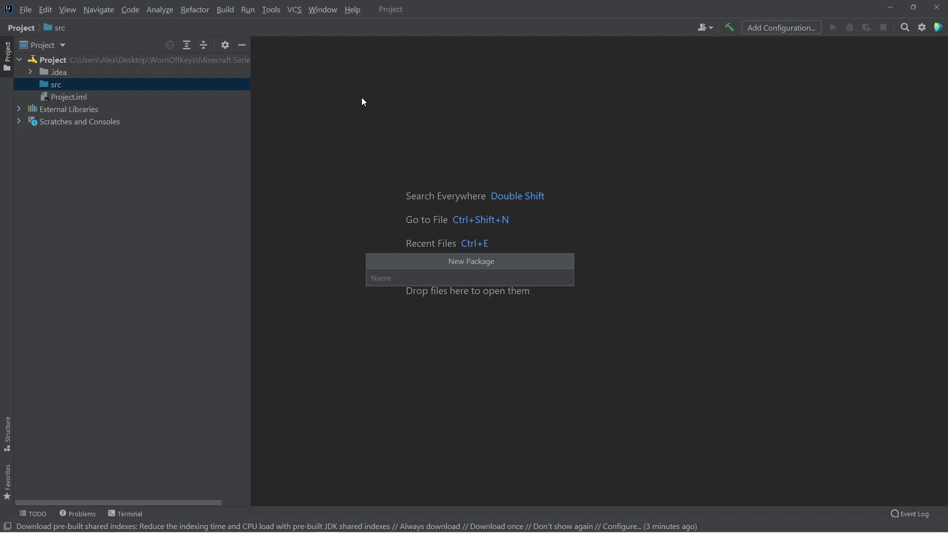
text(com.)
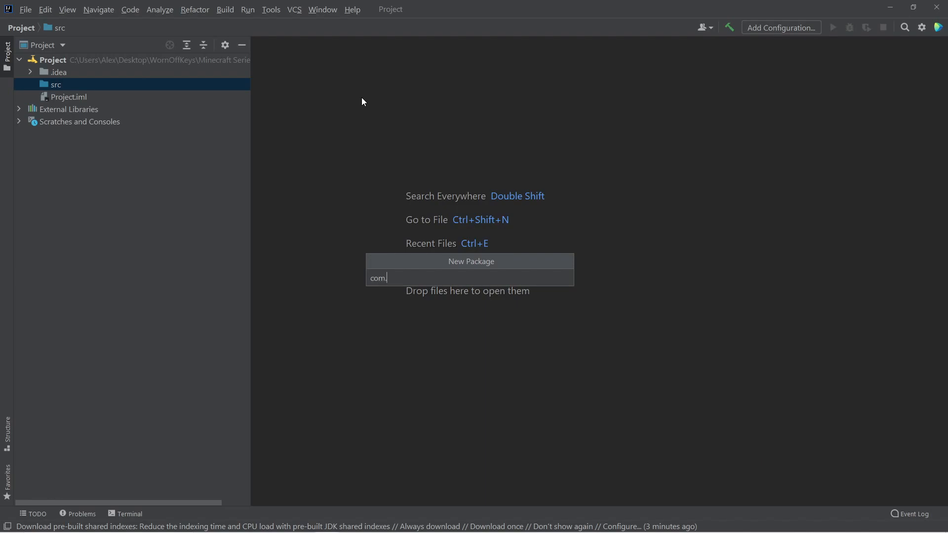
text(wornoffkeys)
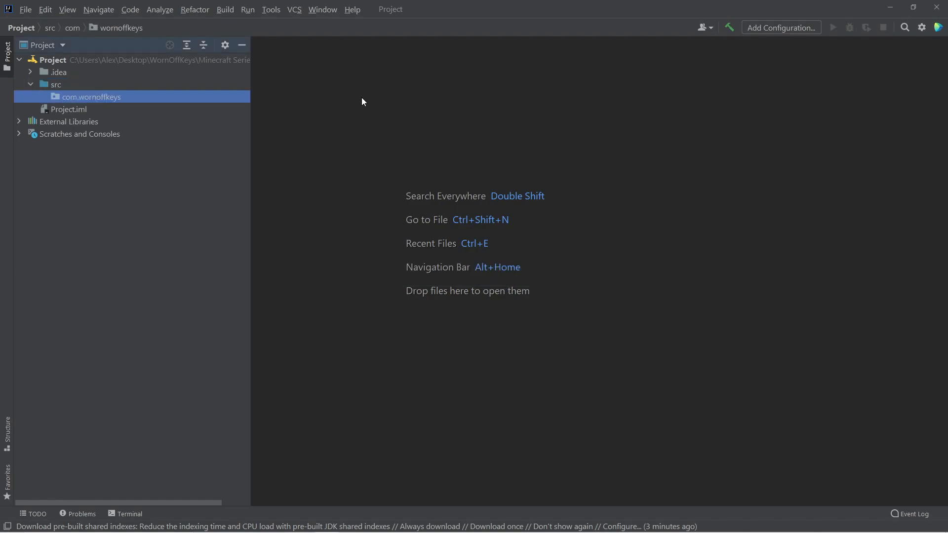
mouse_move(90, 103)
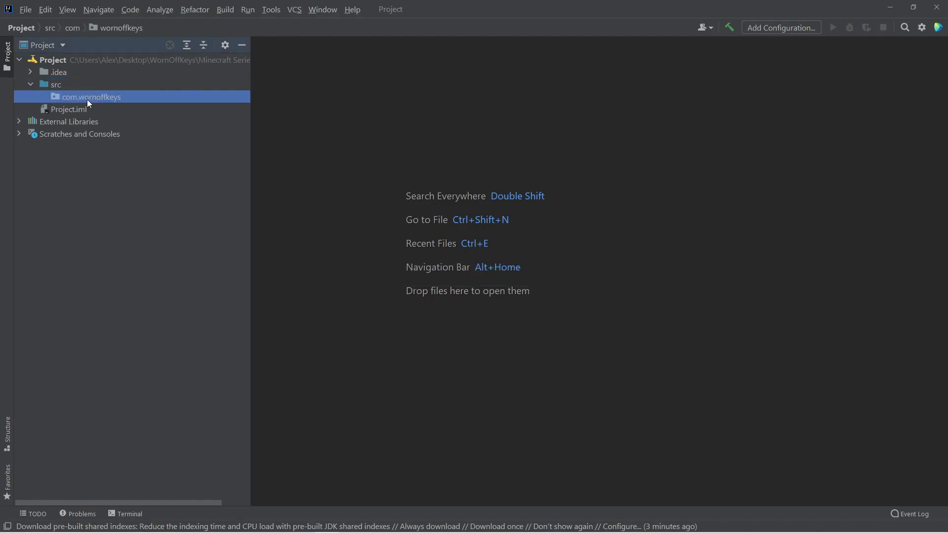
Step: Create a MyFirstPlugin class in com.wornoffkeys extending JavaPlugin with its Bukkit import
right_click(91, 97)
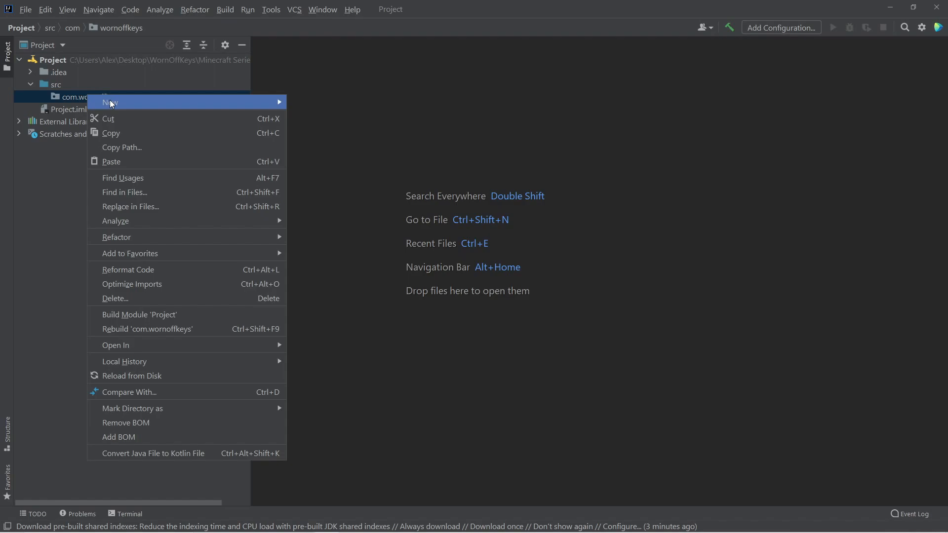
click(111, 102)
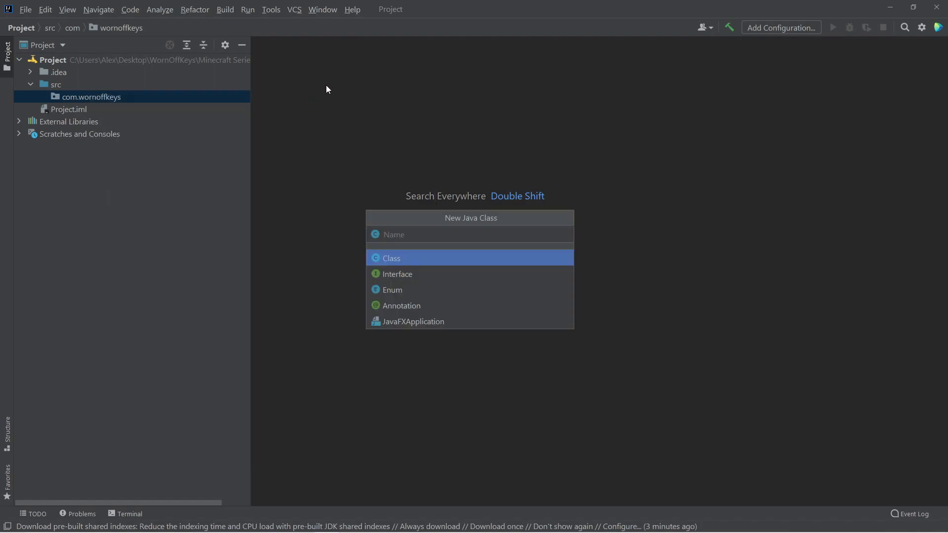
text(M)
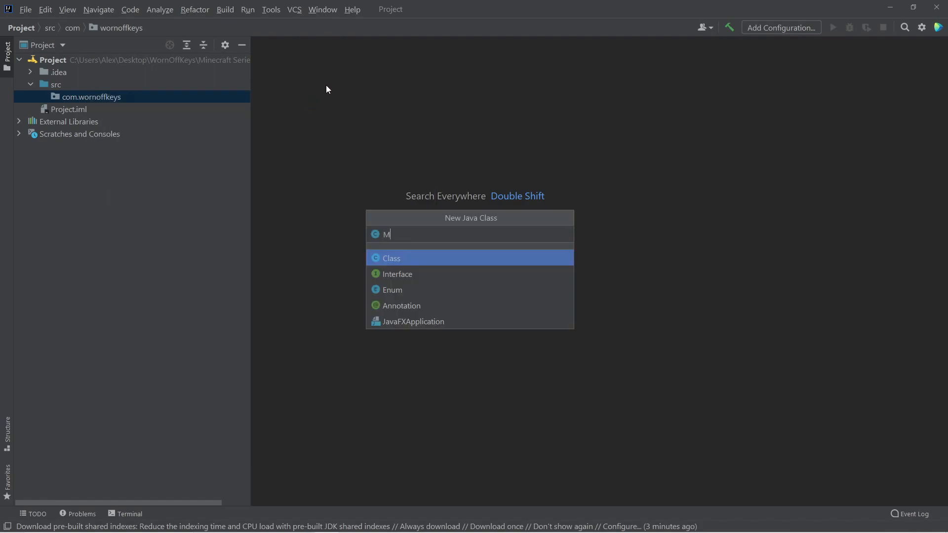
text(yFirstPlug)
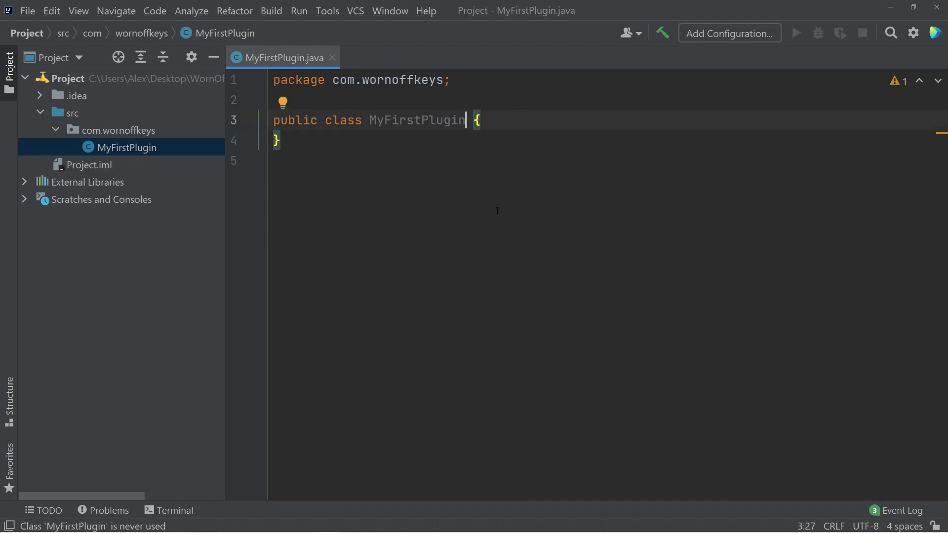
text(extends JavaPlu)
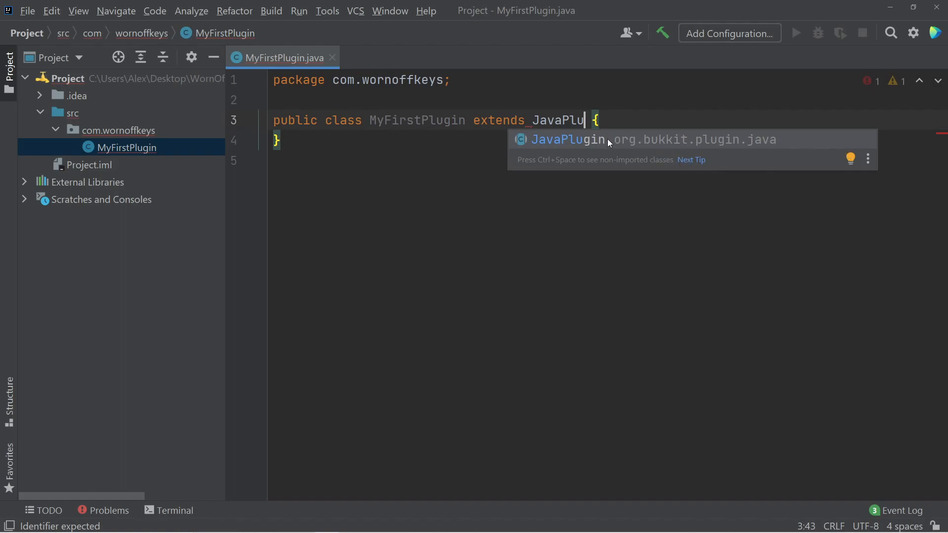
mouse_move(727, 141)
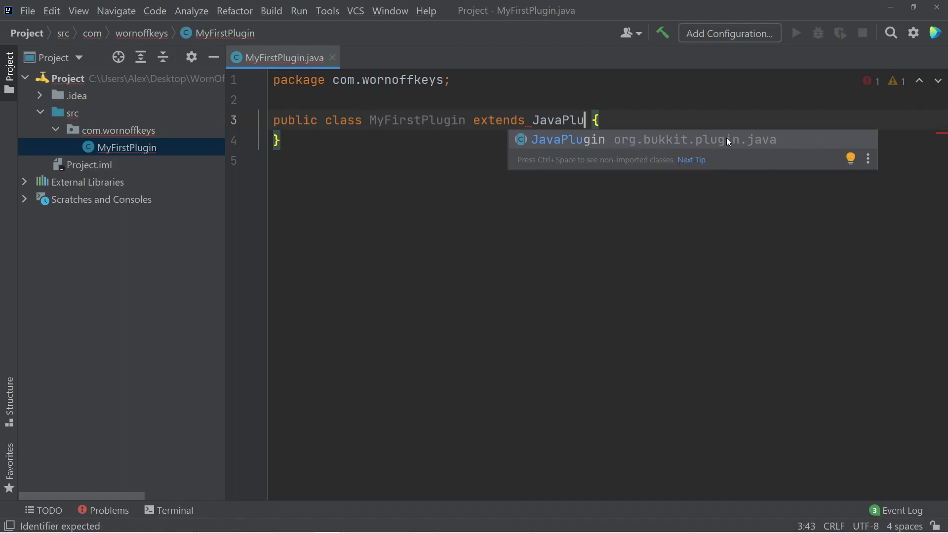
mouse_move(769, 145)
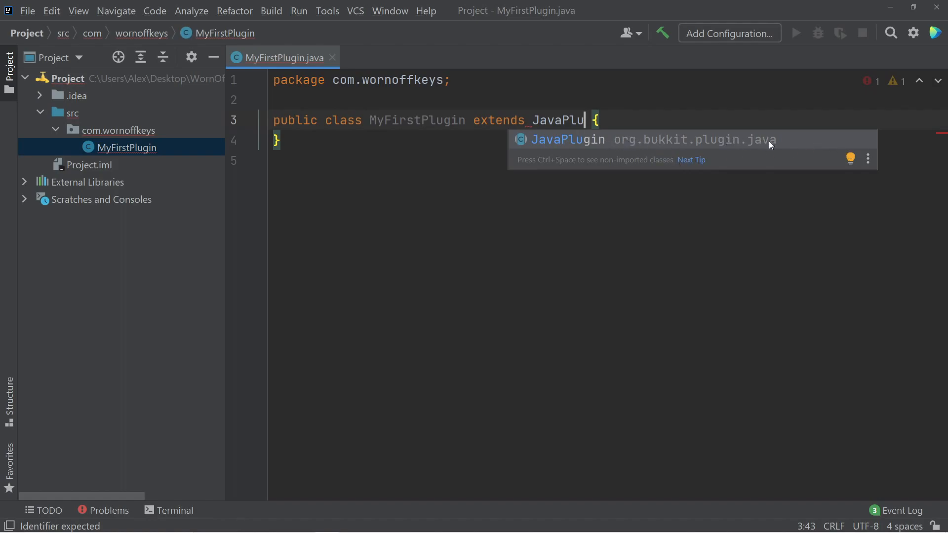
mouse_move(768, 224)
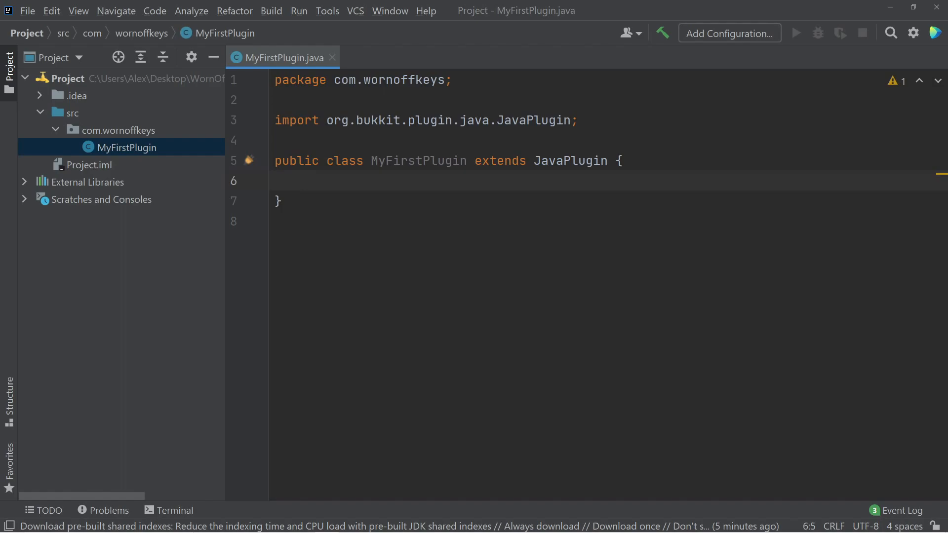
click(304, 181)
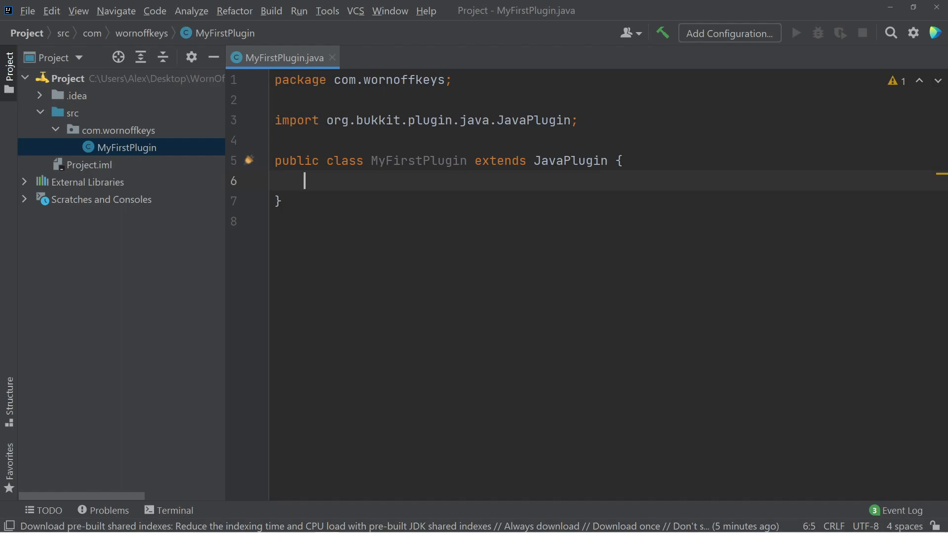
text(@Override)
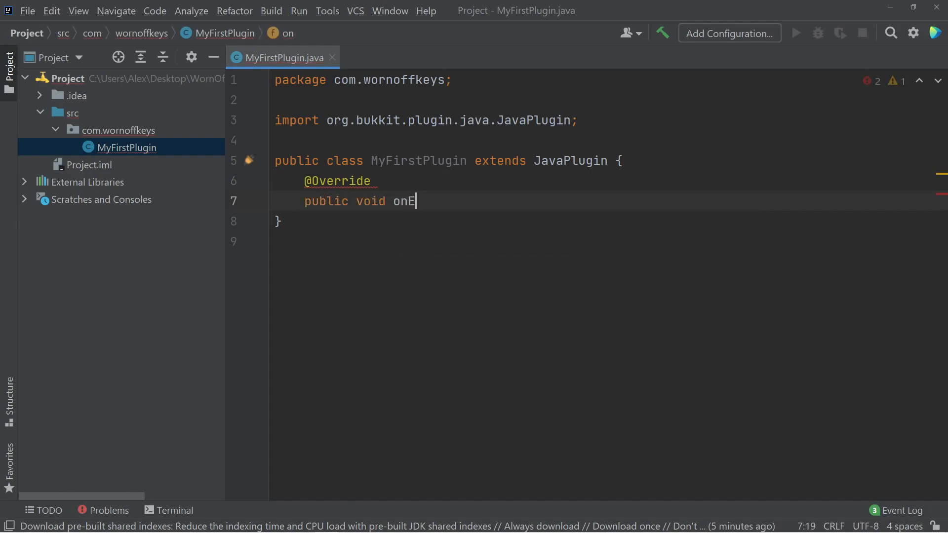
text(nable)
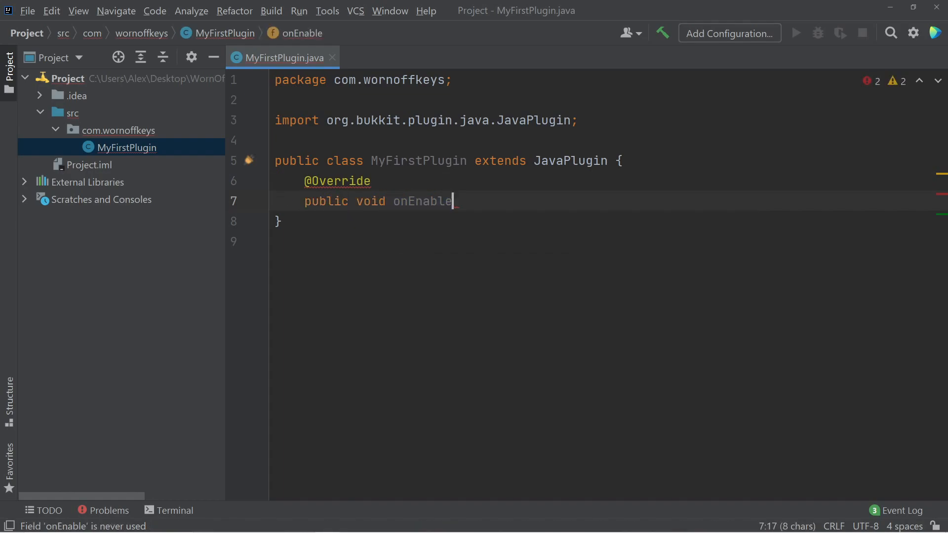
text(() {)
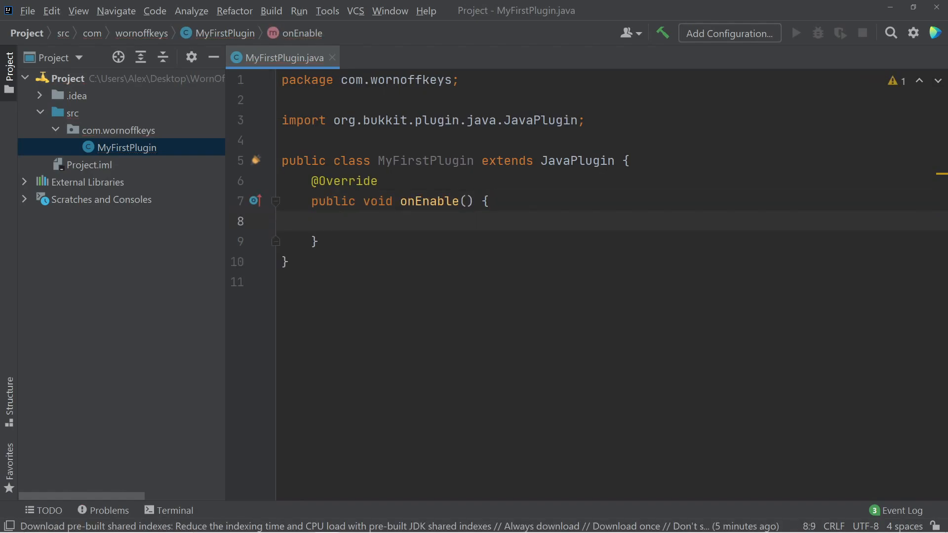
text(@Override)
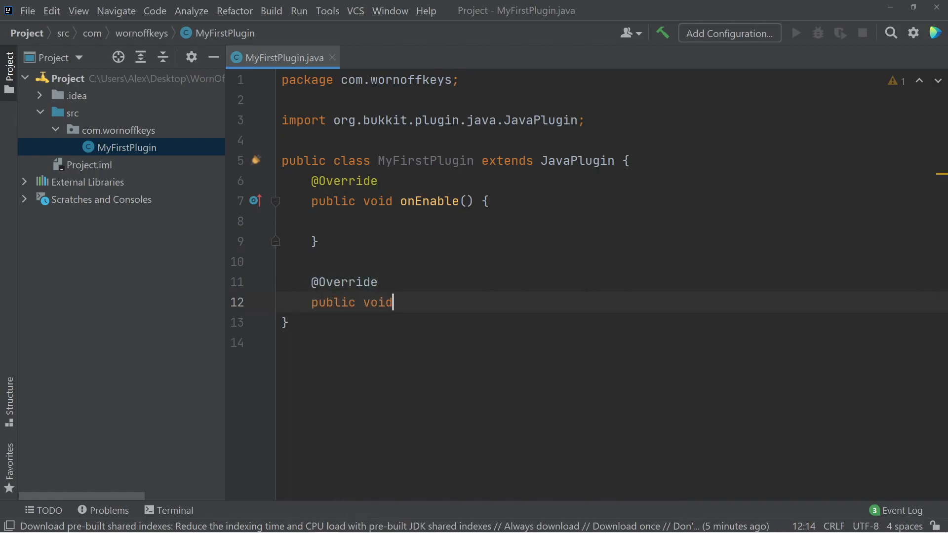
text(onDisable() {)
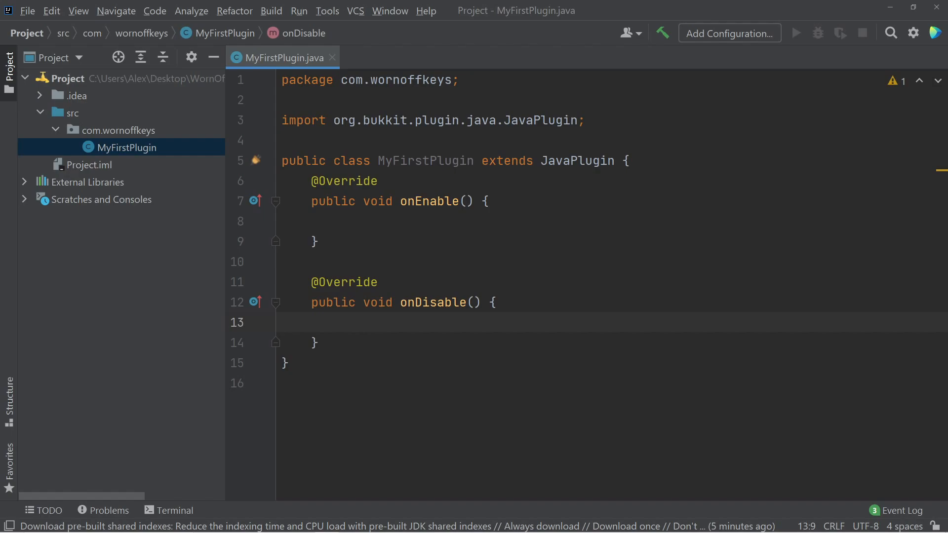
Step: Print "Hello world!" in onEnable and "Shutting down..." in onDisable via System.out.println
text(s)
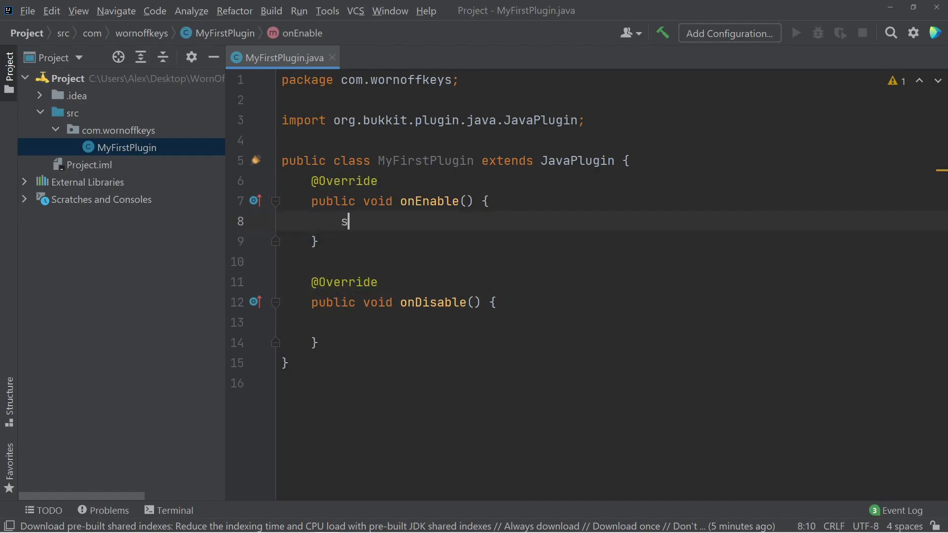
text(out.println();)
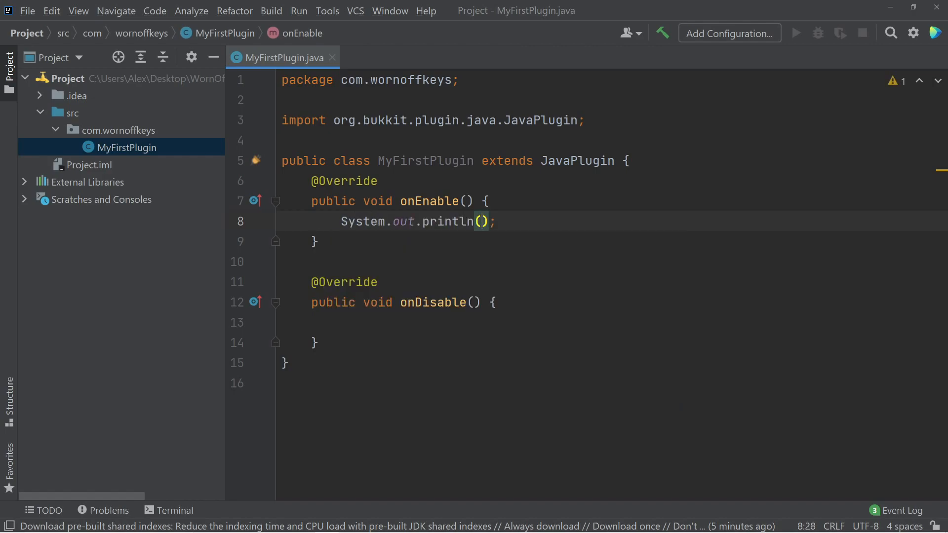
text("Hello ")
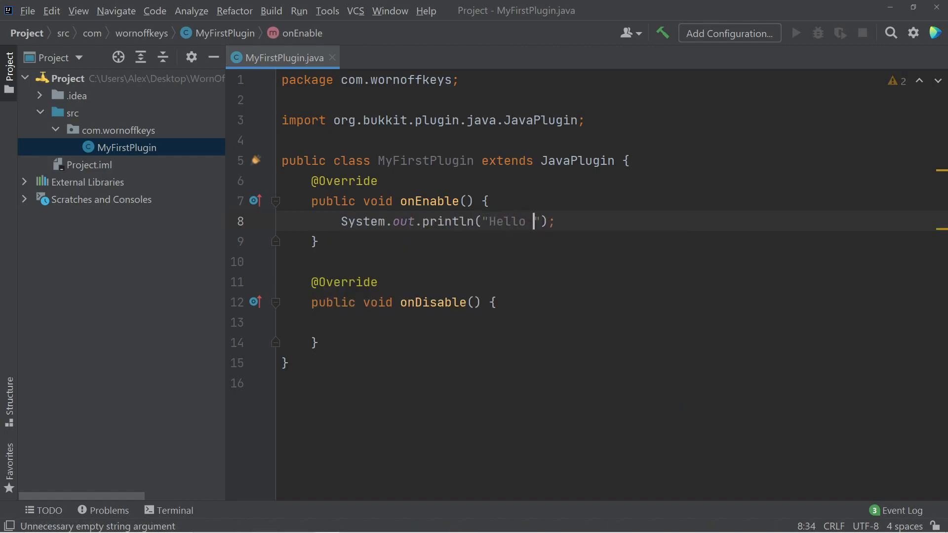
text(world!)
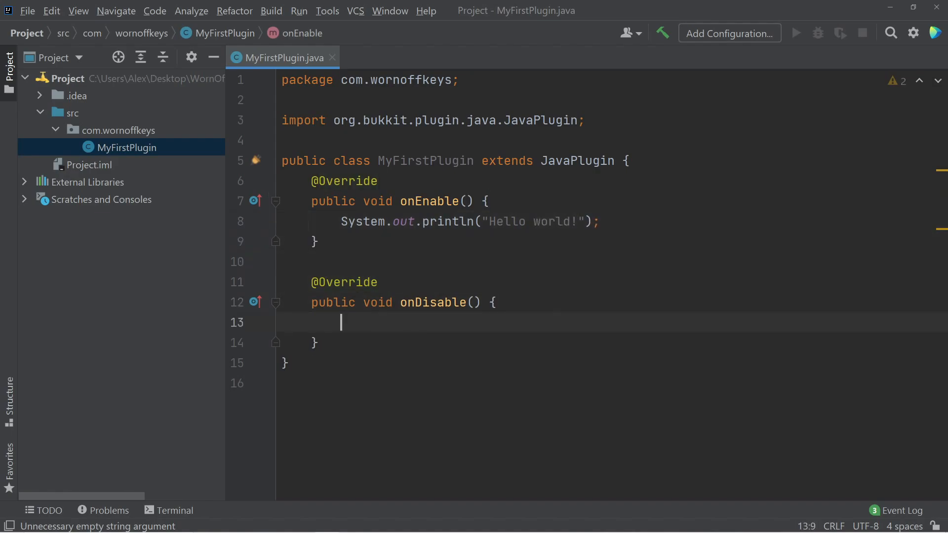
text(System.out.println("S");)
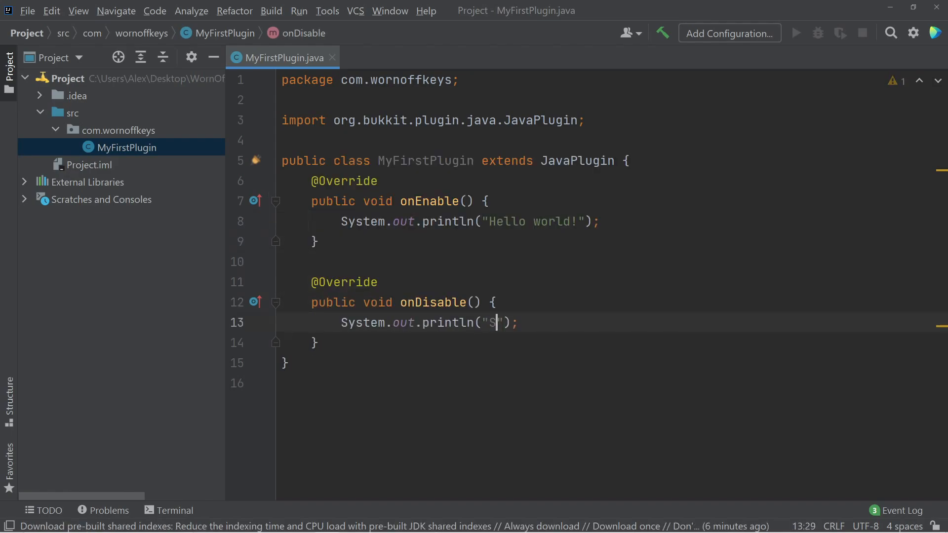
text(hutting down...)
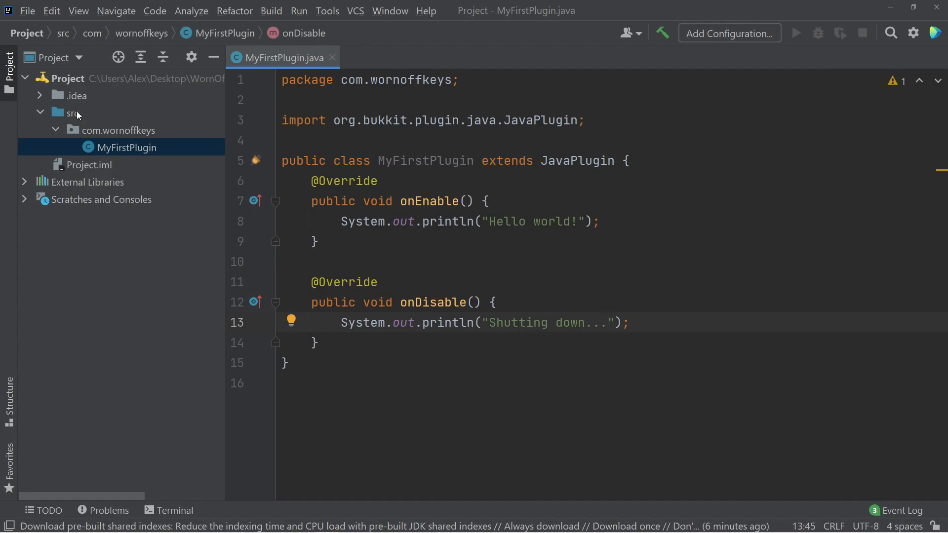
Step: Create plugin.yml in src with main set to com.wornoffkeys.MyFirstPlugin
right_click(72, 113)
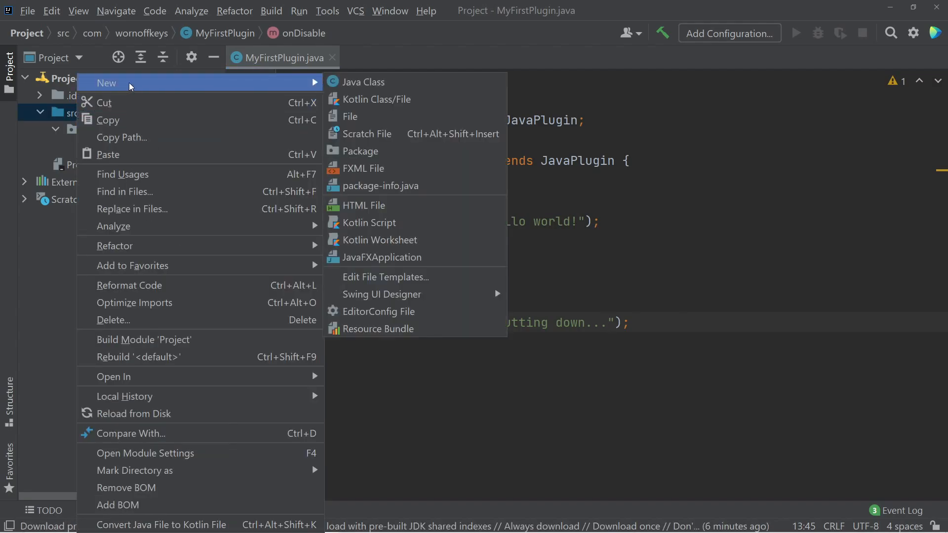
mouse_move(311, 90)
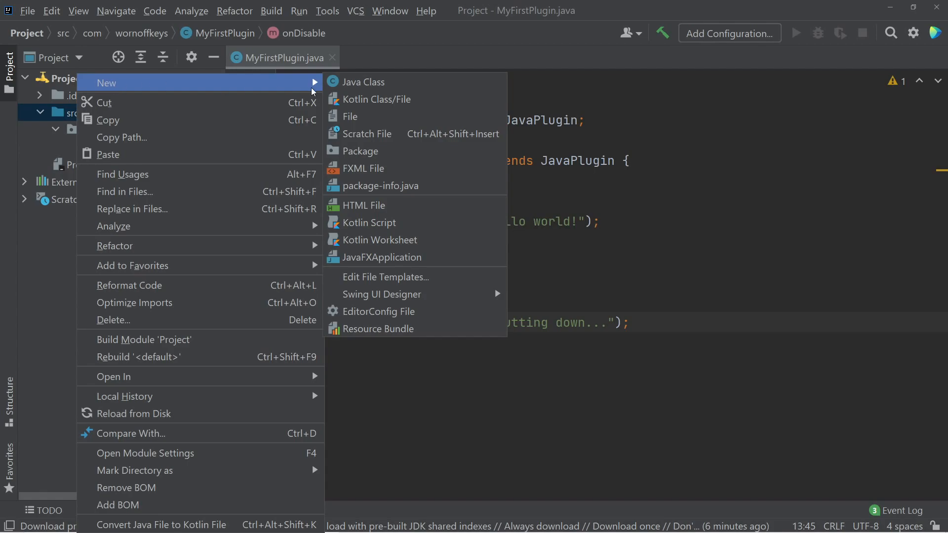
click(350, 117)
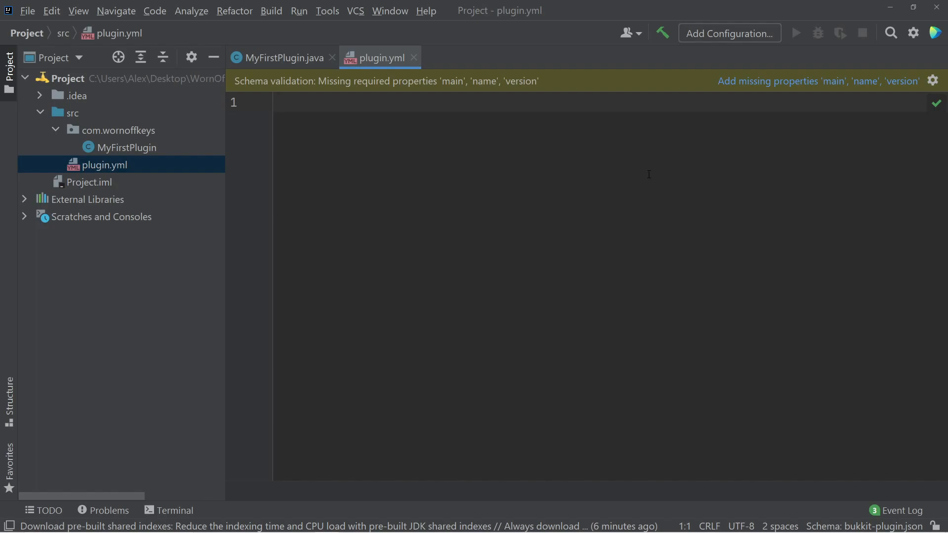
mouse_move(481, 83)
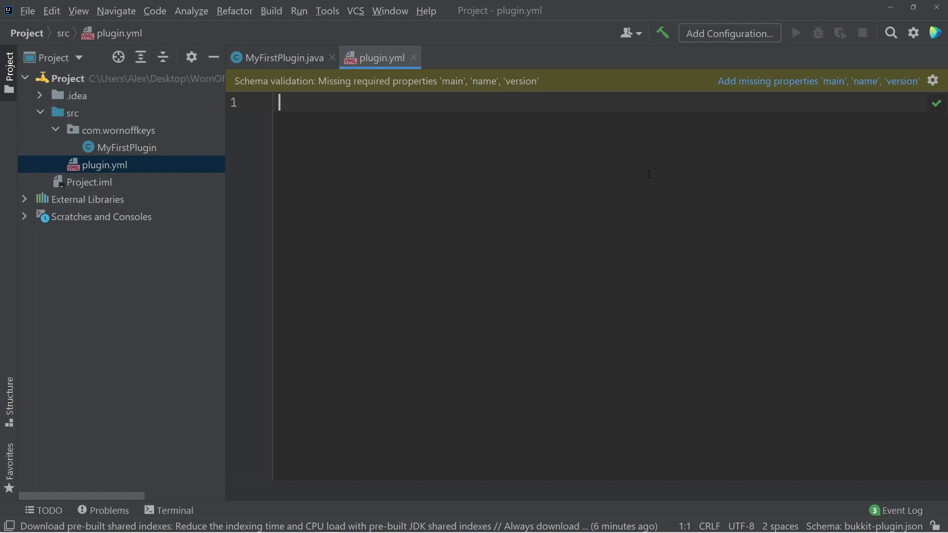
text(main:)
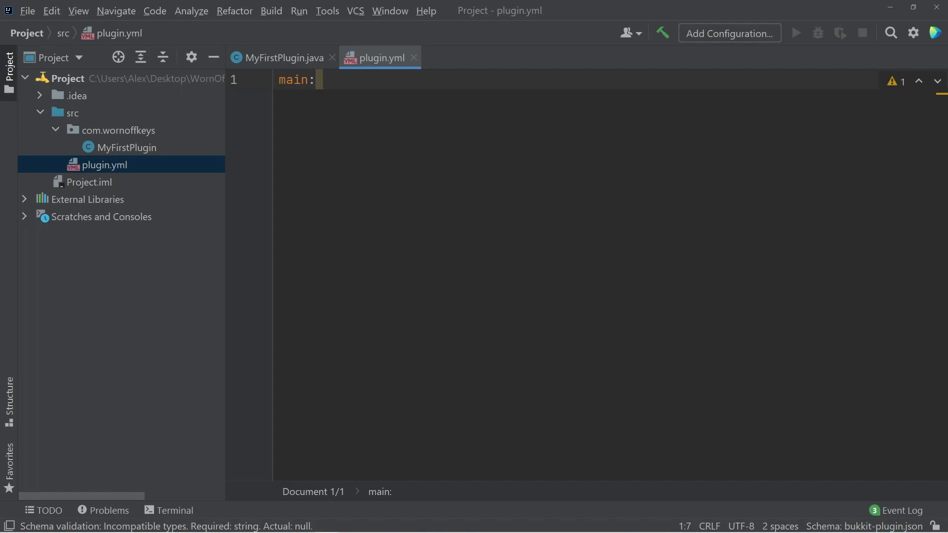
text(com.wornof)
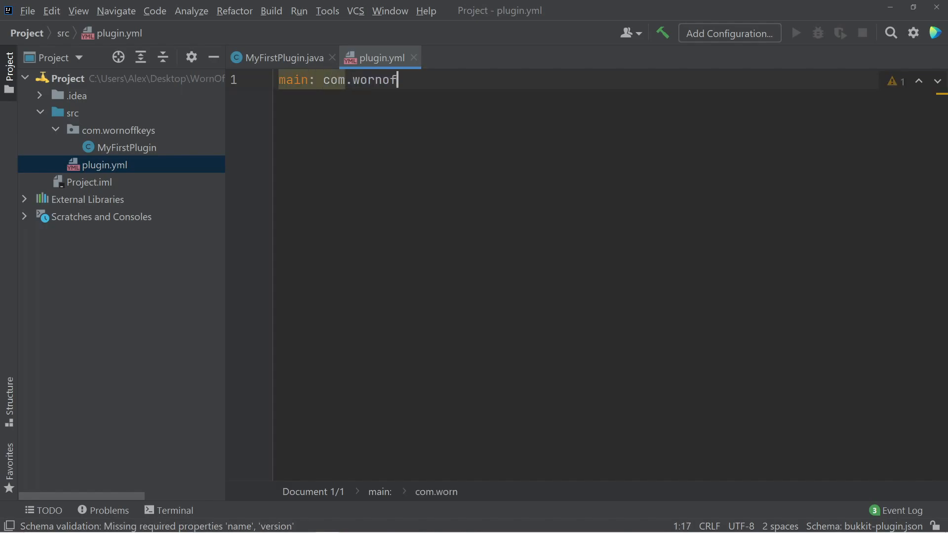
text(fkeys.My)
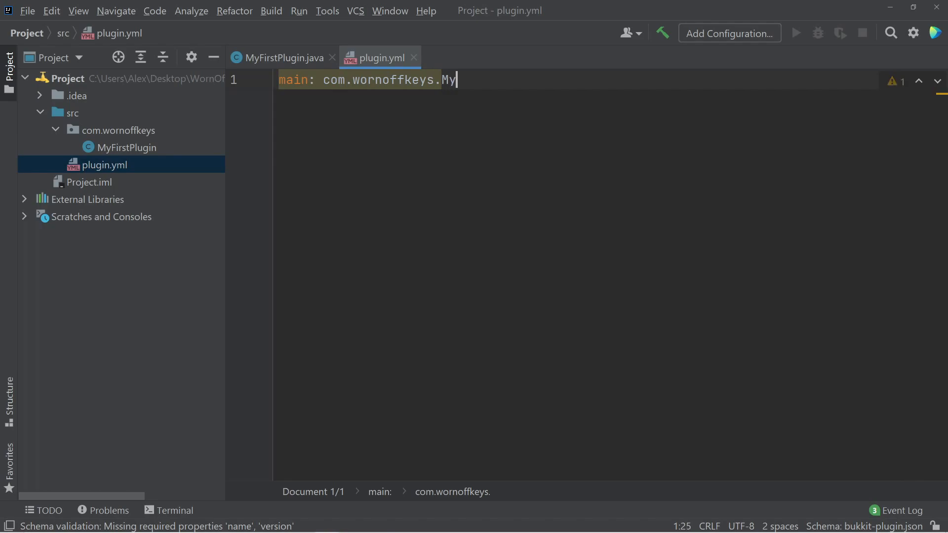
text(FirstPlugin)
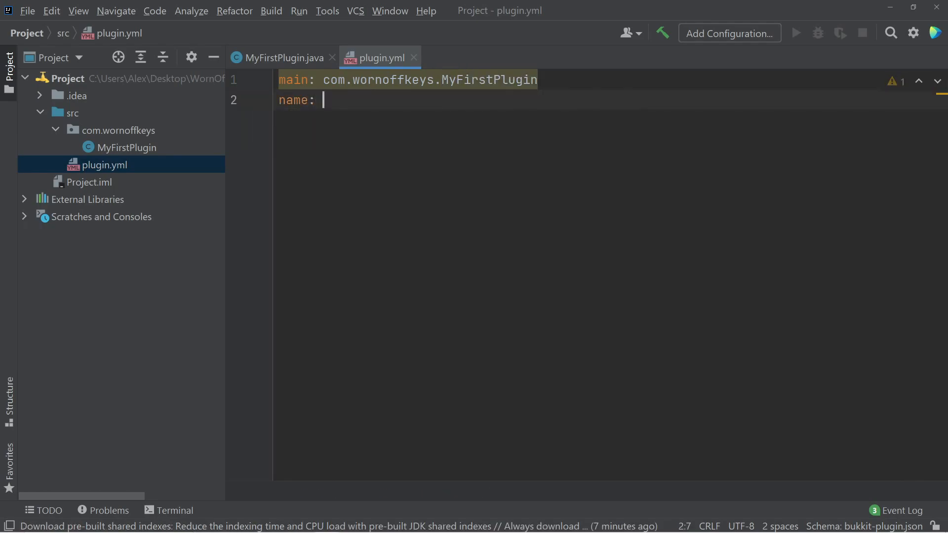
Step: Set the plugin name to Worn Off Keys Tutorial and version to 1 in plugin.yml
text(Worn Off K)
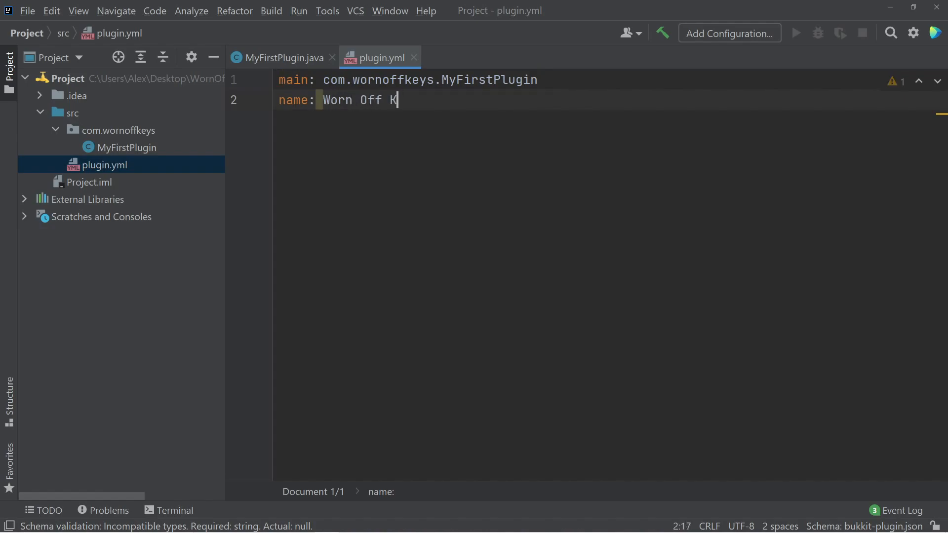
text(eys Tutorial)
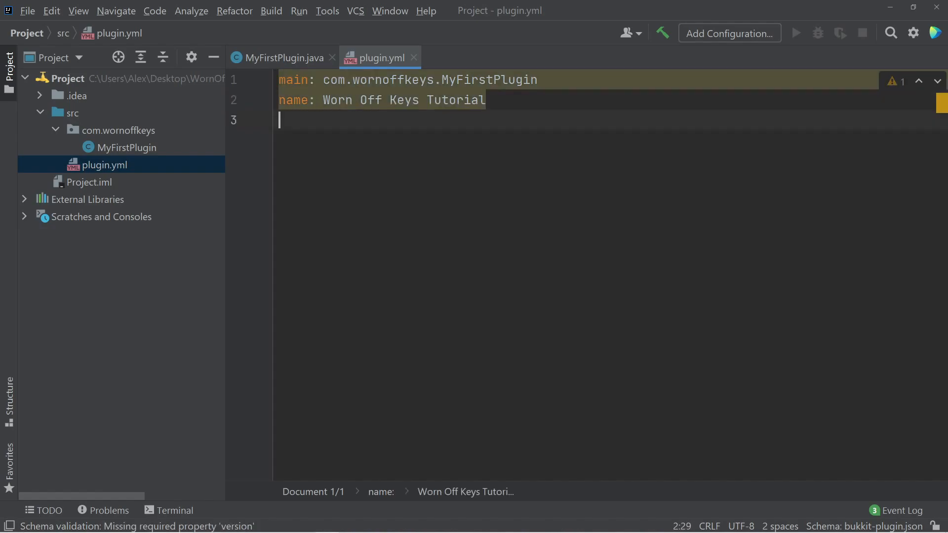
text(version: 1)
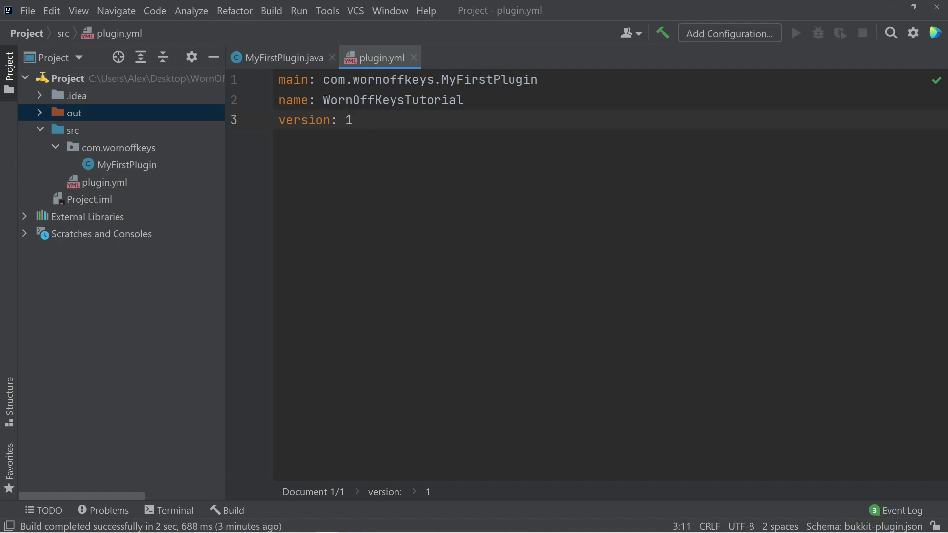
double_click(392, 100)
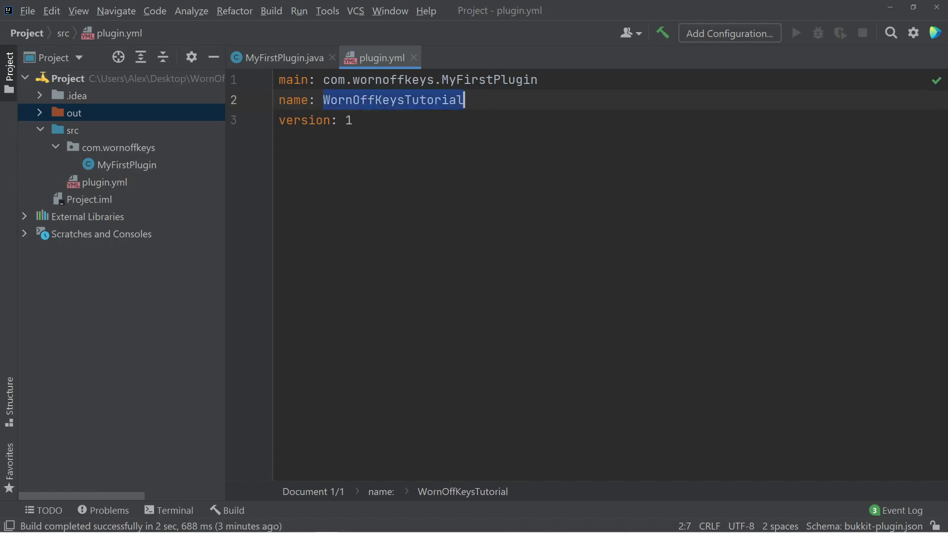
text(Tutori)
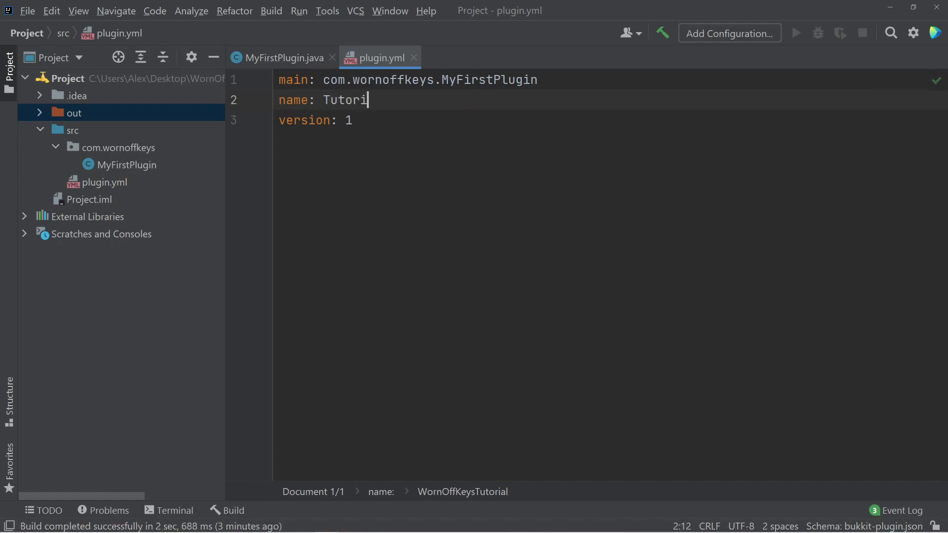
text(al)
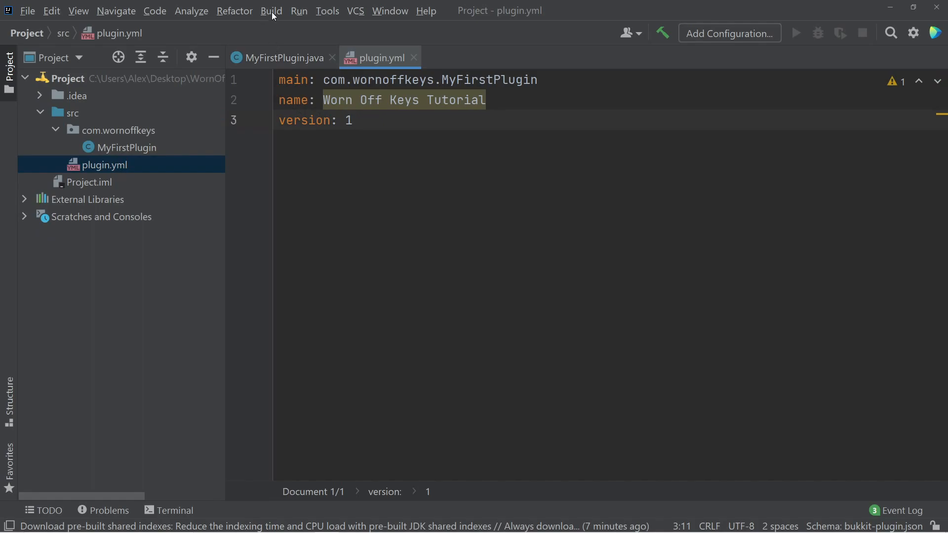
Step: Check the Run and Build menus, then open Project Structure from the settings gear
click(298, 11)
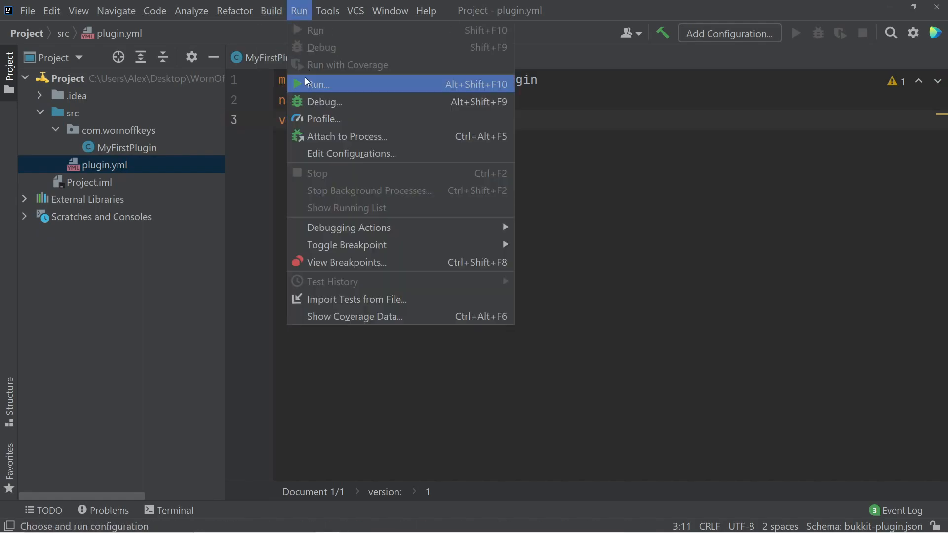
click(271, 10)
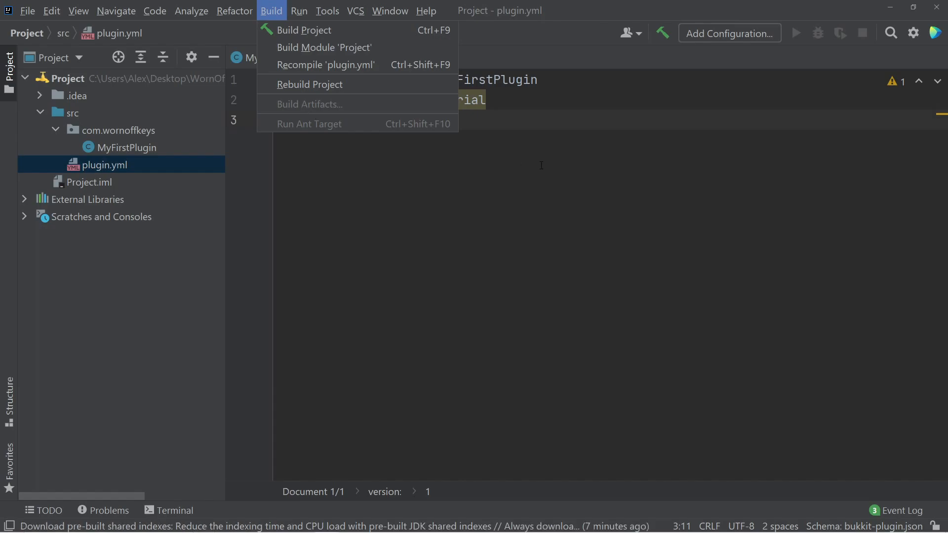
mouse_move(309, 104)
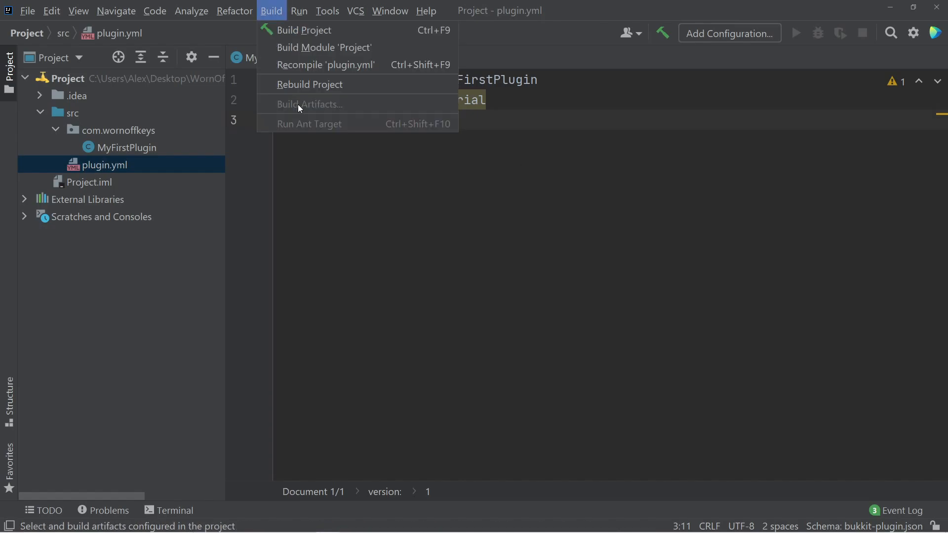
mouse_move(913, 32)
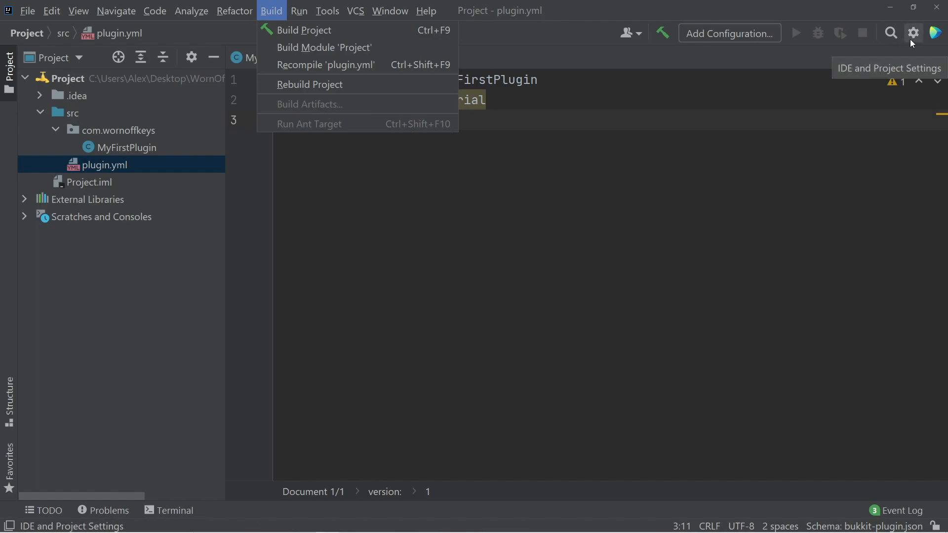
click(913, 32)
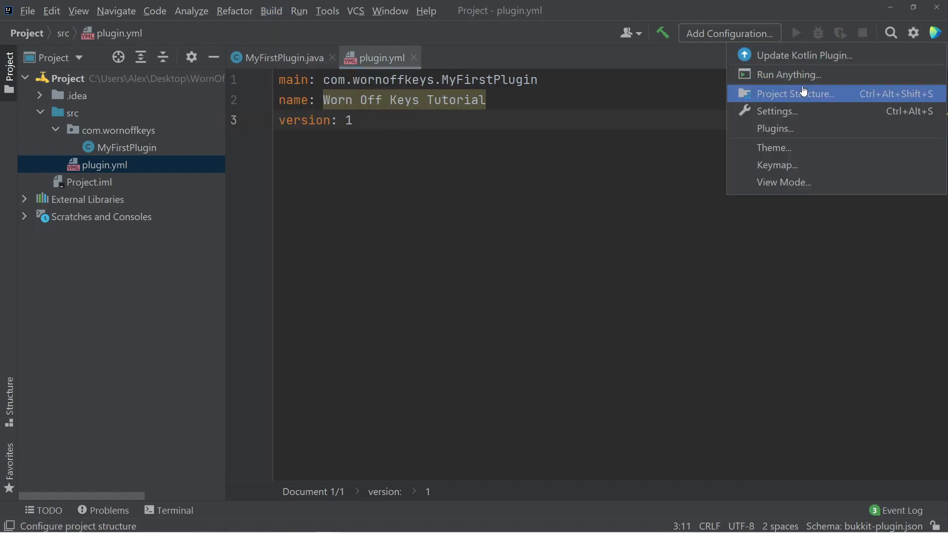
click(796, 94)
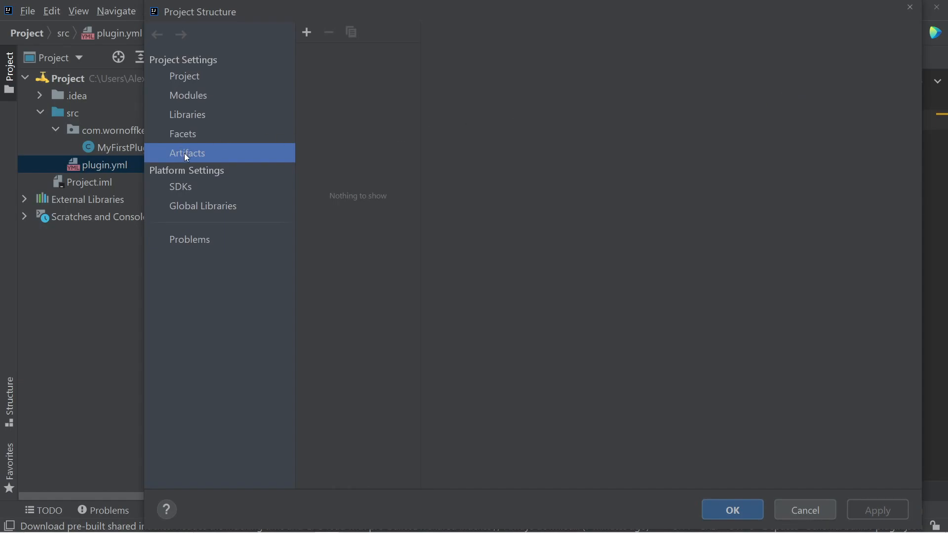
mouse_move(306, 31)
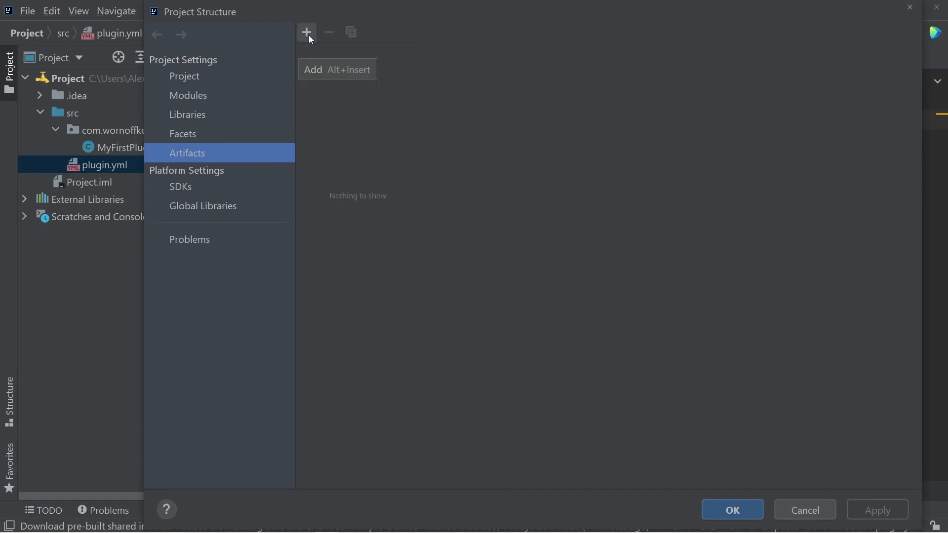
Step: Add a new JAR artifact from modules with dependencies and confirm it
click(306, 31)
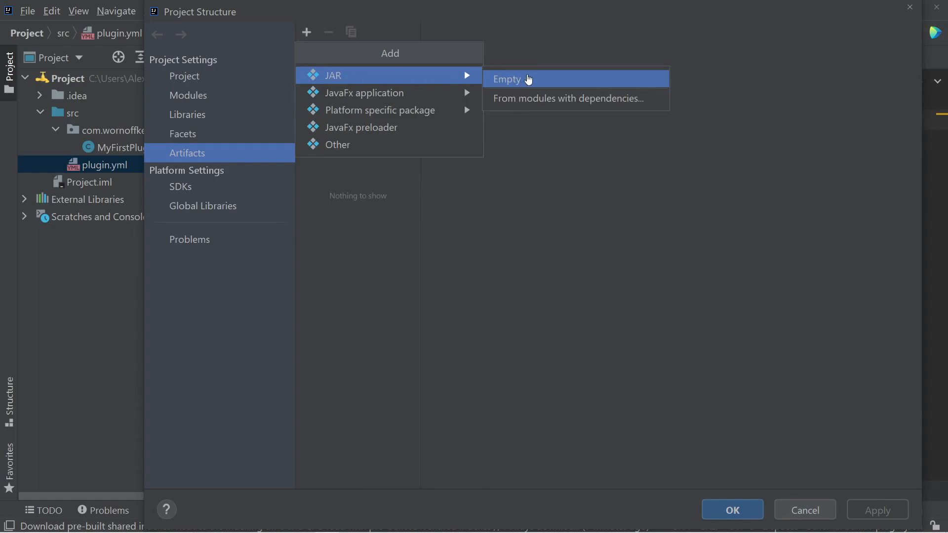
mouse_move(545, 97)
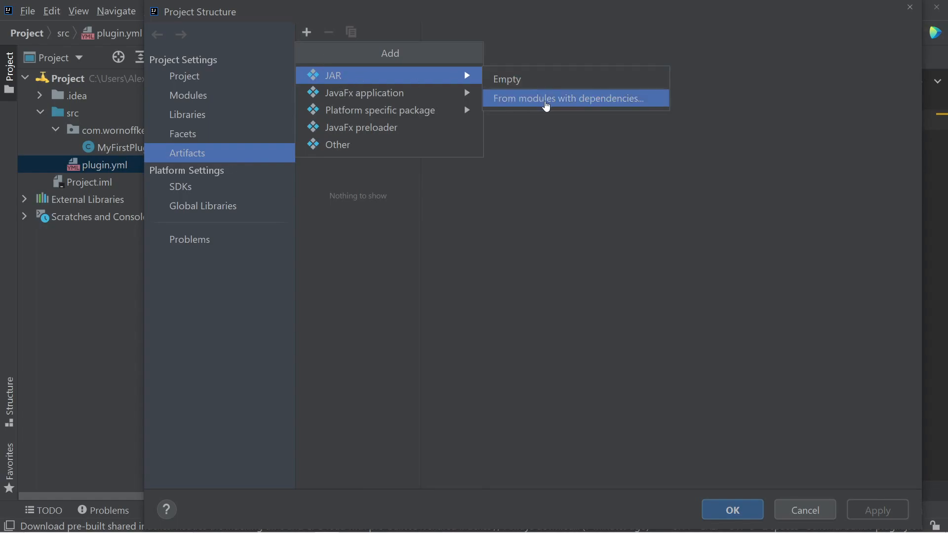
click(571, 98)
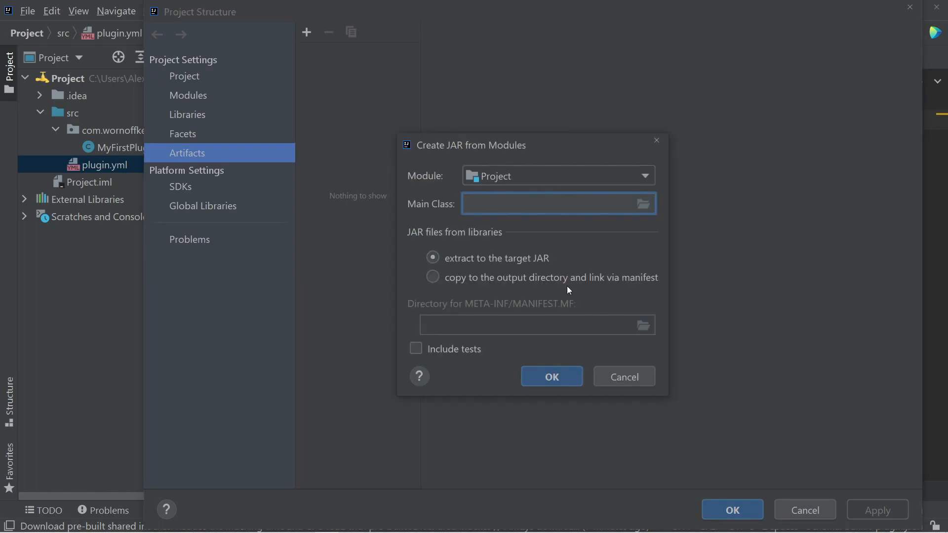
click(550, 376)
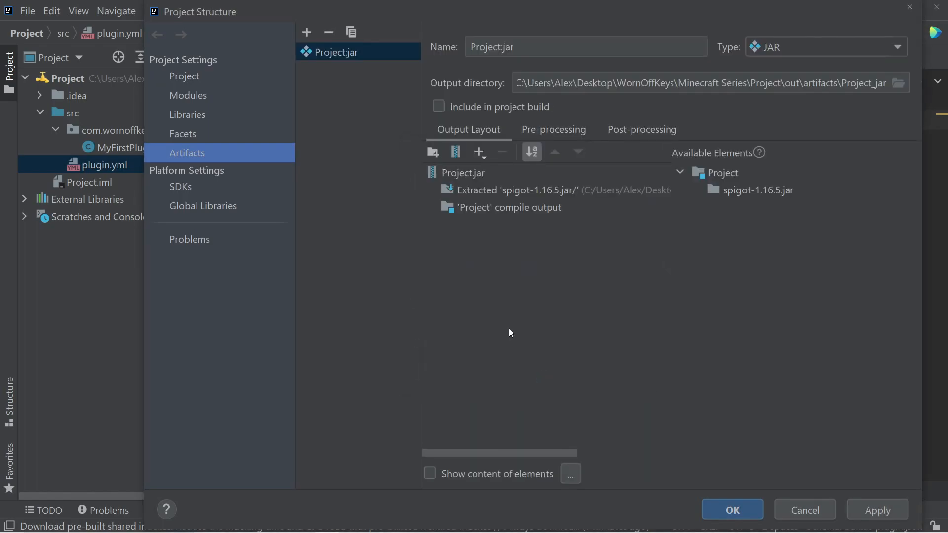
mouse_move(677, 236)
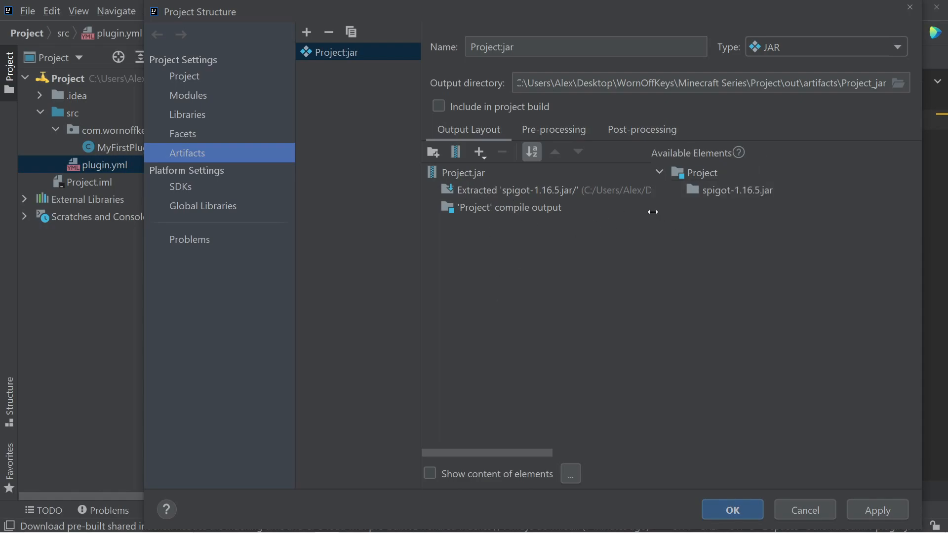
mouse_move(509, 196)
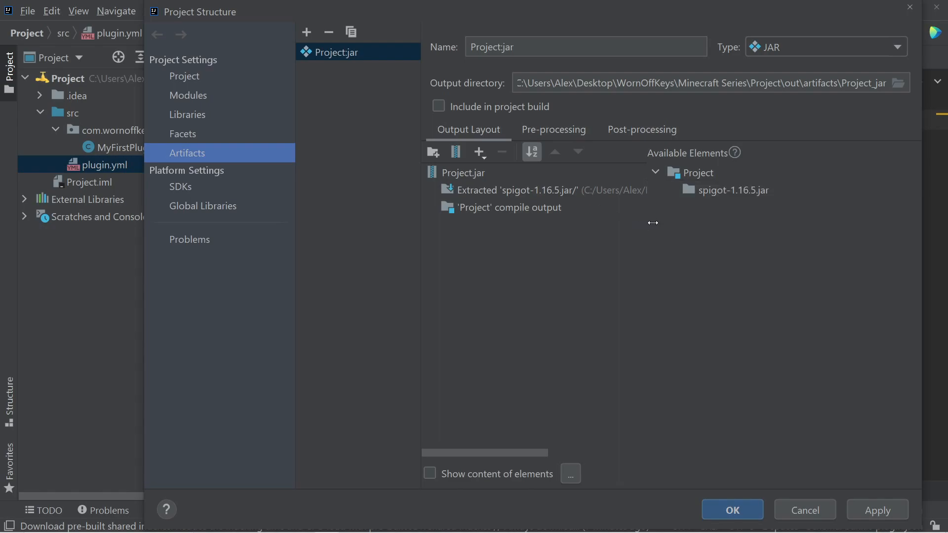
mouse_move(707, 196)
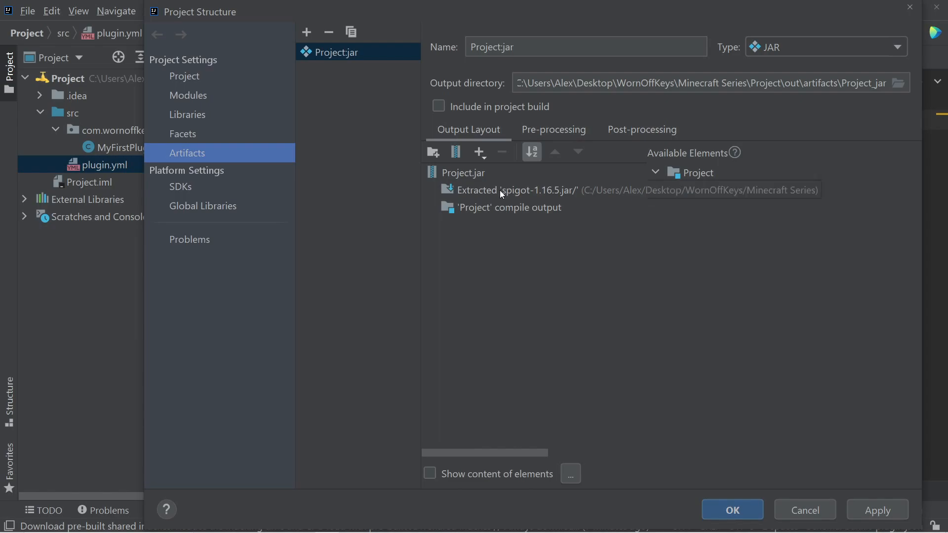
Step: Remove the extracted spigot-1.16.5.jar entry from the Project.jar artifact
click(513, 189)
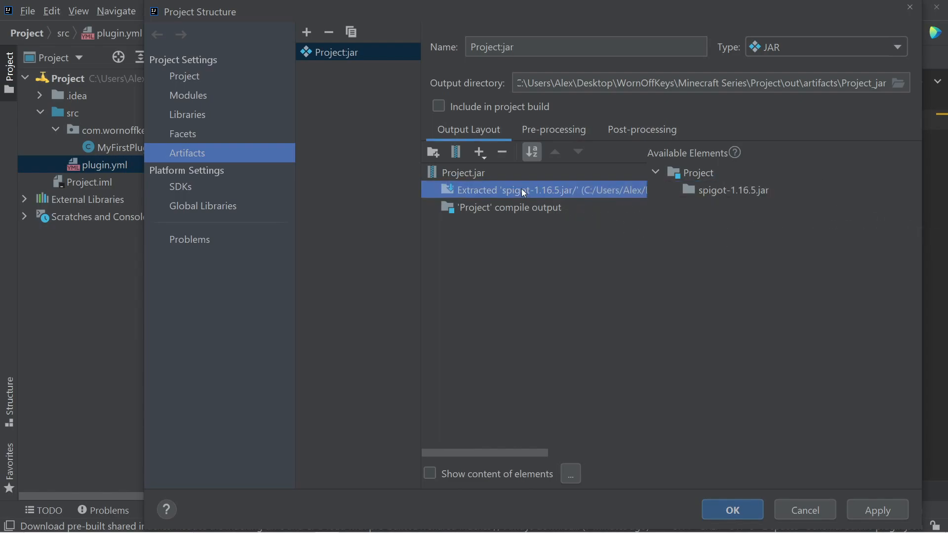
right_click(532, 189)
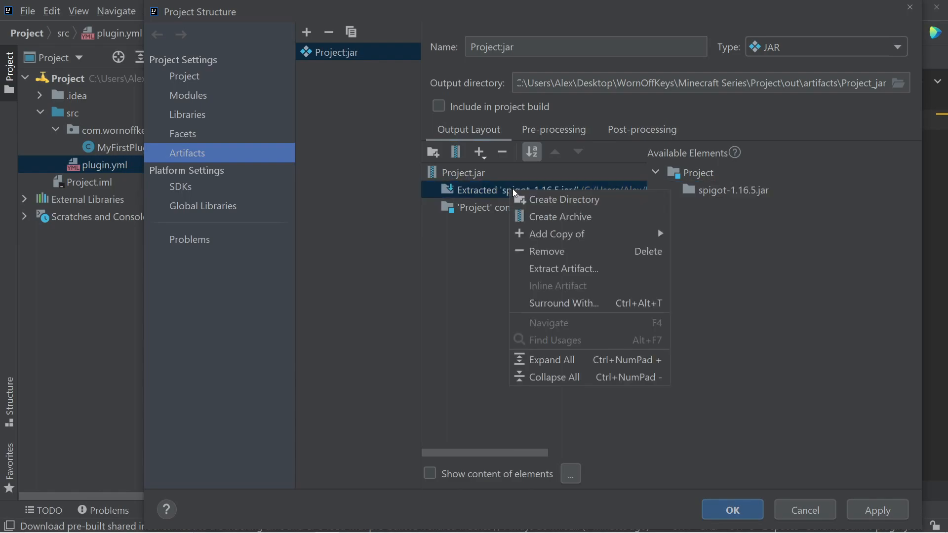
click(546, 251)
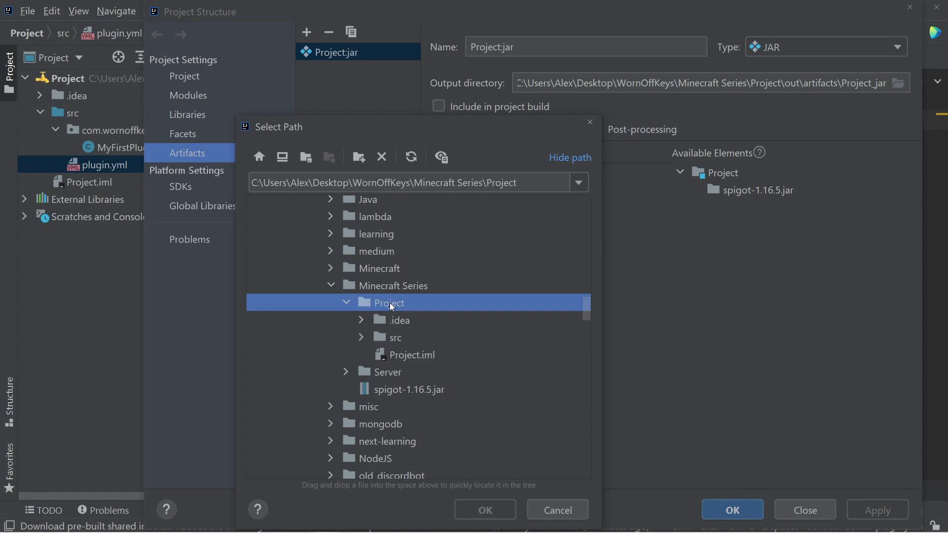
Step: Add plugin.yml from src to the artifact and apply the Project Structure settings
click(428, 372)
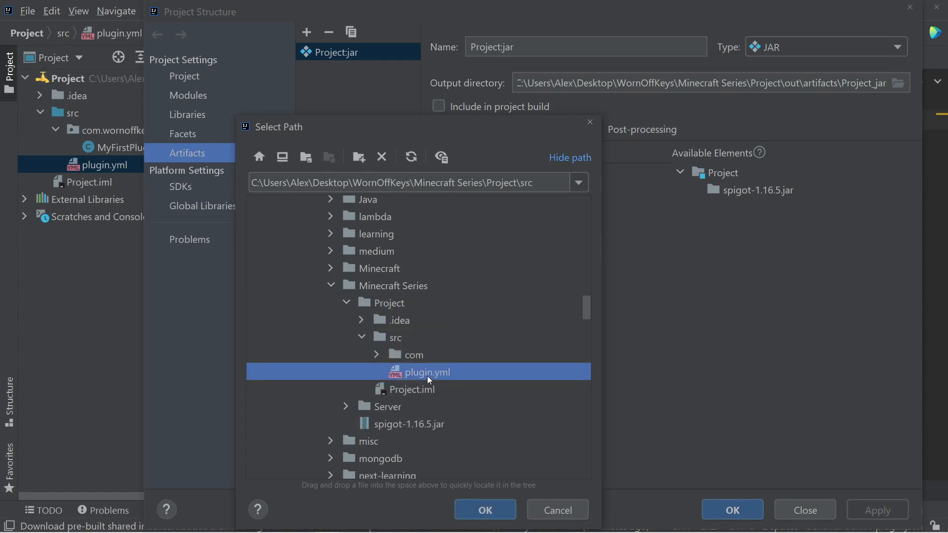
click(484, 510)
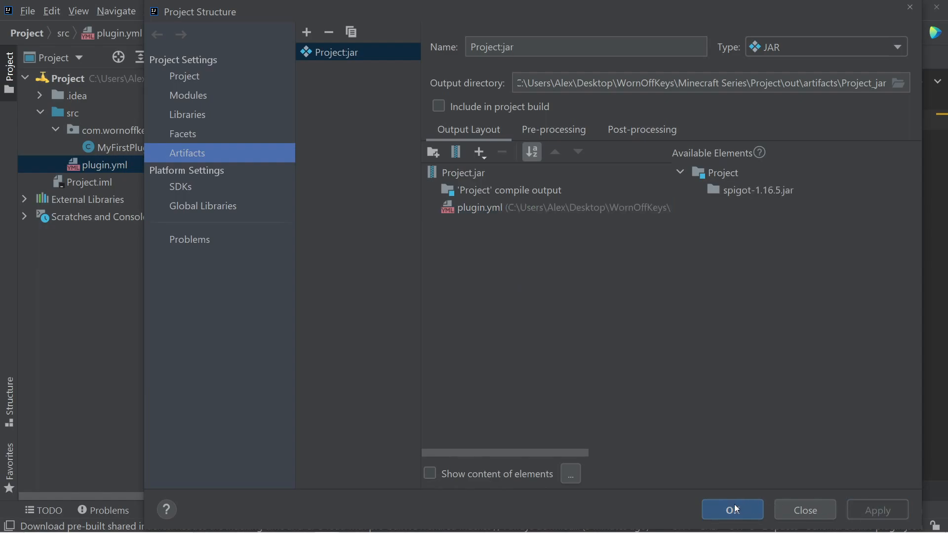
click(731, 510)
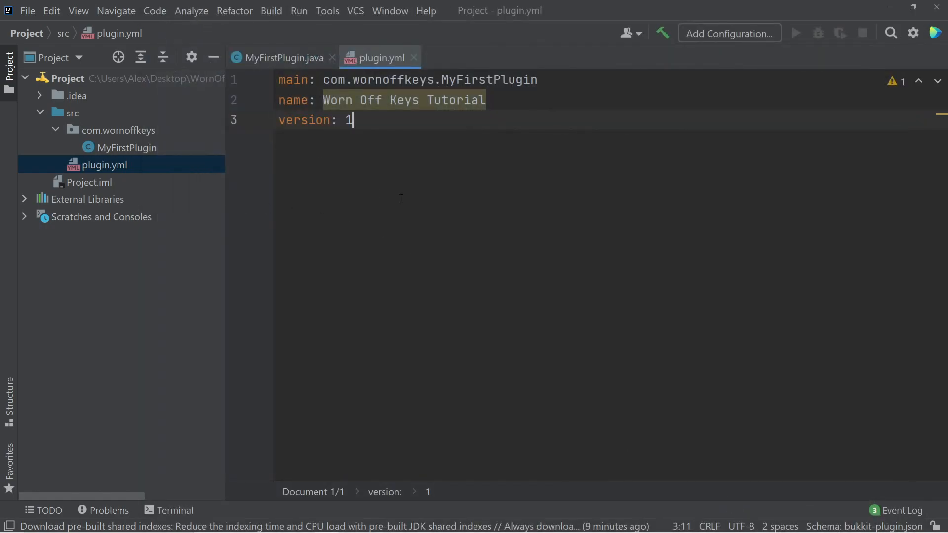
Step: Review the plugin name value in plugin.yml, then bring up the Build menu
double_click(403, 100)
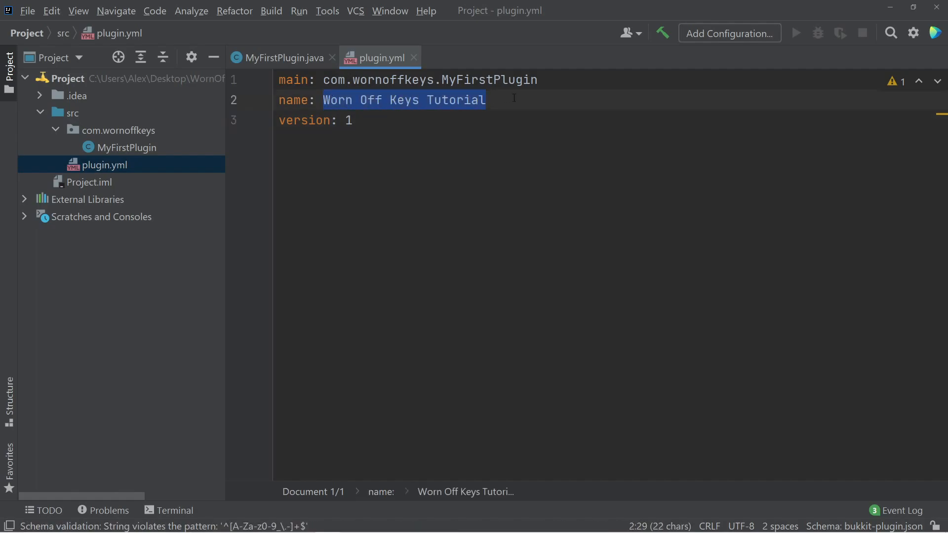
click(332, 80)
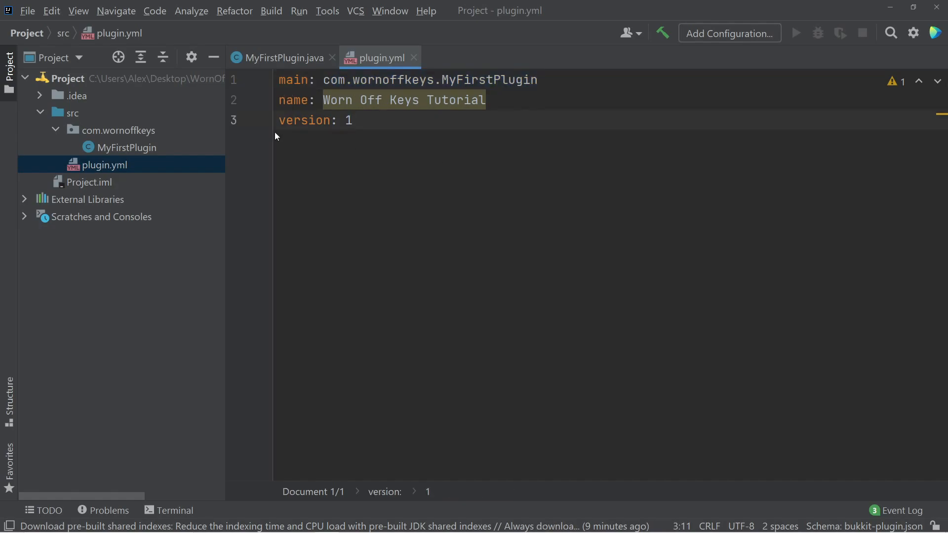
click(271, 11)
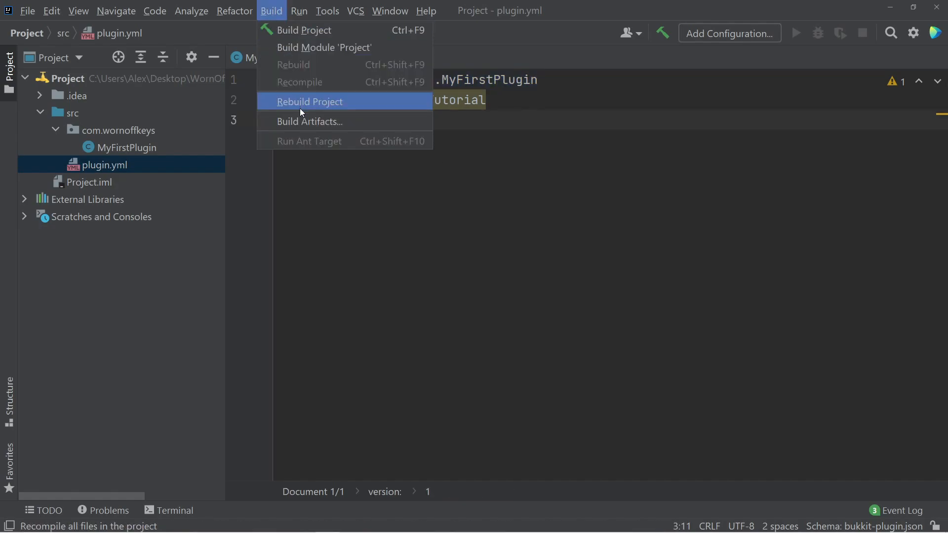
Step: Build the Project.jar artifact and reveal it under out > artifacts > Project_jar
click(309, 121)
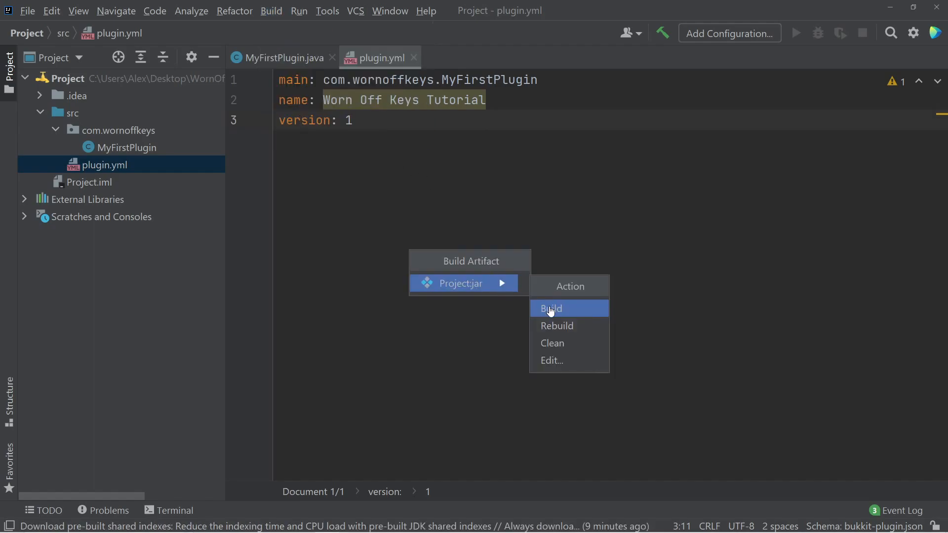
click(551, 308)
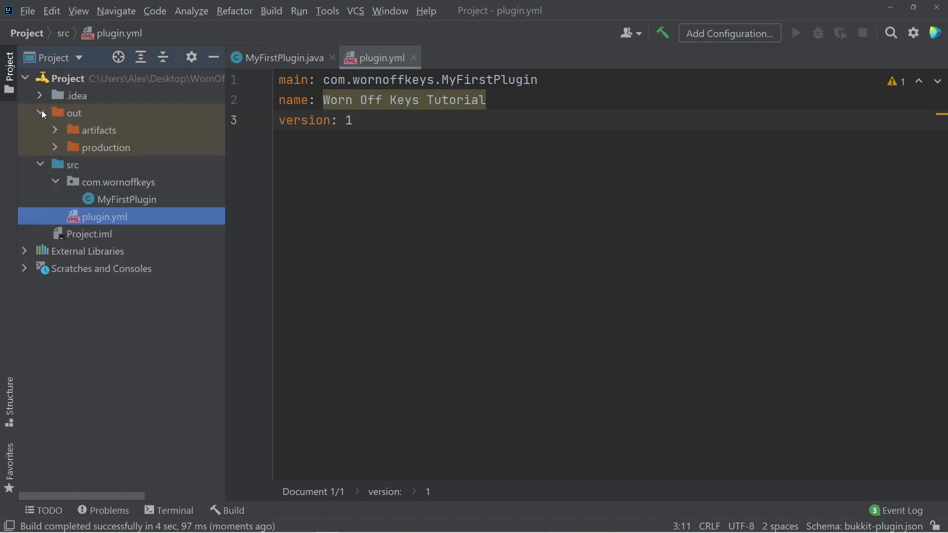
click(53, 130)
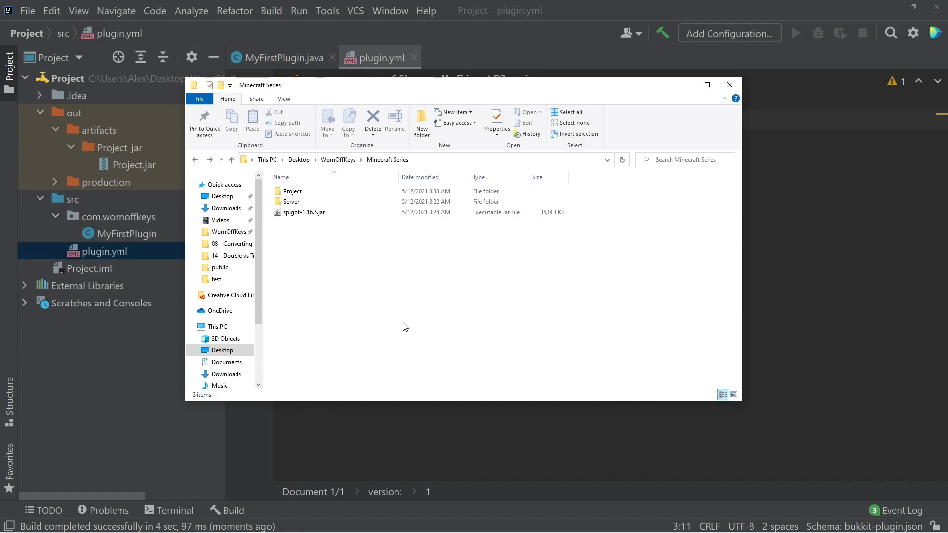
Step: Create a new text document named start.sh in the Server folder and open it in Notepad++
click(305, 213)
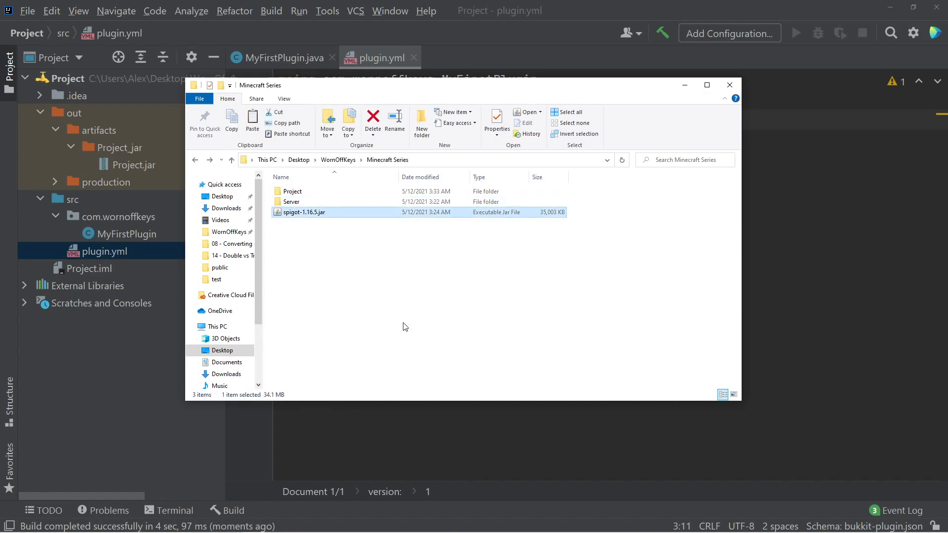
double_click(290, 201)
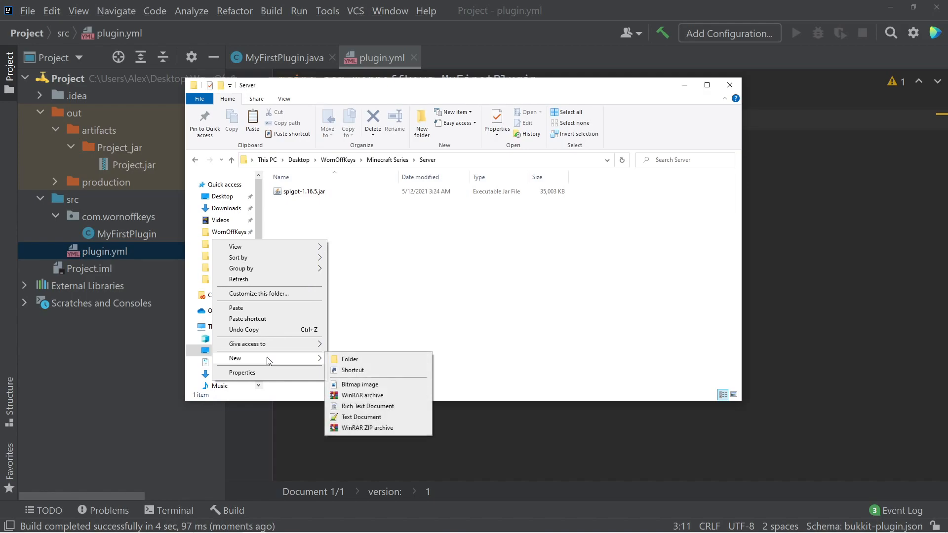
click(361, 417)
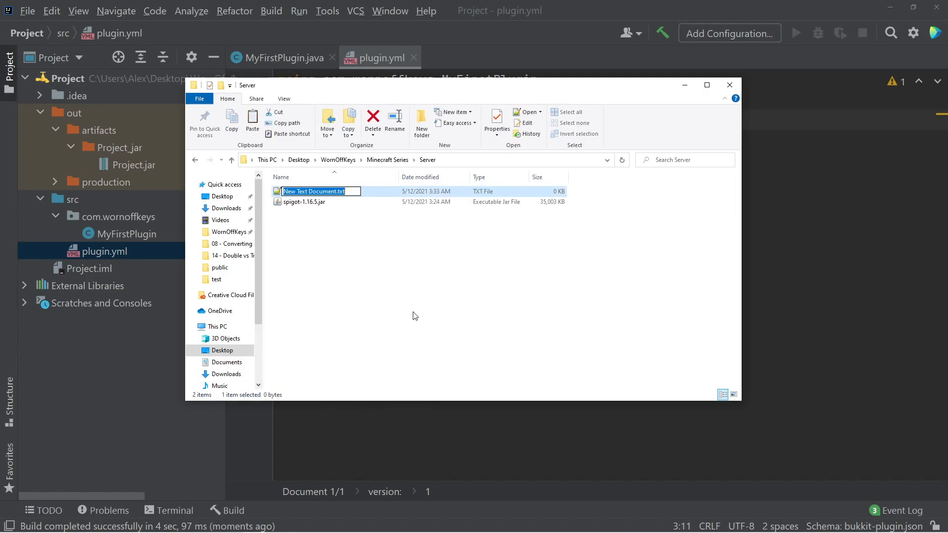
text(start.sh)
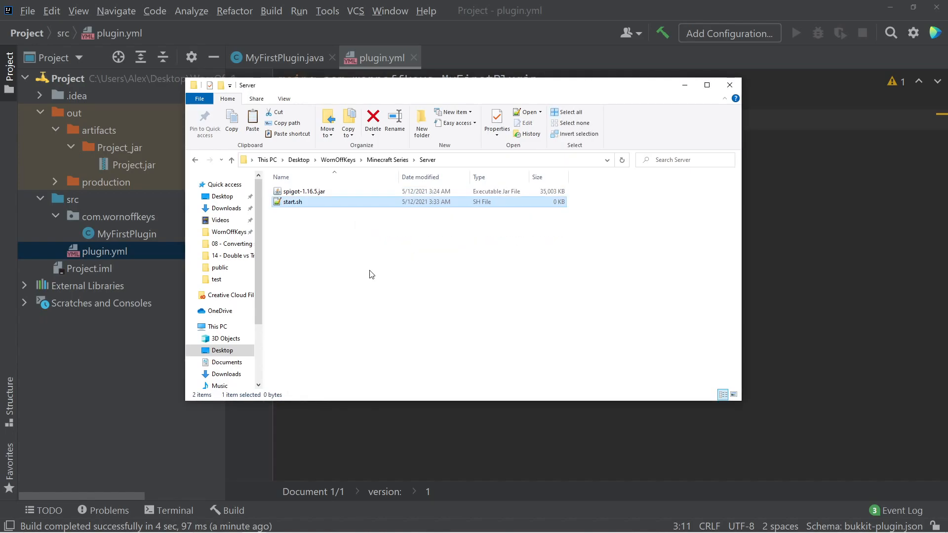
double_click(293, 202)
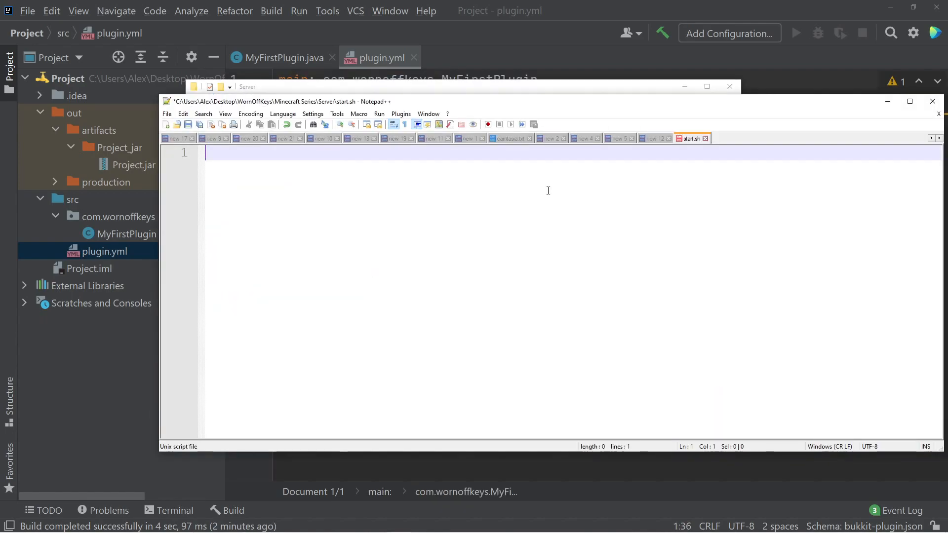
Step: Write the launch line java -Xmx1G -Xms1G -jar server.jar nogui on line 1
text(java)
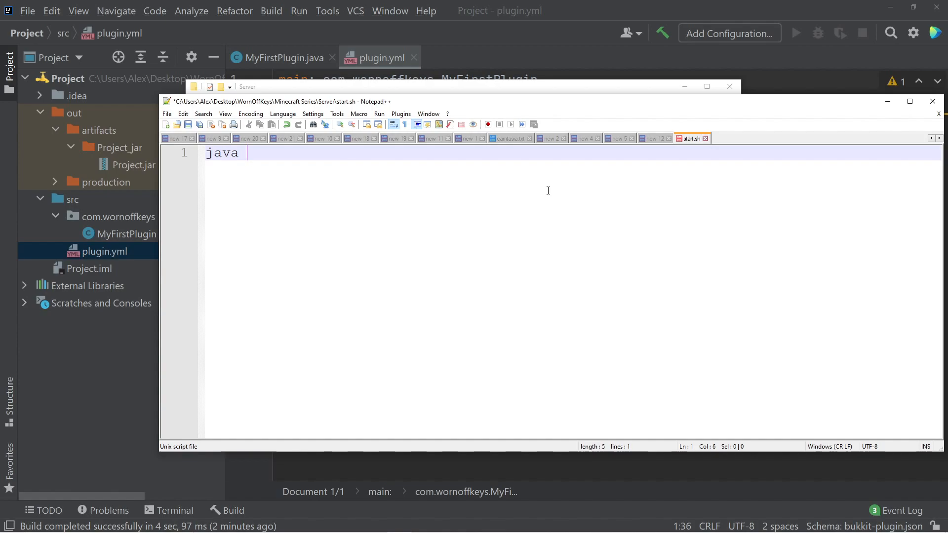
text(-X)
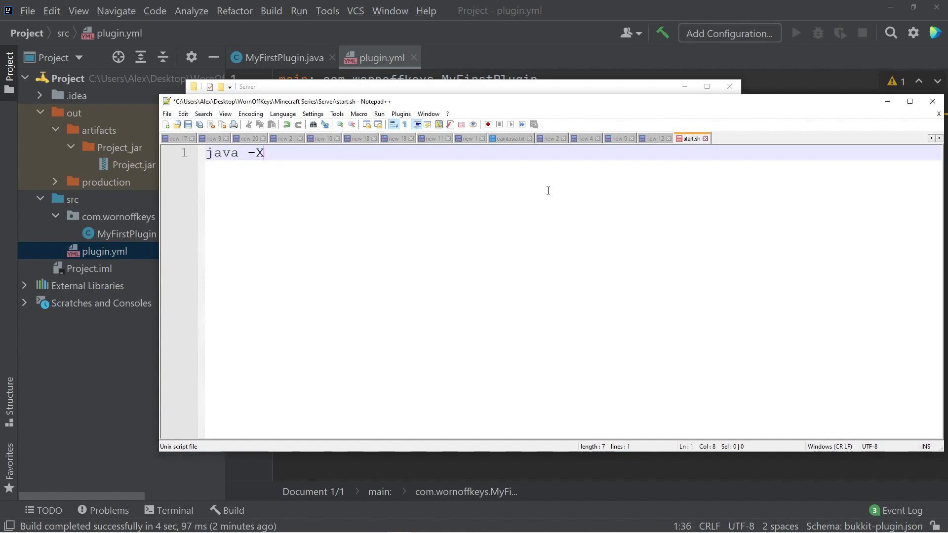
text(mx1G)
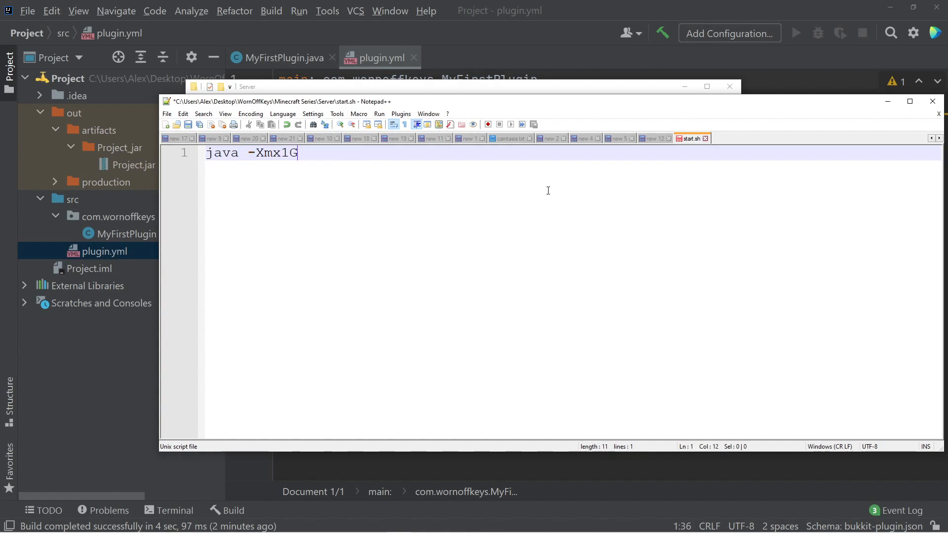
text(-)
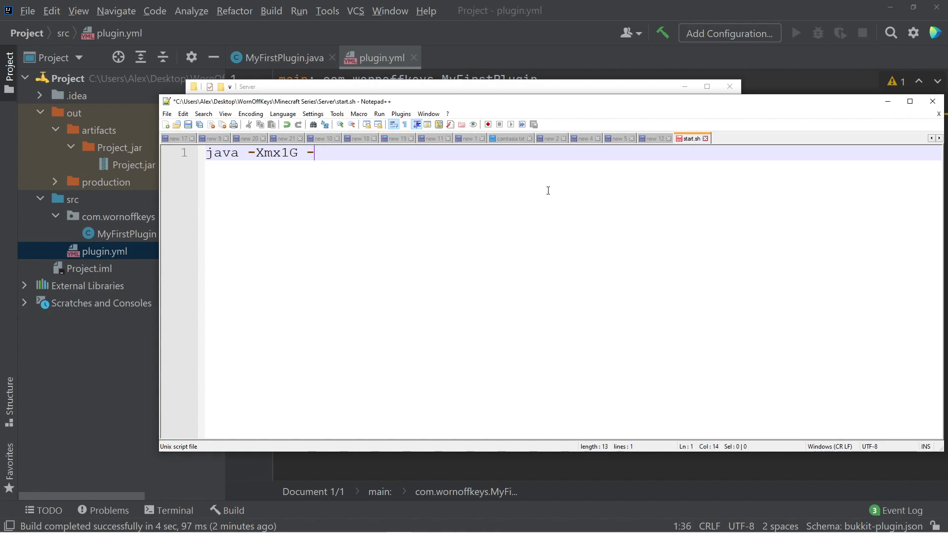
text(Xms)
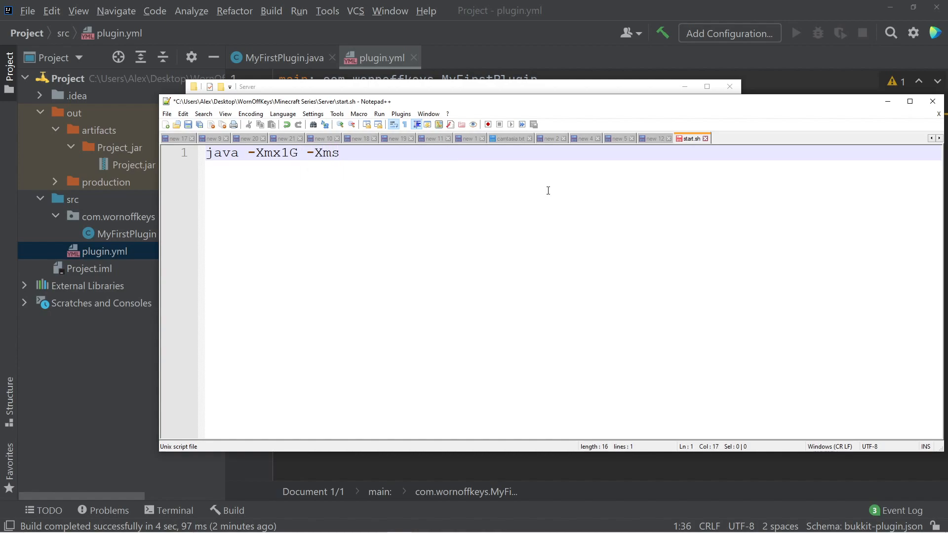
text(1G)
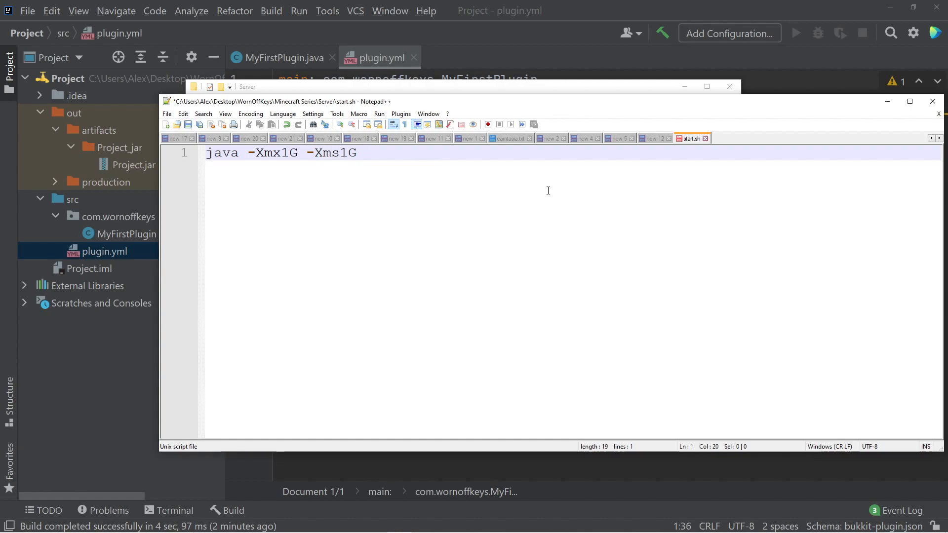
text(-jar s)
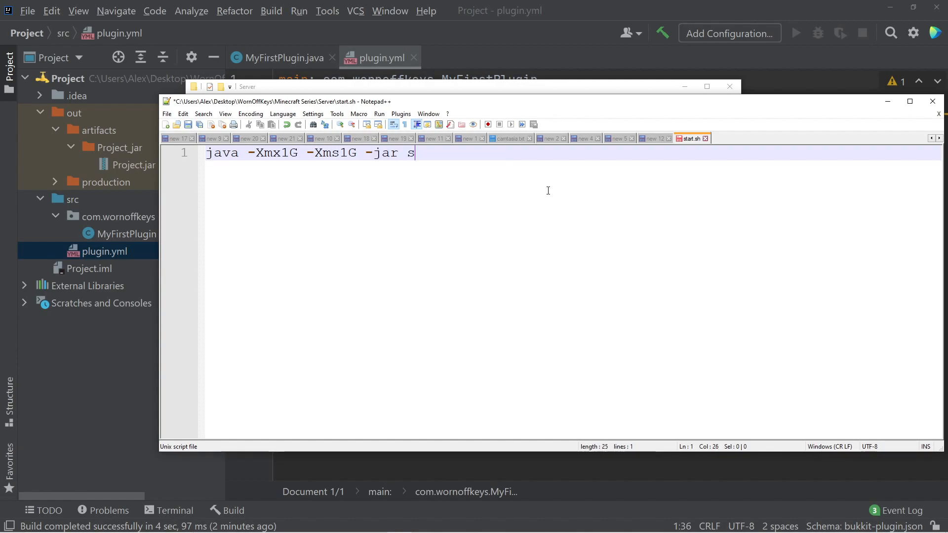
text(erver.jar)
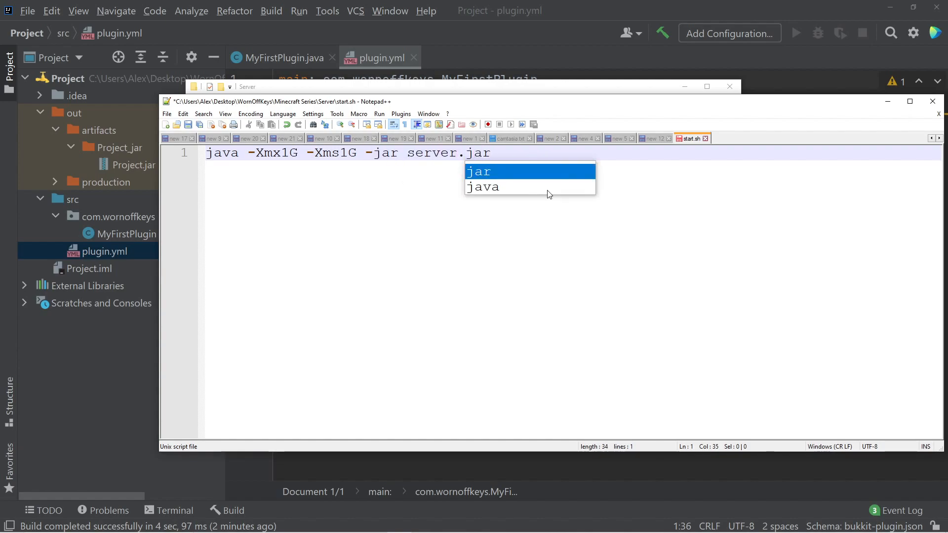
text(nogui)
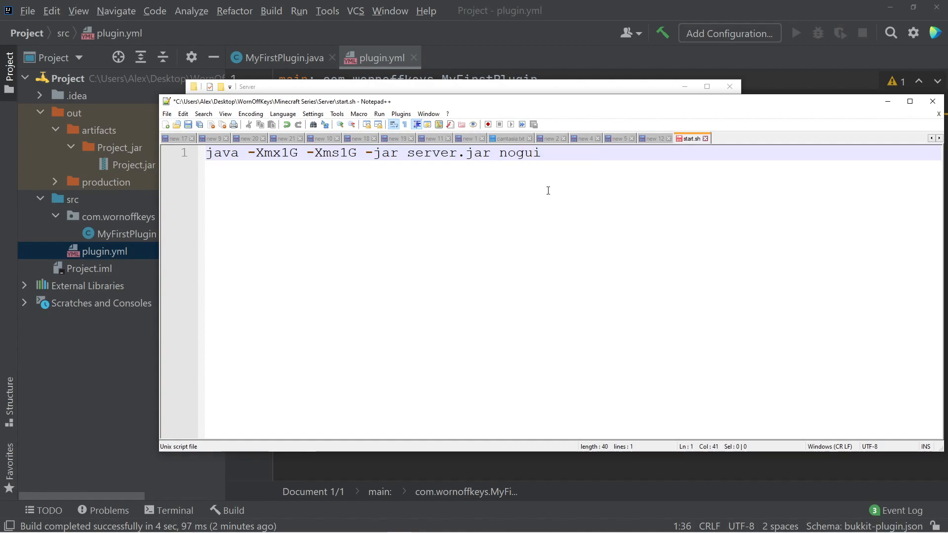
Step: Experiment with a 500M memory value, then keep the line and save start.sh
click(541, 152)
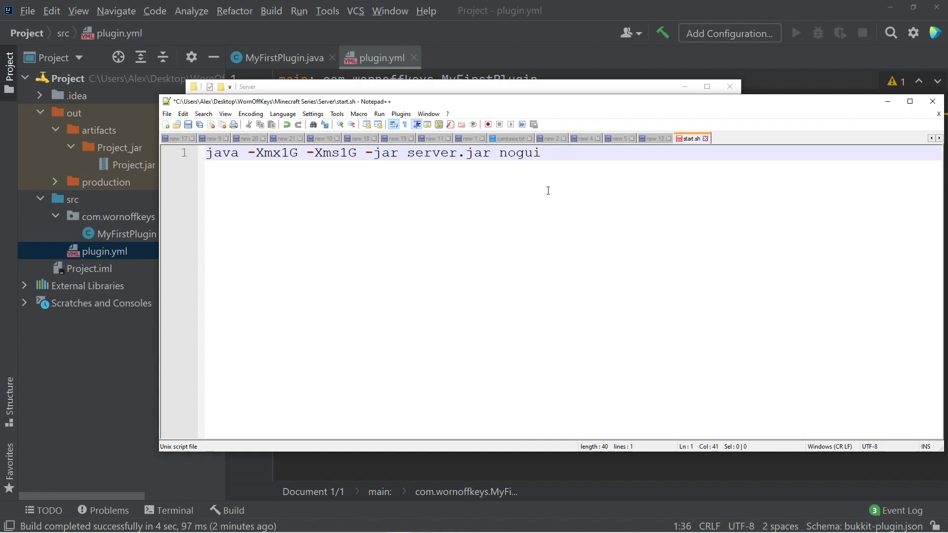
click(541, 152)
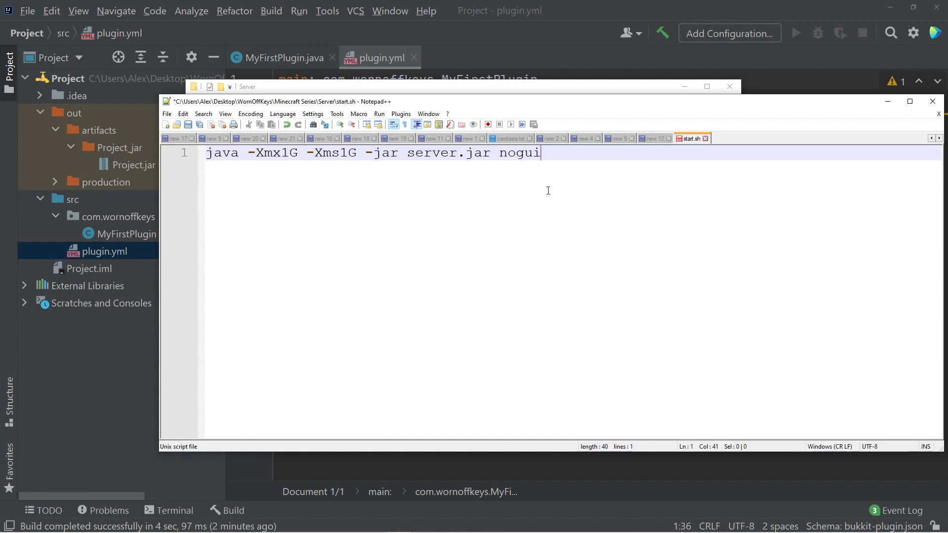
click(387, 207)
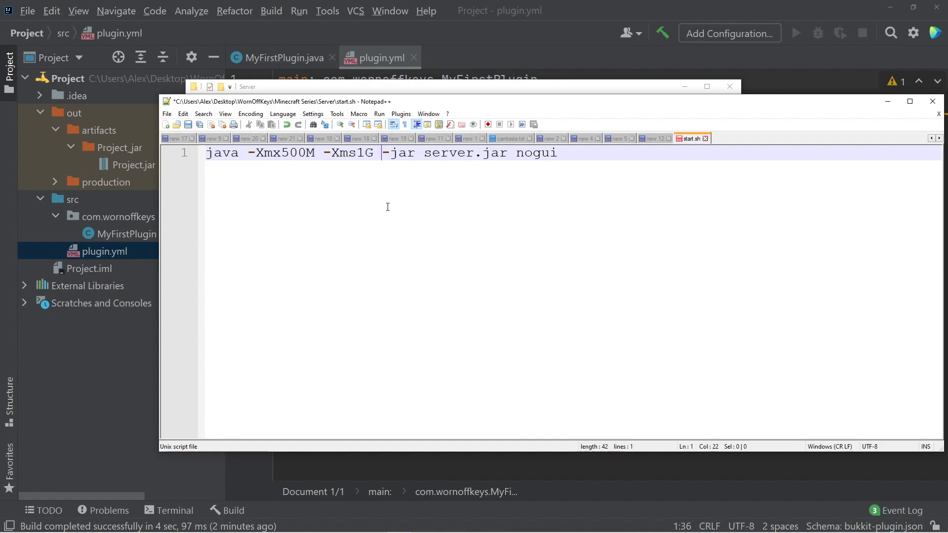
text(500M)
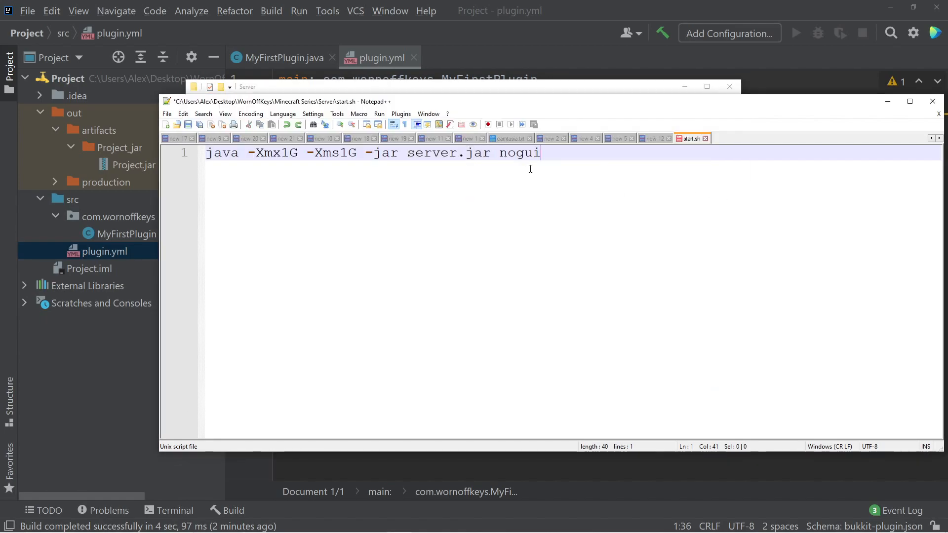
double_click(518, 152)
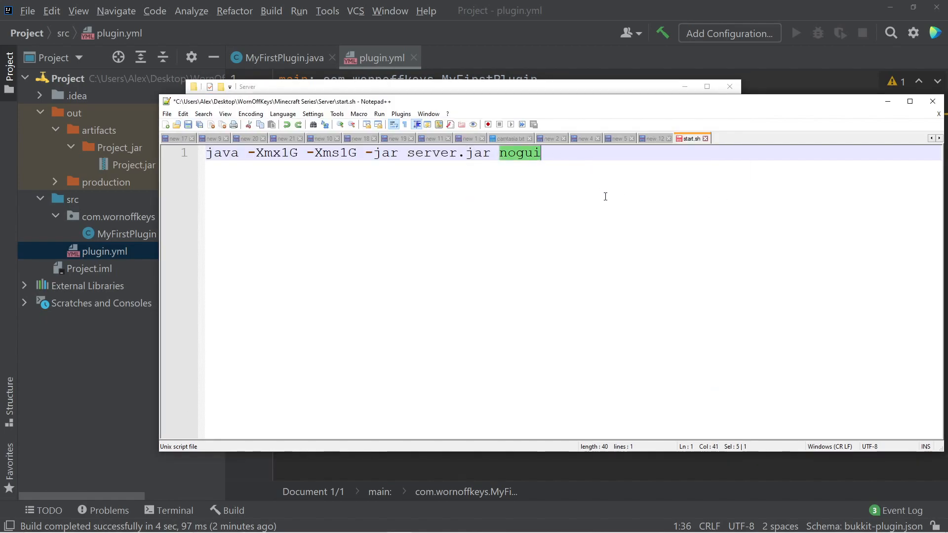
click(541, 152)
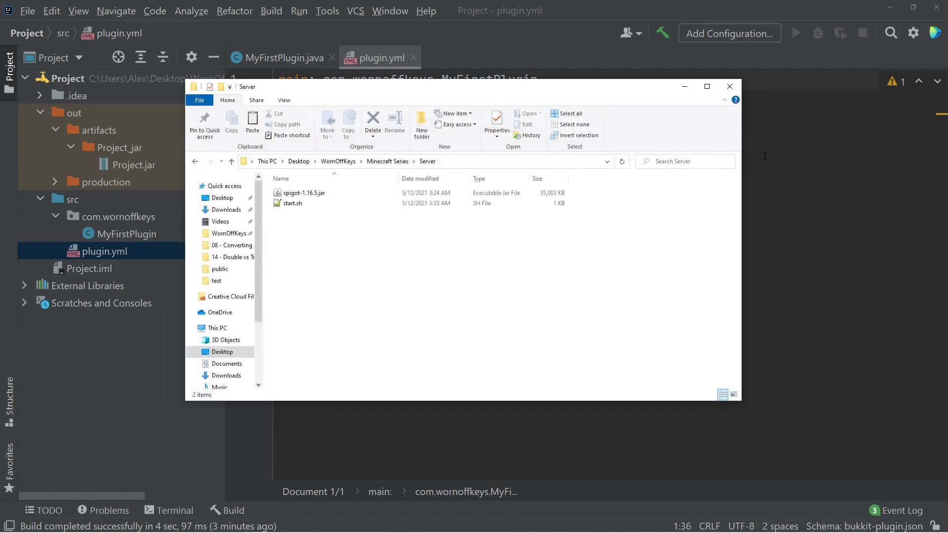
Step: Rename spigot-1.16.5.jar to server.jar in the Server folder
click(302, 193)
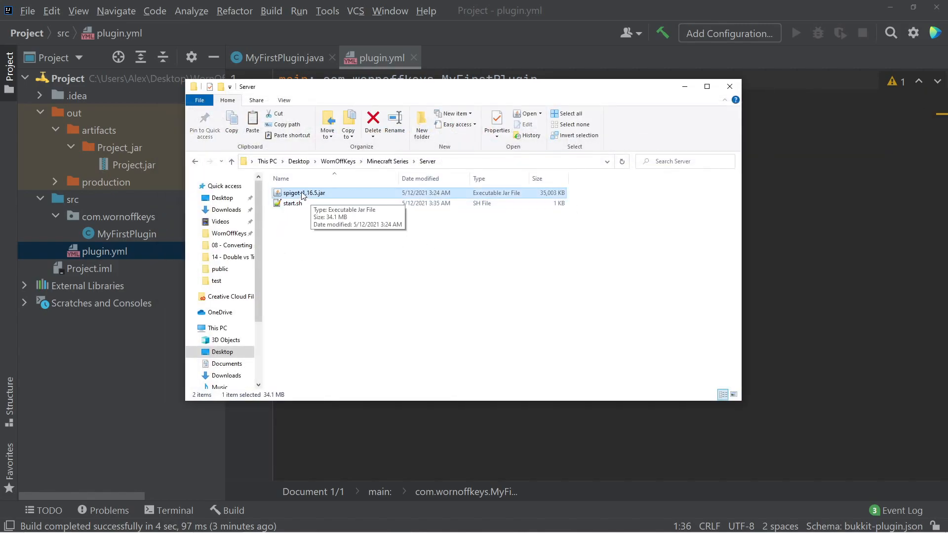
double_click(305, 193)
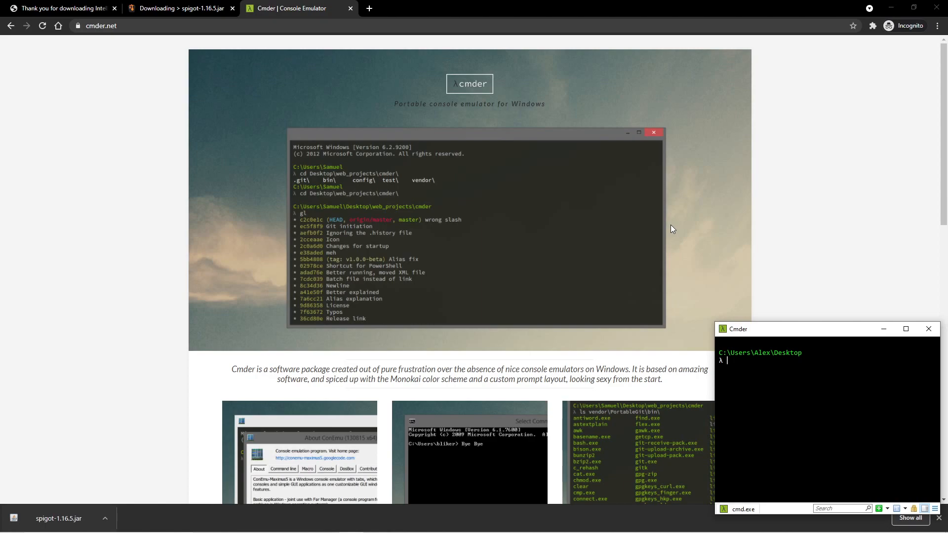
mouse_move(746, 341)
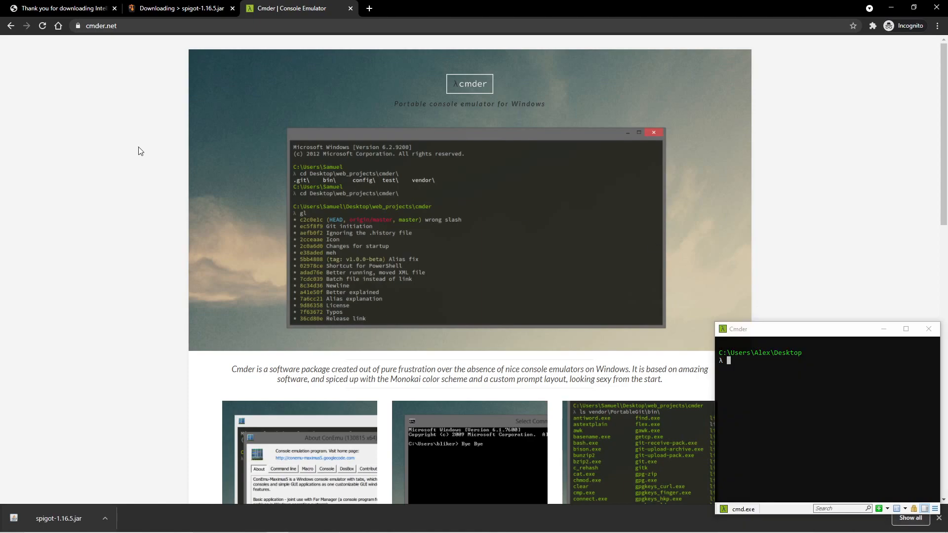
mouse_move(773, 384)
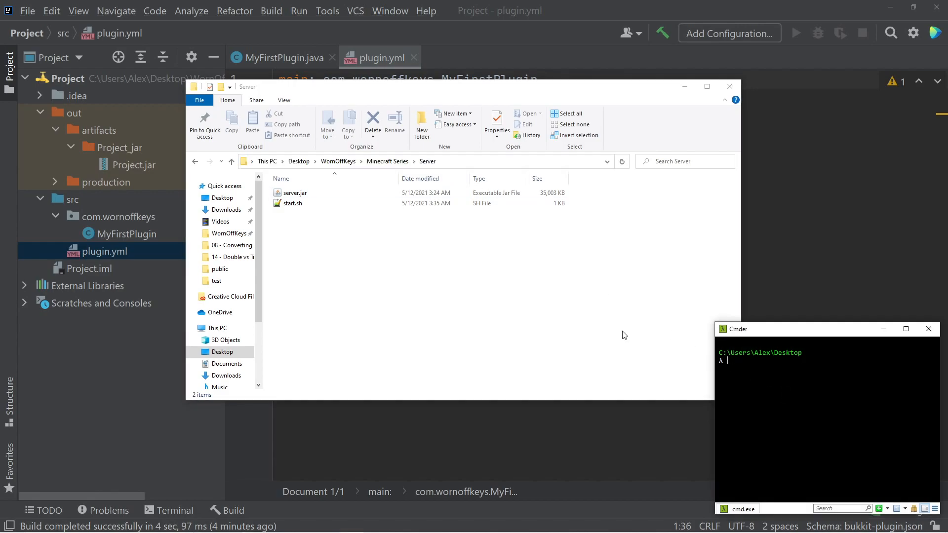
Step: cd into the Server folder, list its files, and run sh start.sh to launch the server
text(cd)
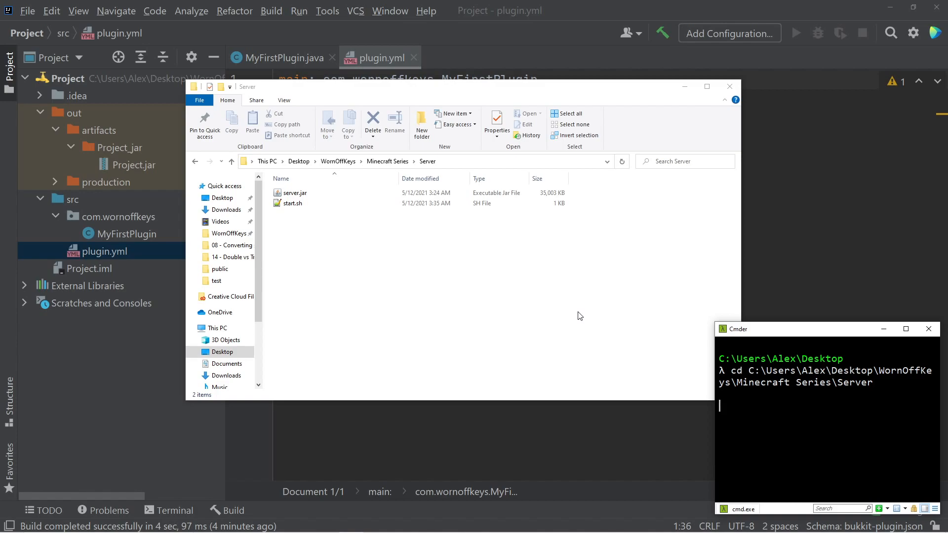
key(Return)
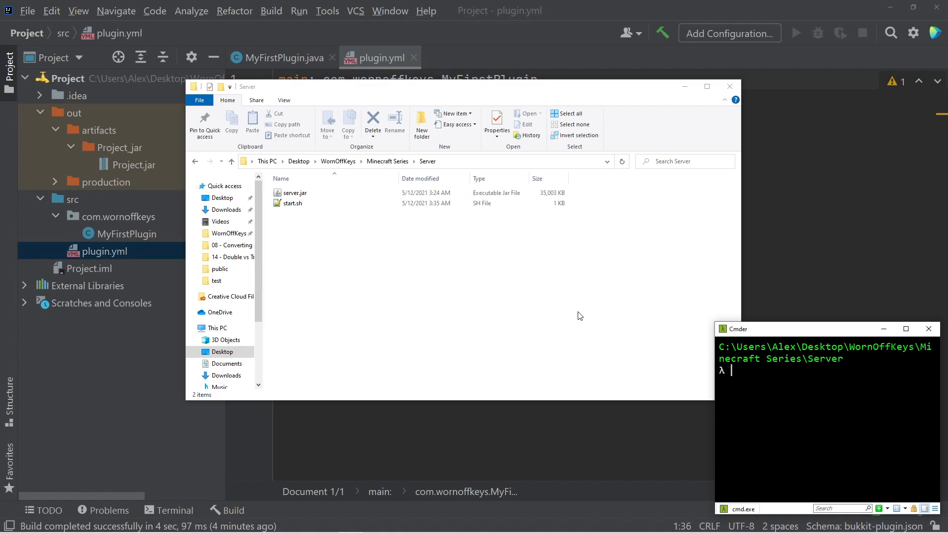
text(ls)
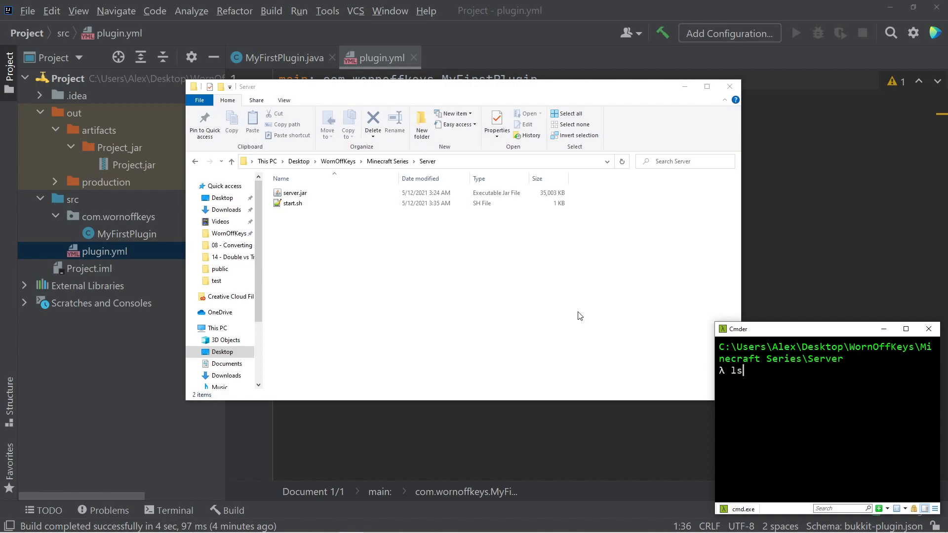
key(Return)
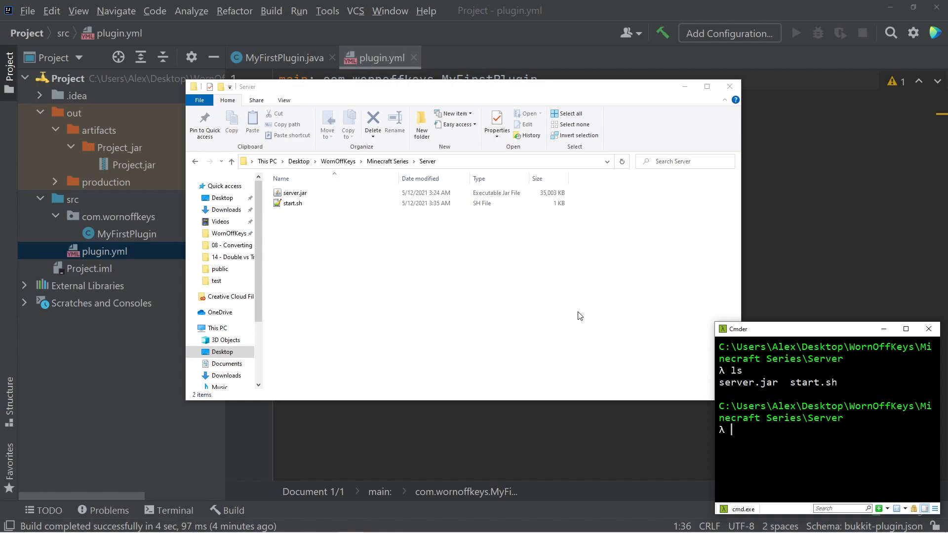
text(sh)
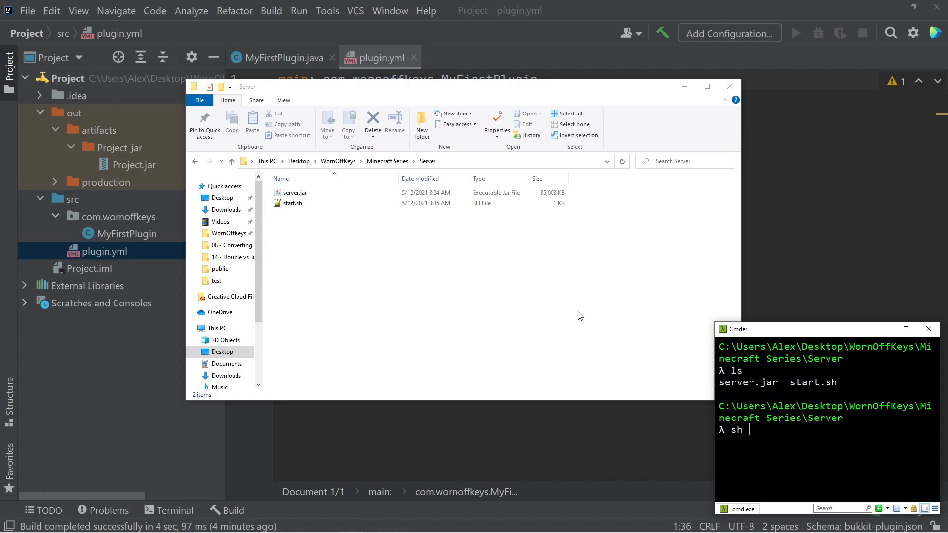
text(start.sh)
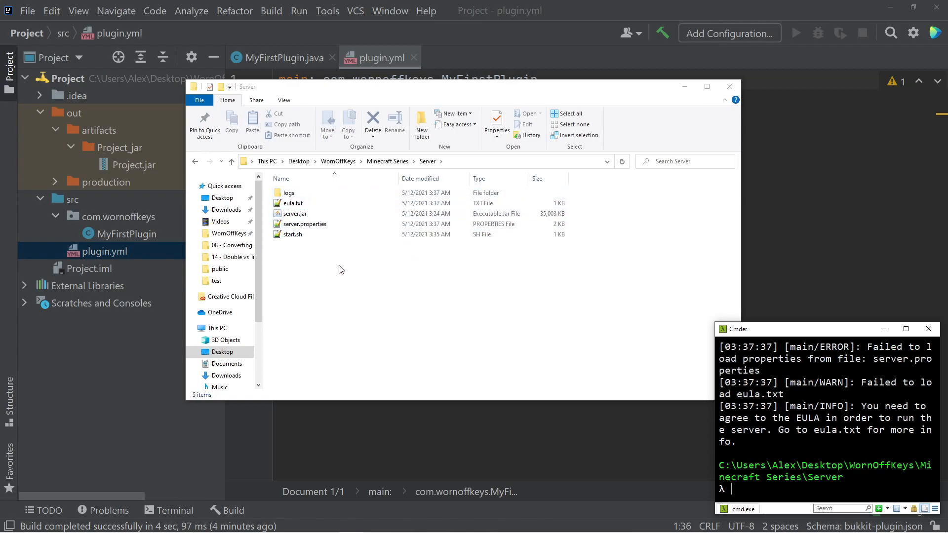
Step: Edit eula.txt to read eula=true, close it, and rerun sh start.sh in Cmder
click(292, 203)
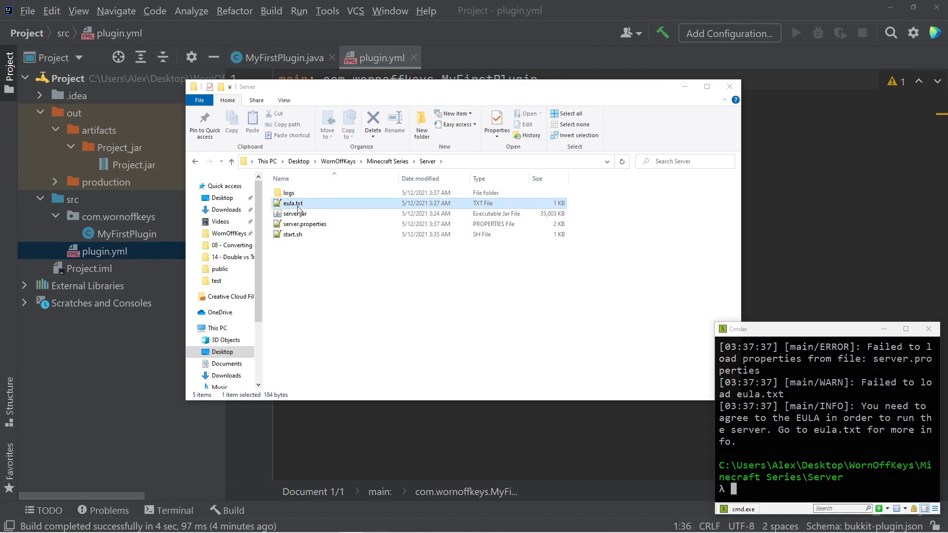
double_click(293, 204)
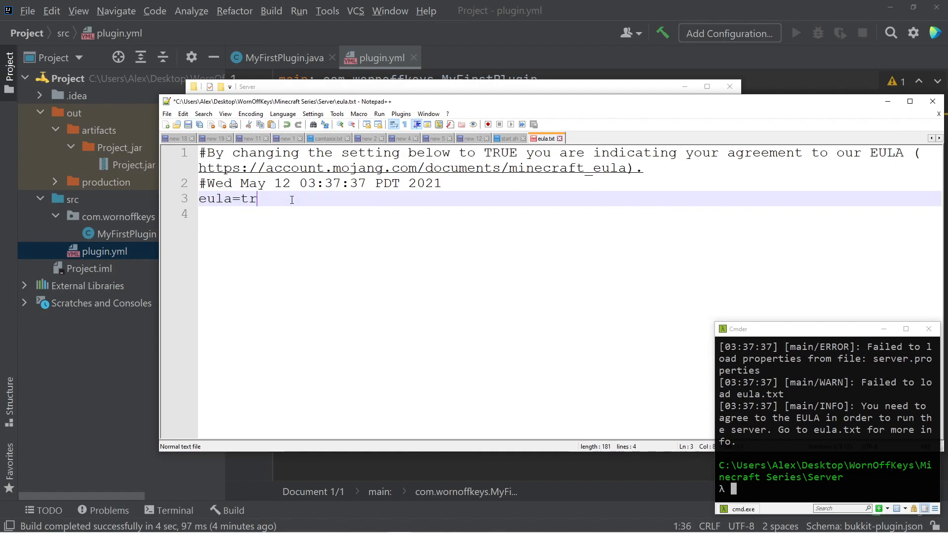
text(ue)
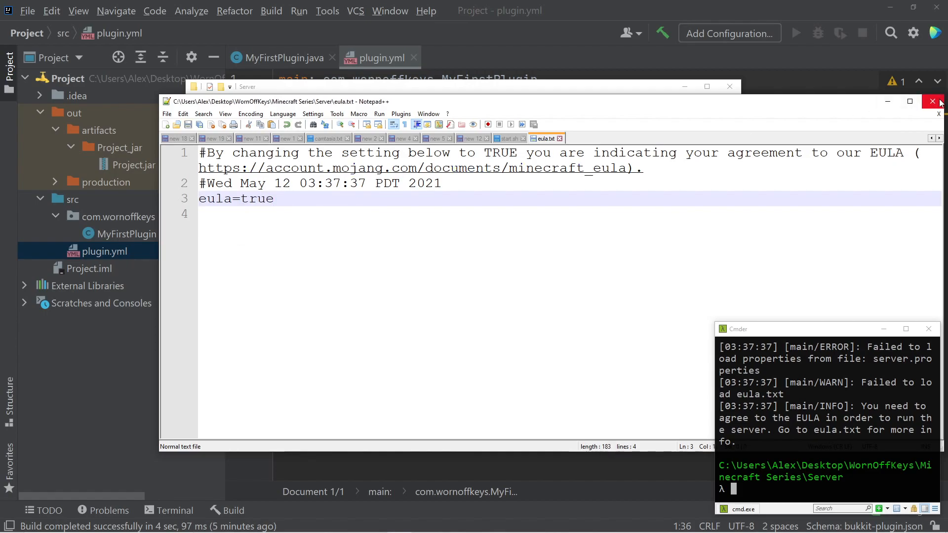
click(933, 100)
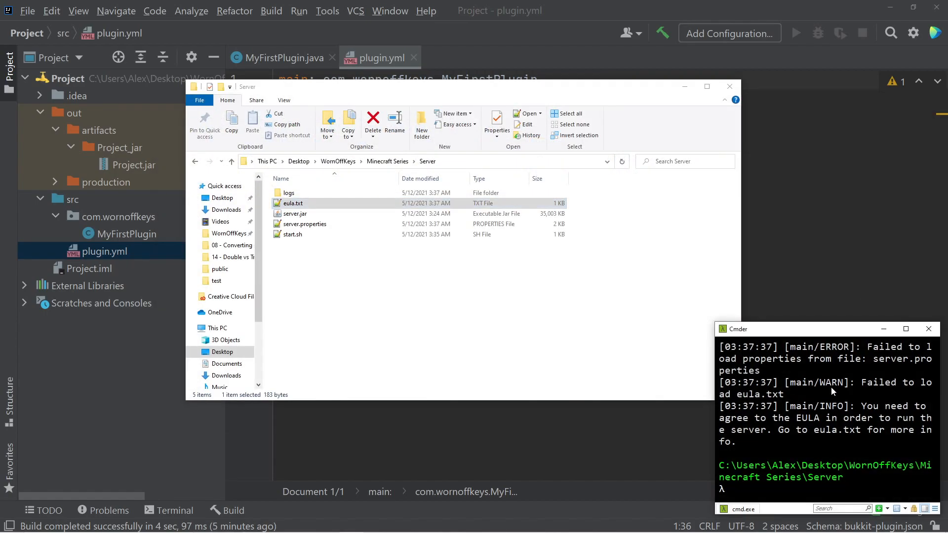
text(sh start.sh)
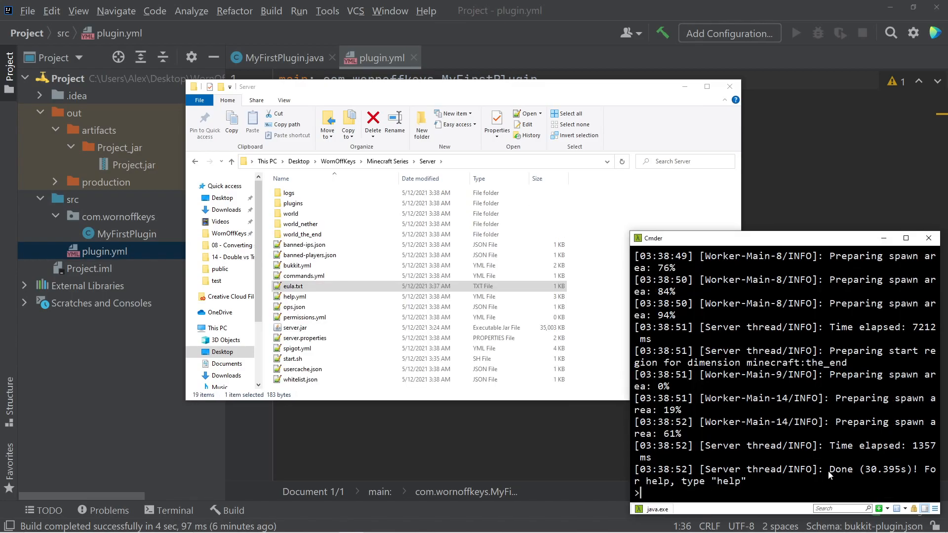
mouse_move(653, 357)
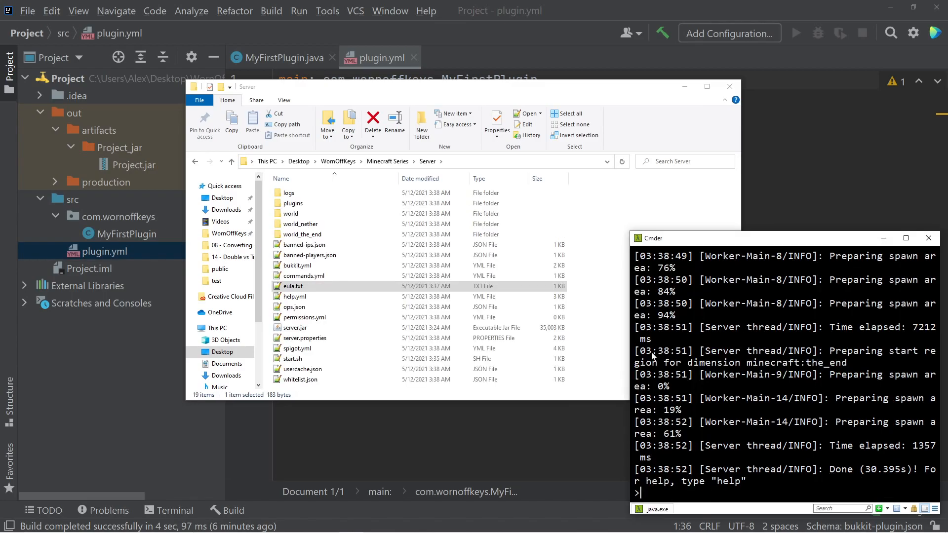
Step: Browse to Project\out\artifacts\Project_jar and copy the built Project.jar
click(292, 203)
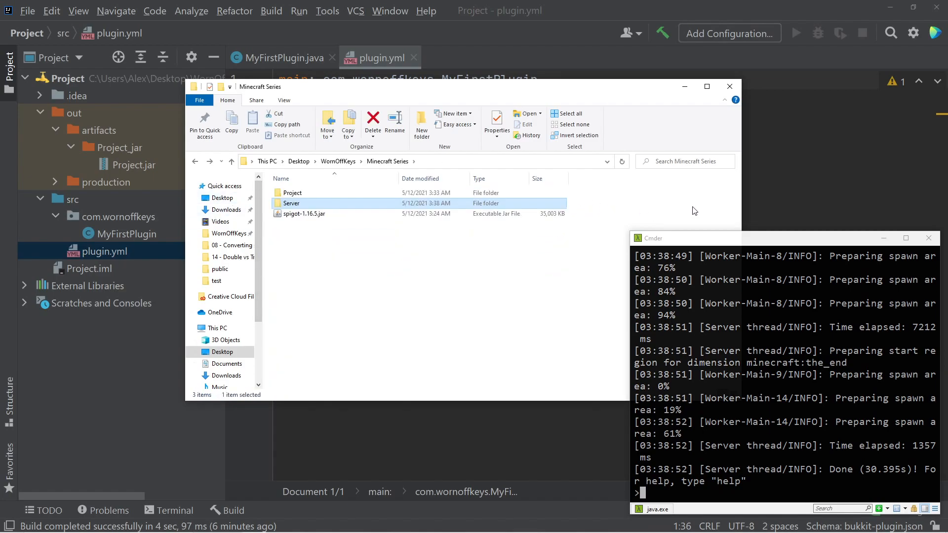
double_click(292, 193)
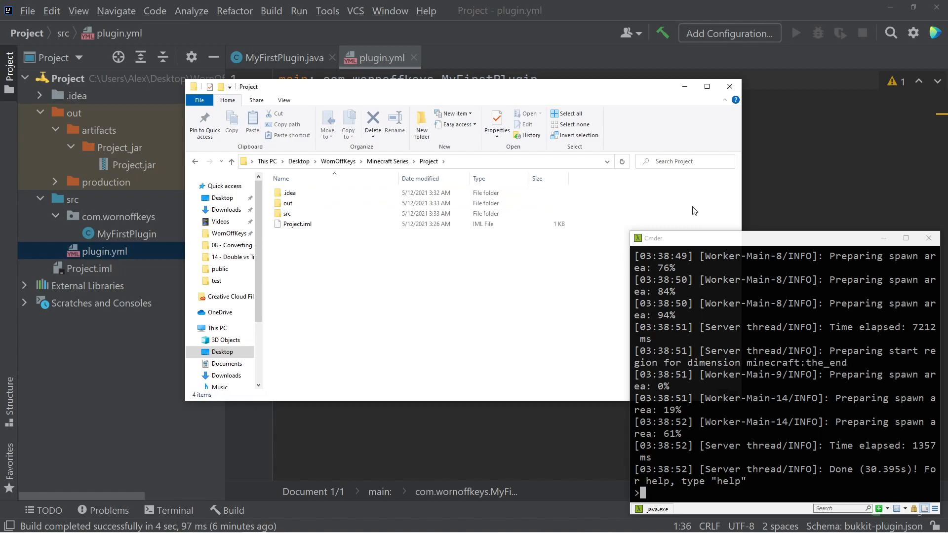
click(287, 203)
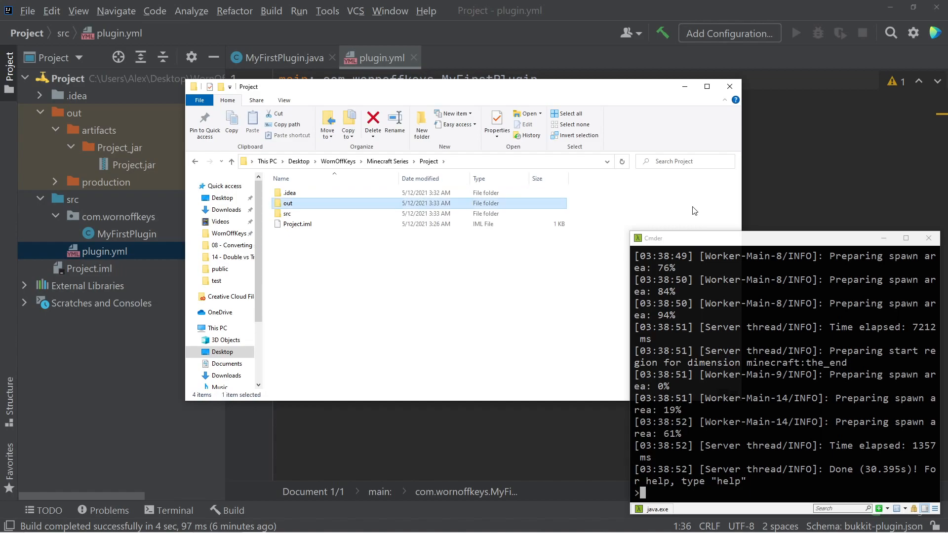
mouse_move(131, 204)
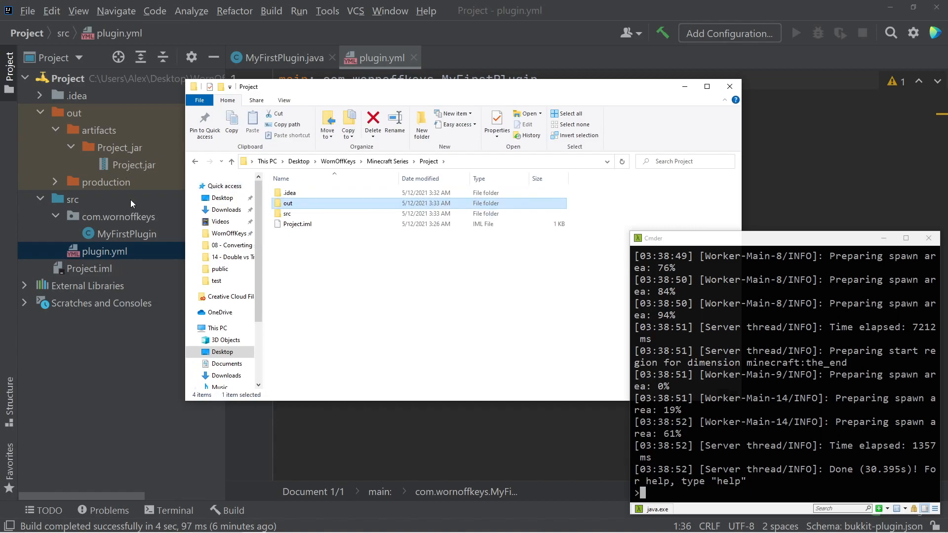
double_click(288, 203)
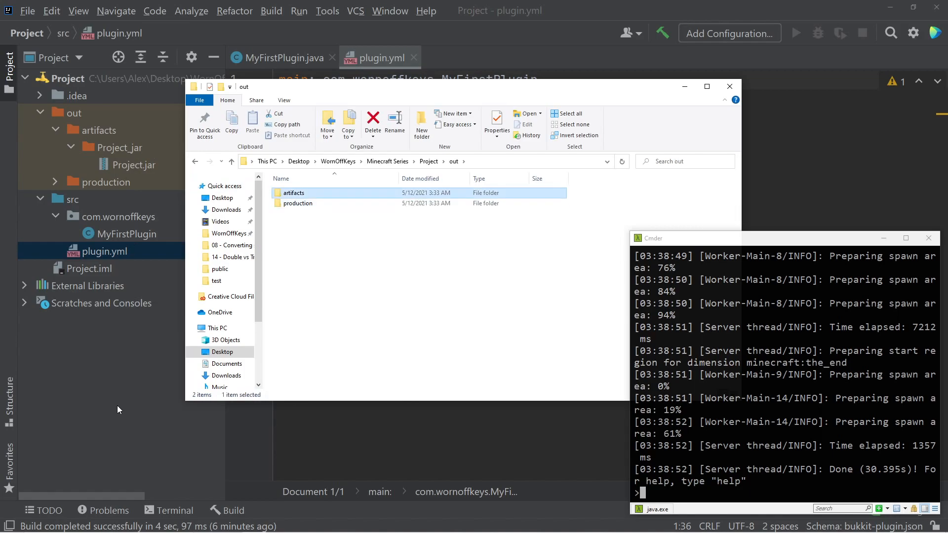
double_click(295, 193)
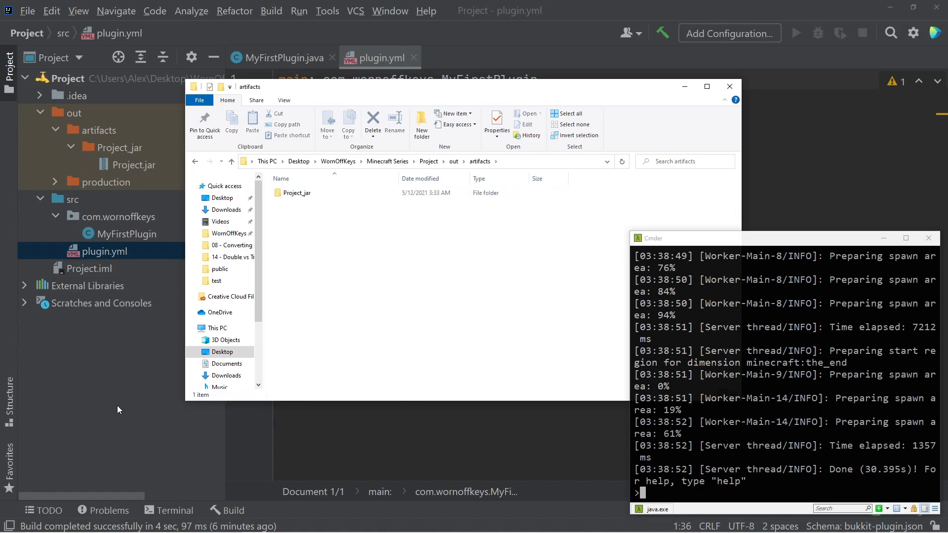
double_click(295, 192)
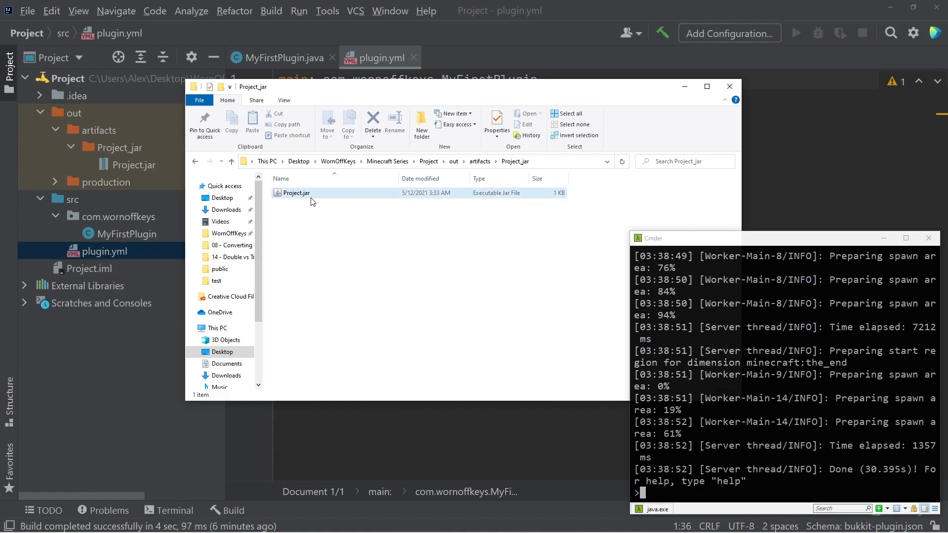
click(296, 193)
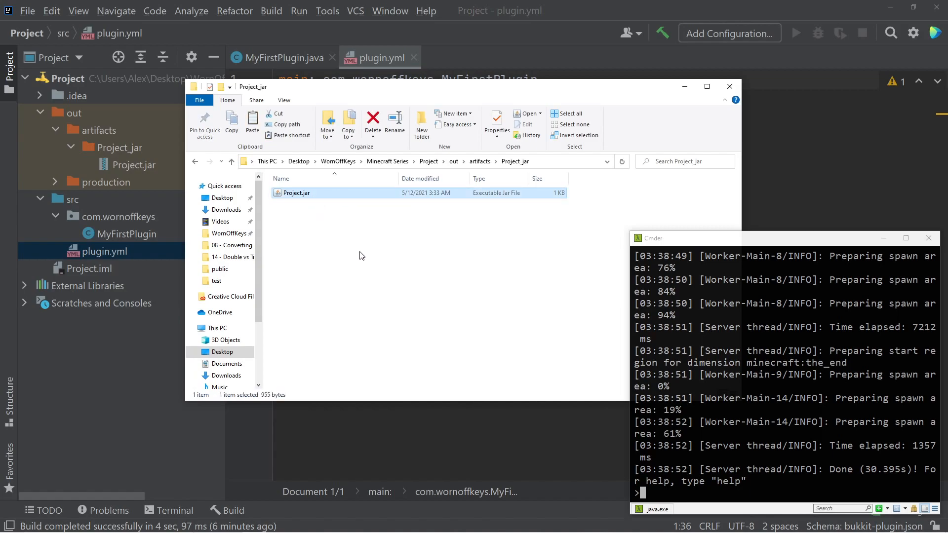
Step: Paste Project.jar into the Server's plugins folder beside PluginMetrics
click(387, 161)
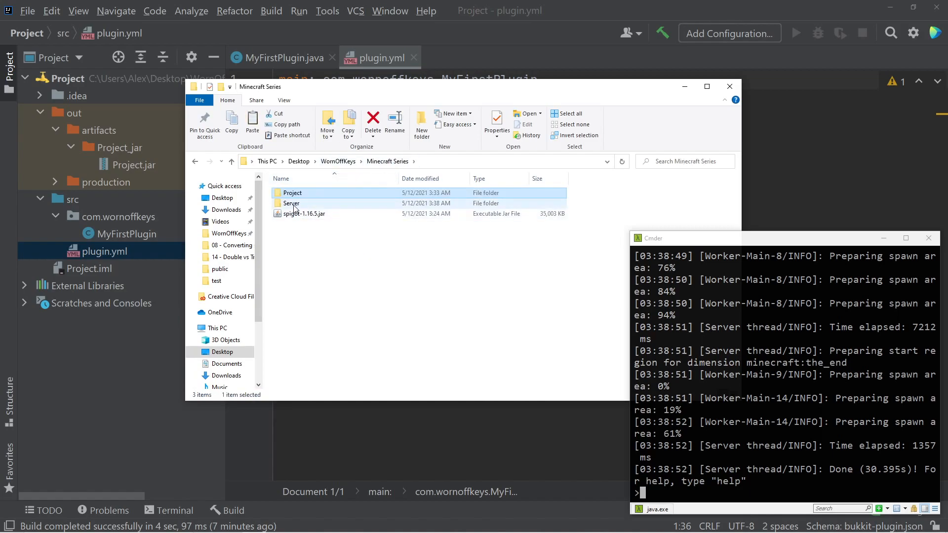
double_click(292, 203)
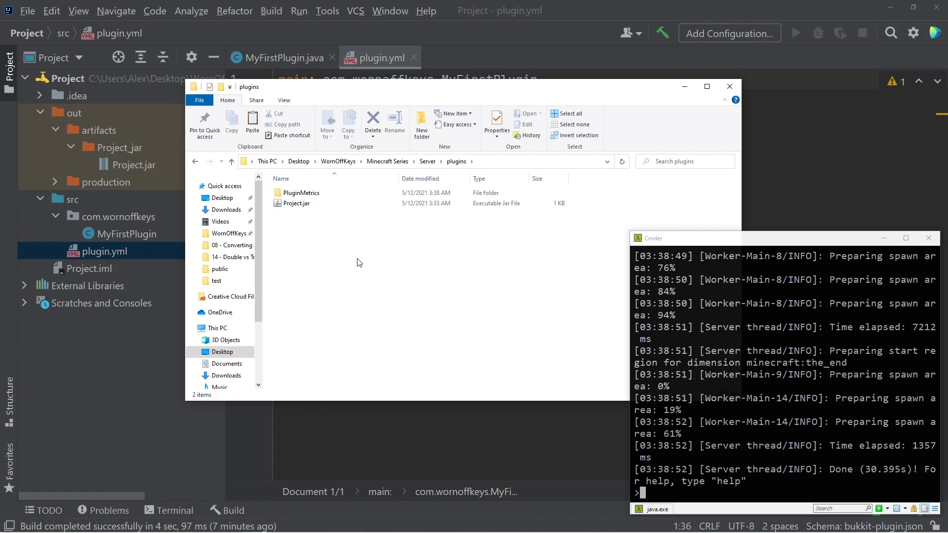
click(755, 333)
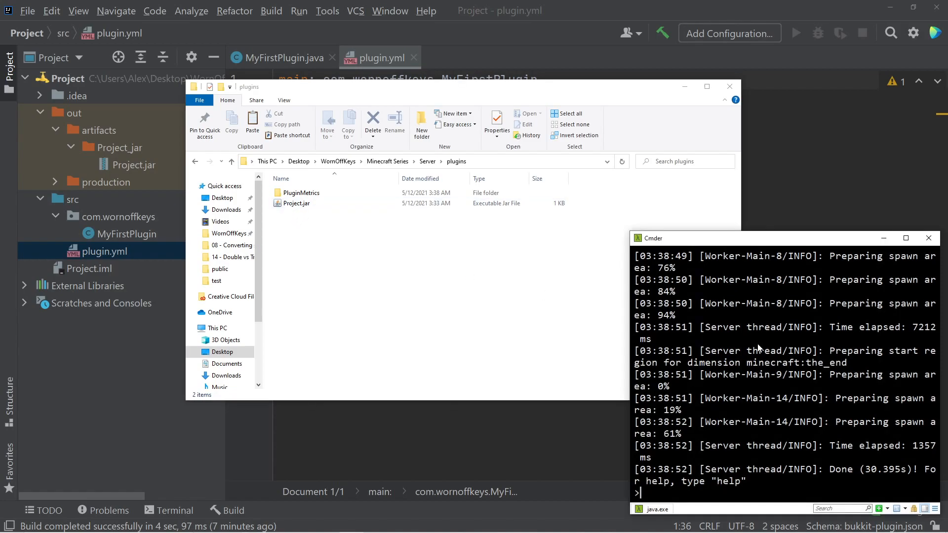
Step: Stop and restart the server, which logs 'Hello world!' on enabling WornOffKeysTutorial
text(stop)
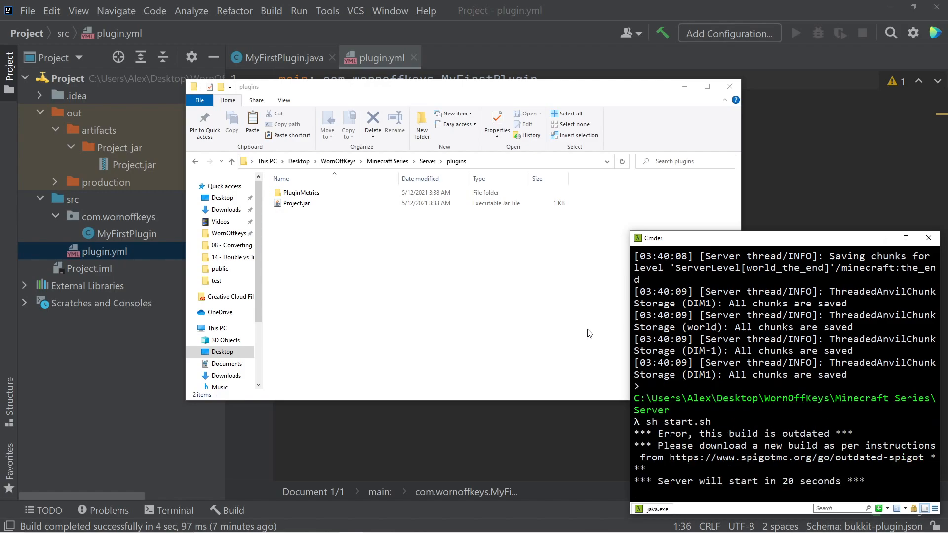
click(906, 238)
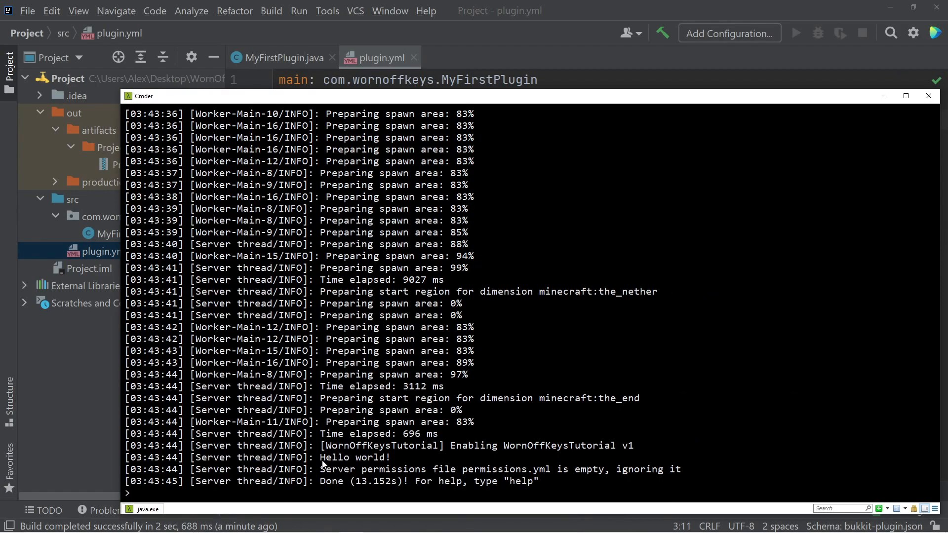
double_click(355, 458)
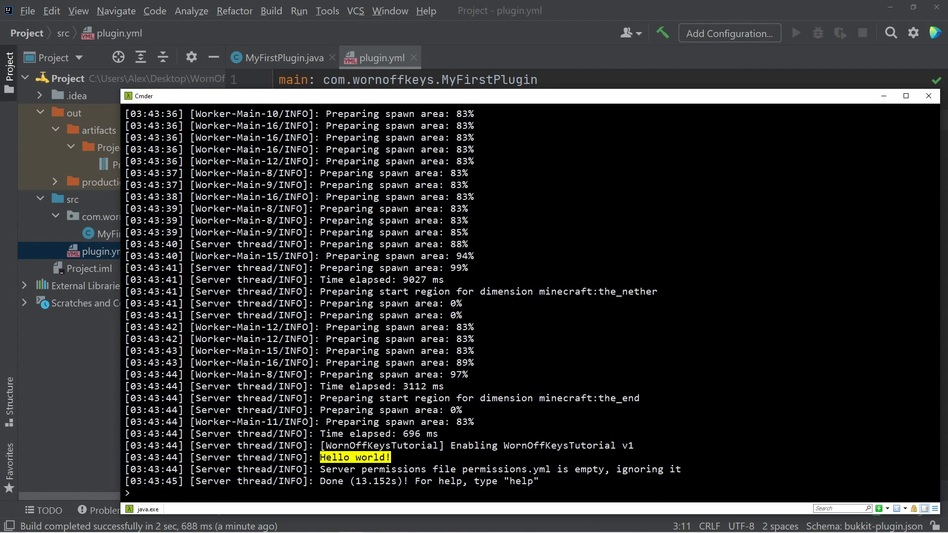
Step: Run the pl command to list WornOffKeysTutorial as the server's plugin
text(pl)
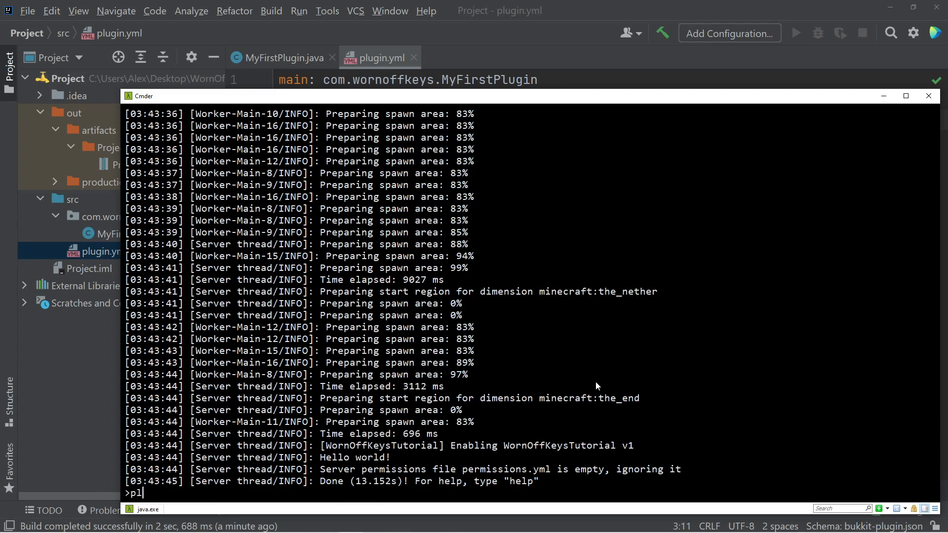
key(Return)
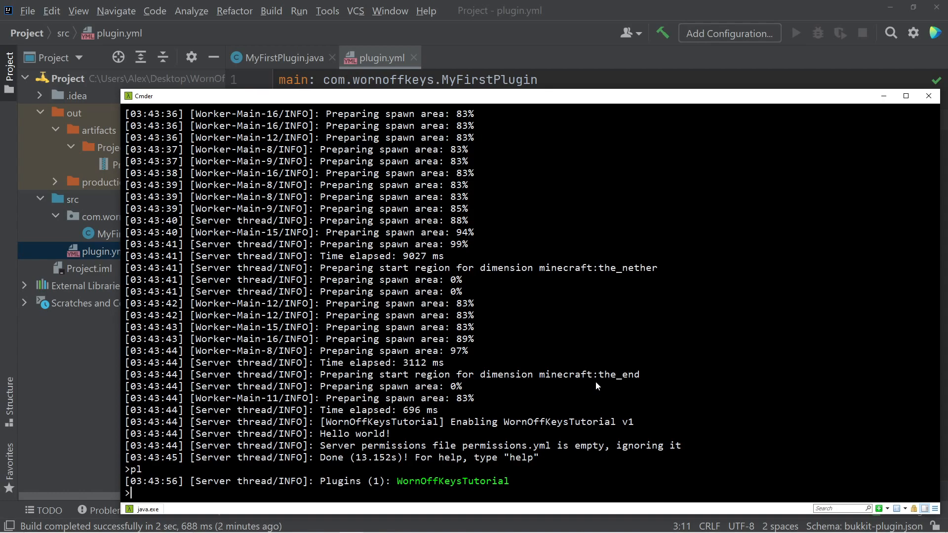
click(281, 58)
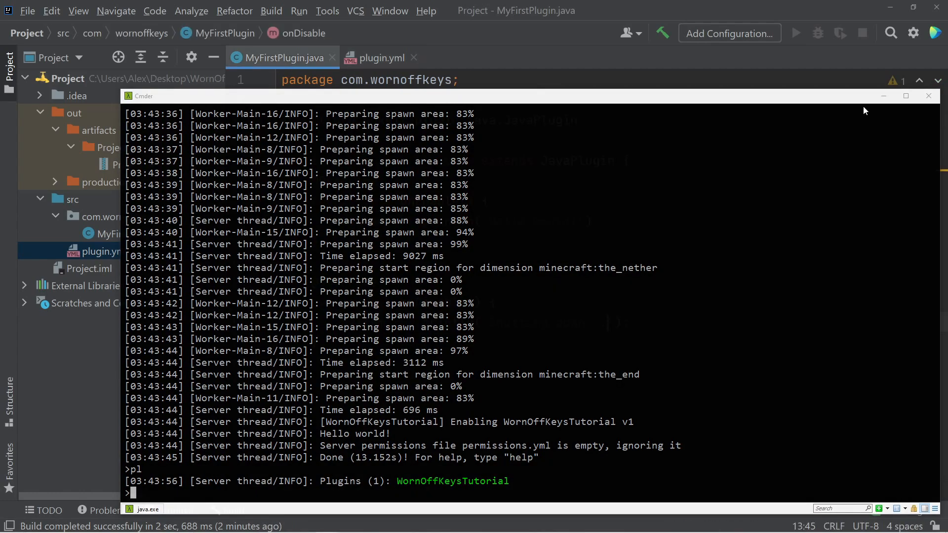
Step: Bring IntelliJ IDEA's MyFirstPlugin.java with its onEnable and onDisable messages back to the front
click(928, 95)
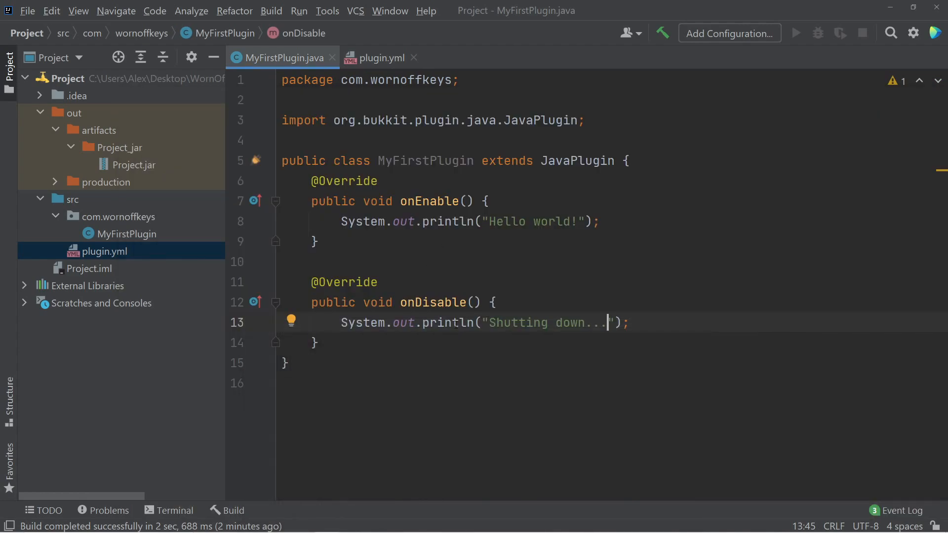
mouse_move(422, 517)
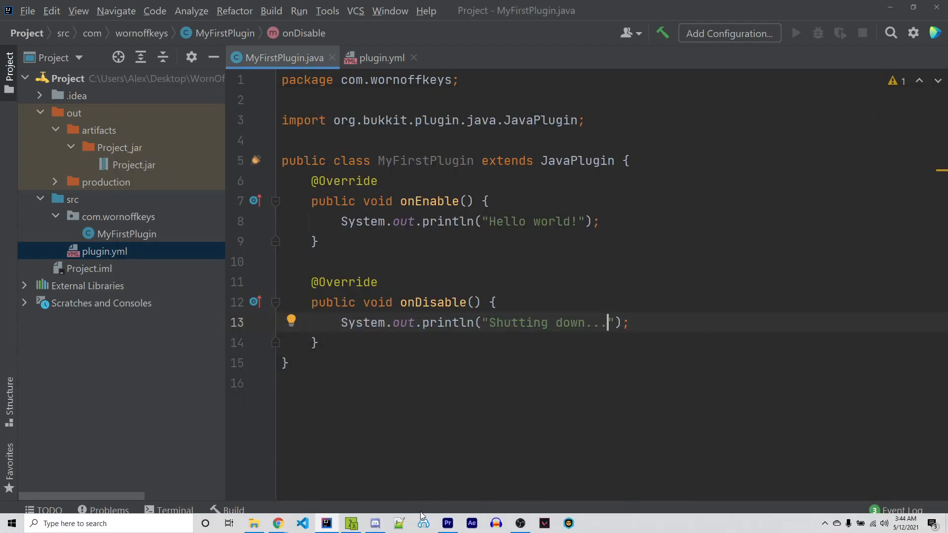